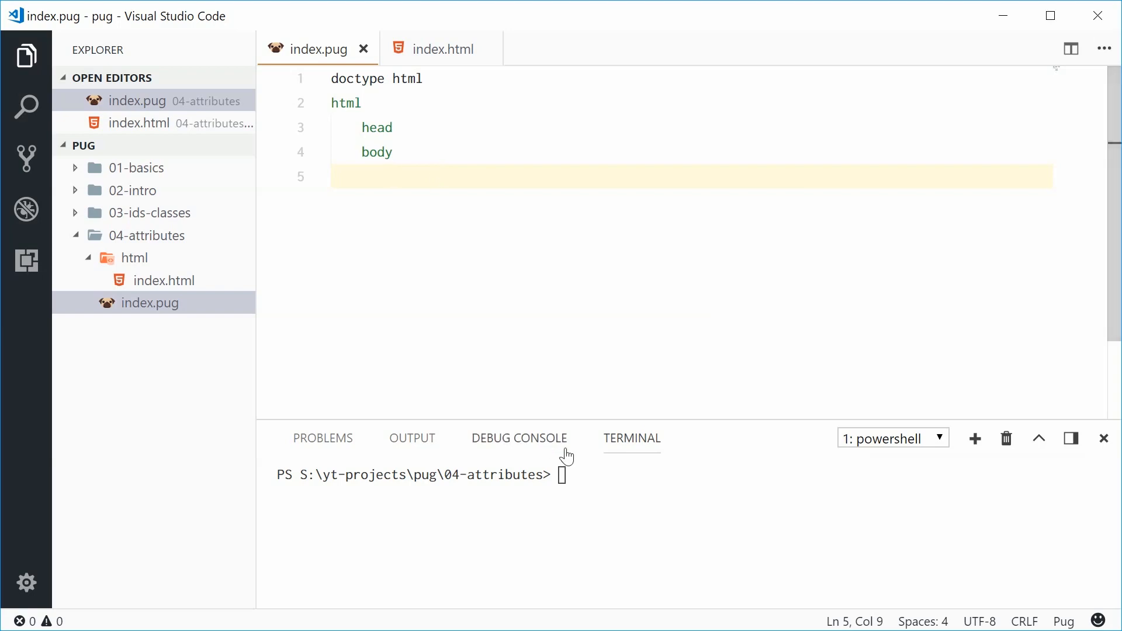
Start the watcher with pug -w ./ -o ./html -P and check the compiled index.html.
click(663, 505)
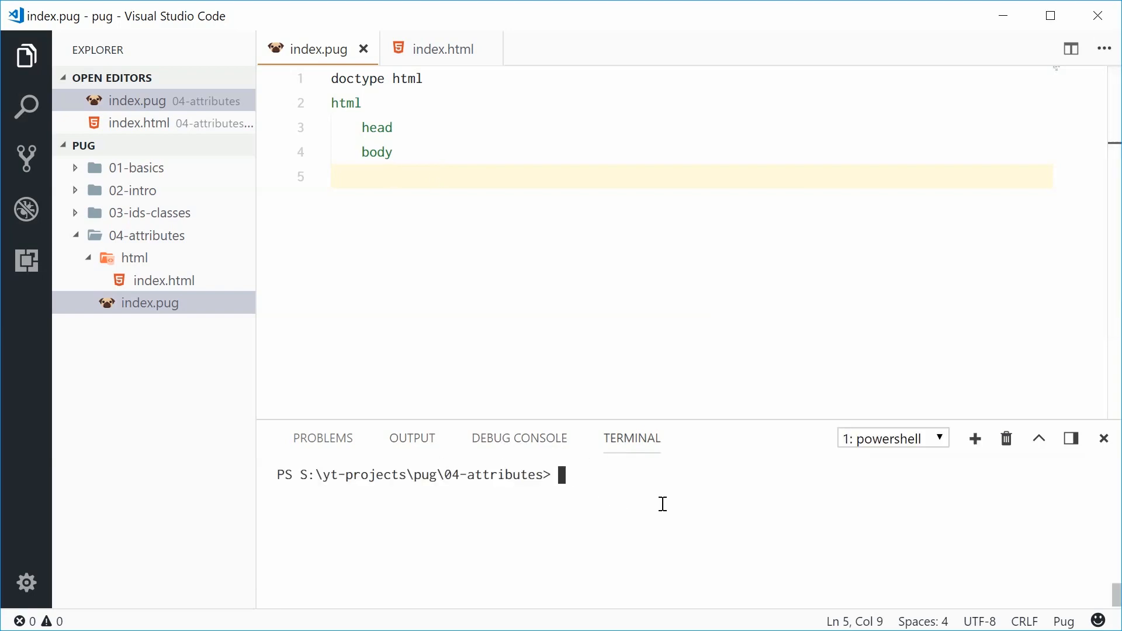
text(pug -w ./ -o ./html -P)
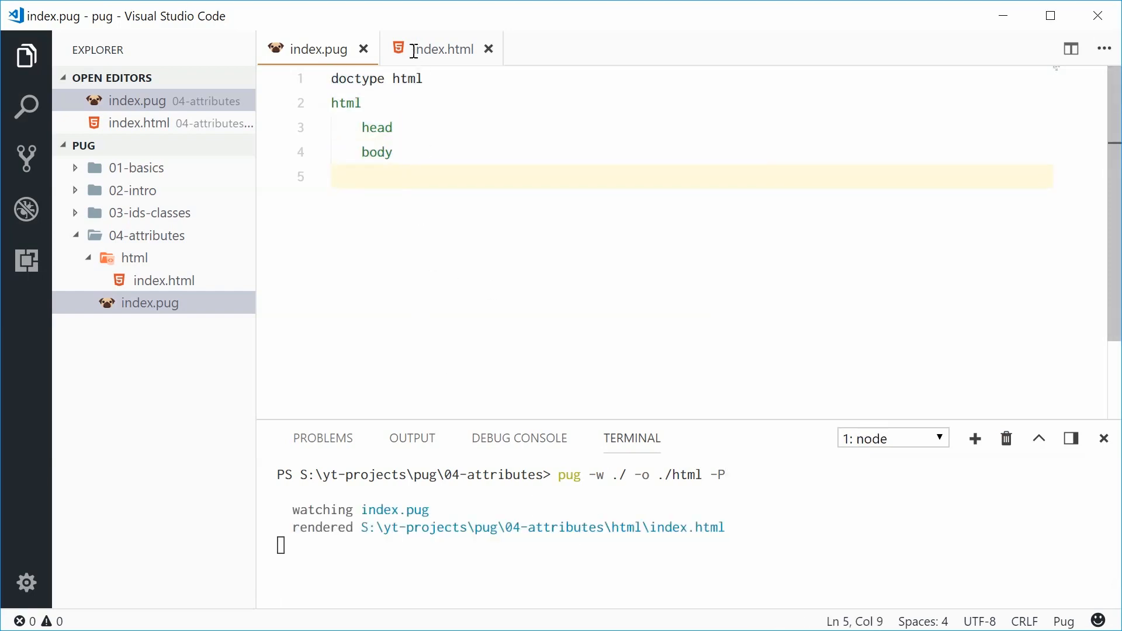
click(441, 48)
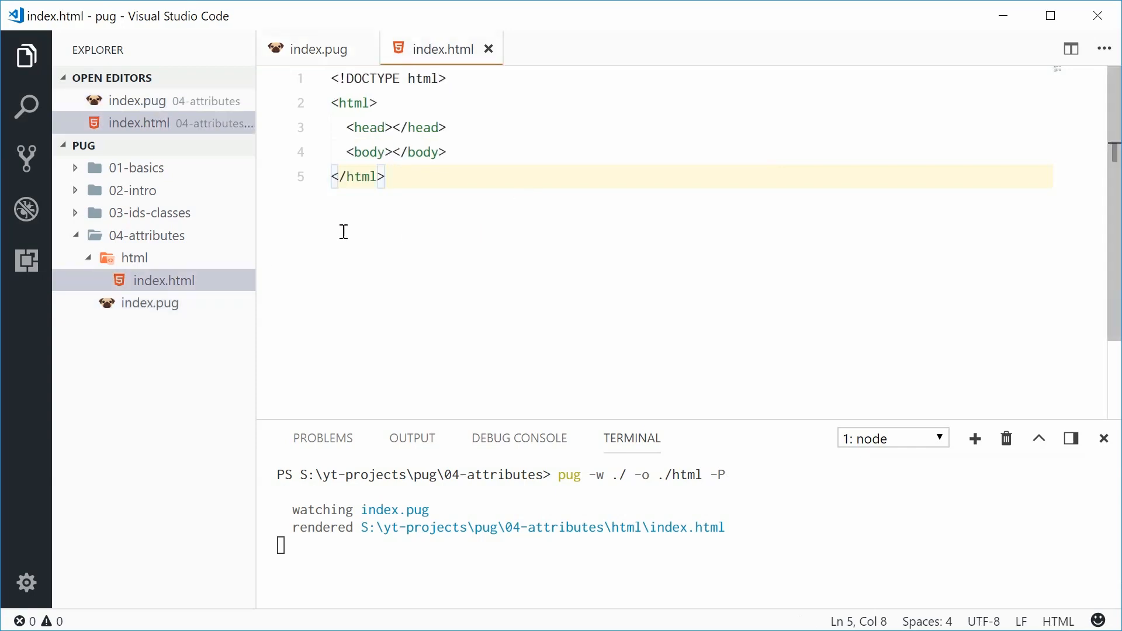
mouse_move(140, 258)
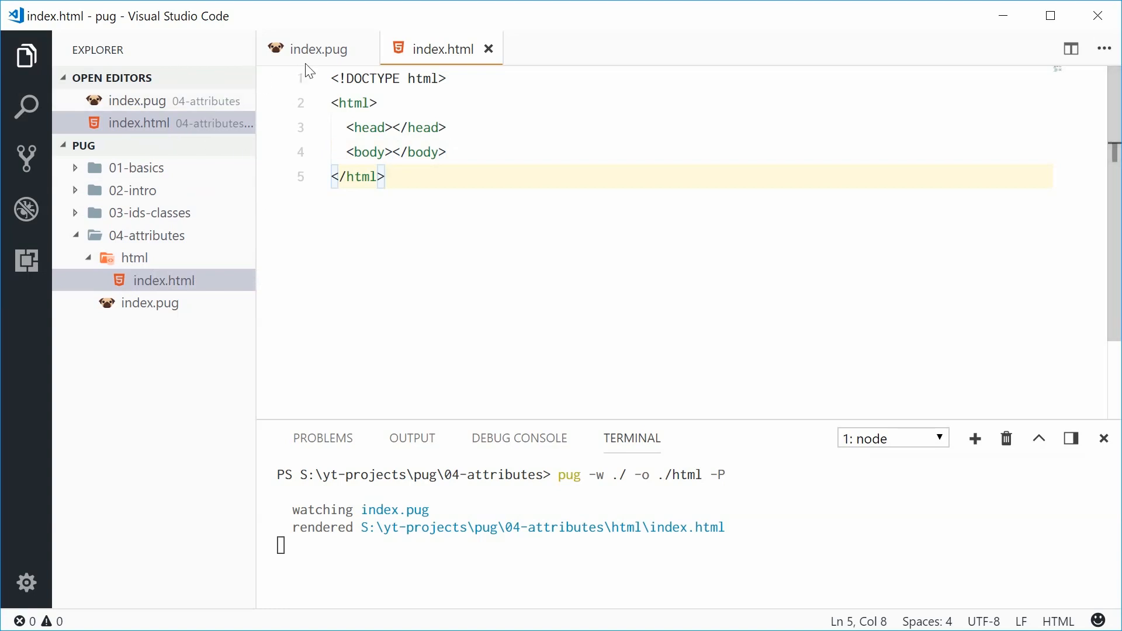
click(317, 48)
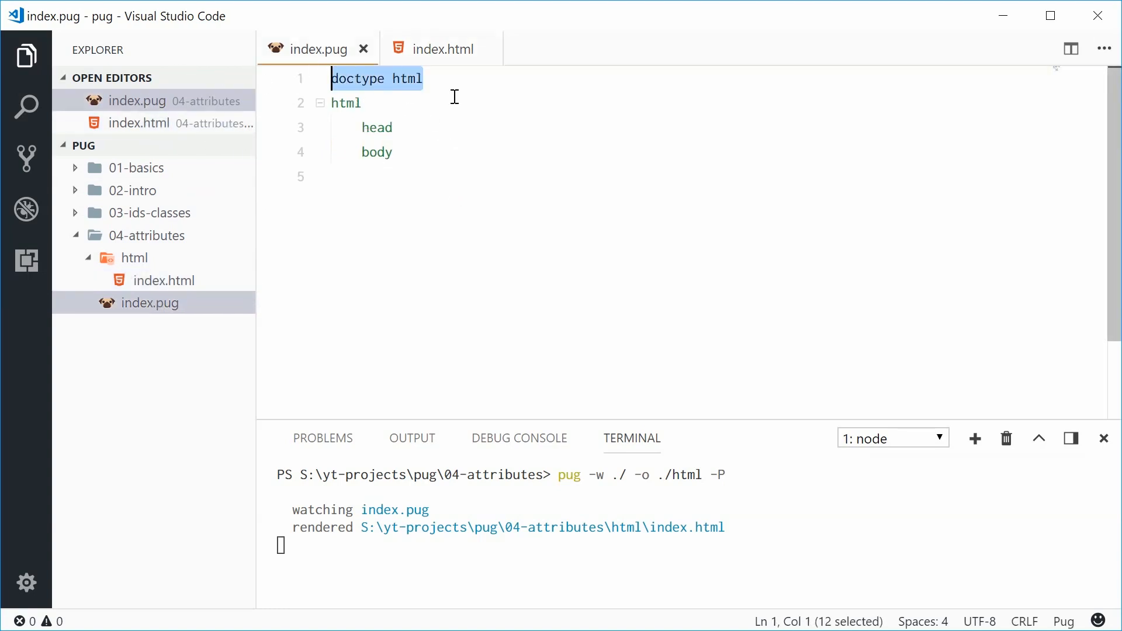
click(372, 128)
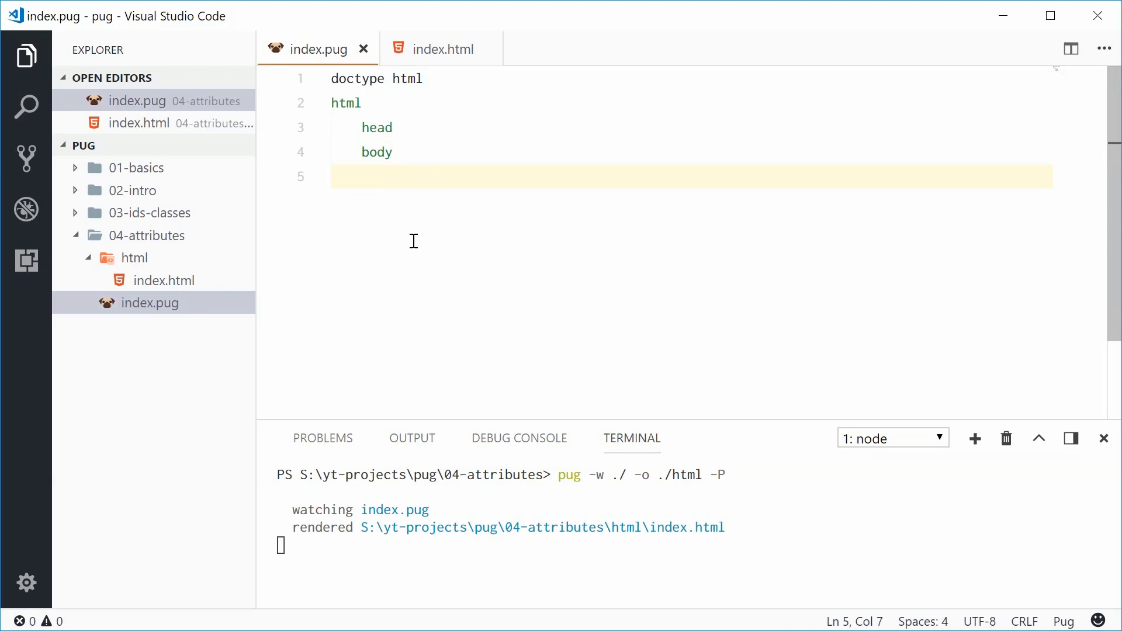
Add an input element under body and inspect its <input> tag in index.html.
text(inp)
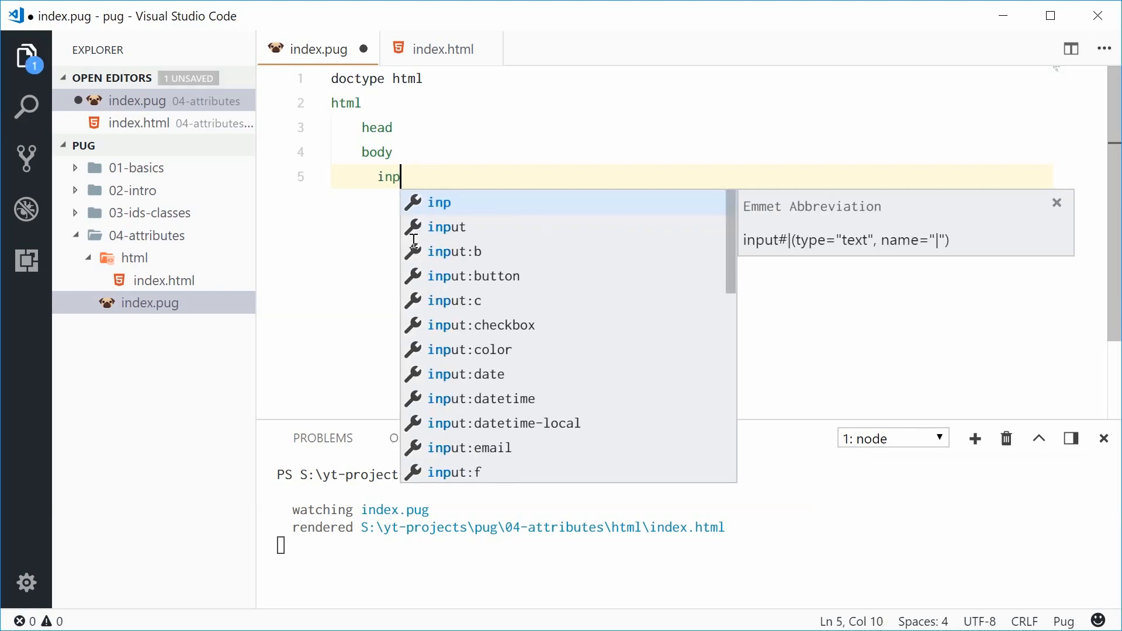
text(ut)
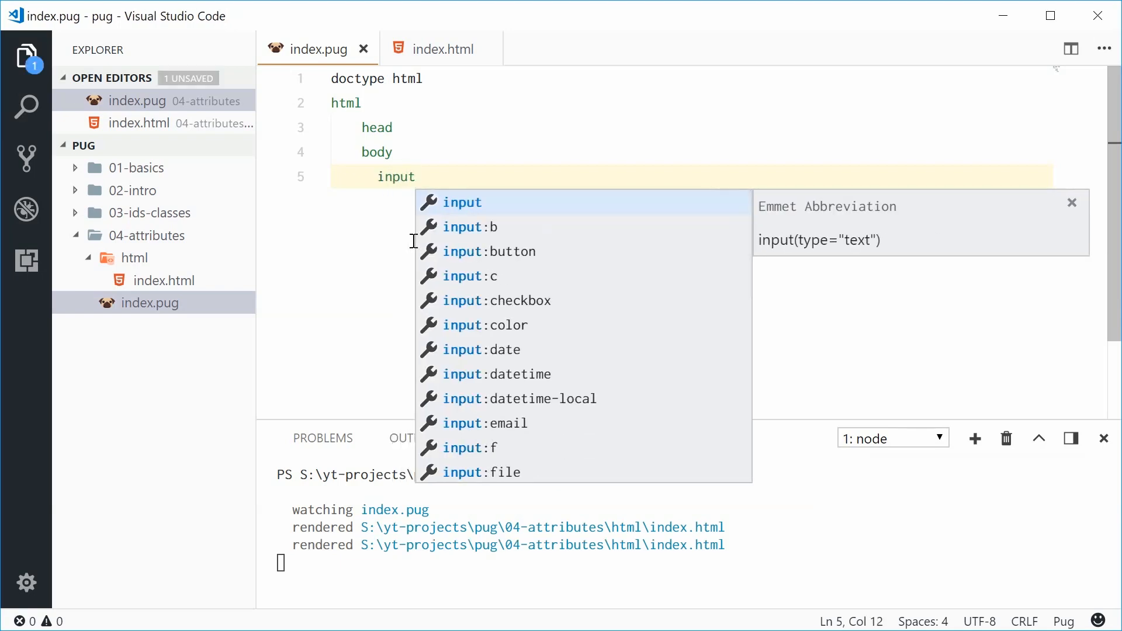
click(441, 49)
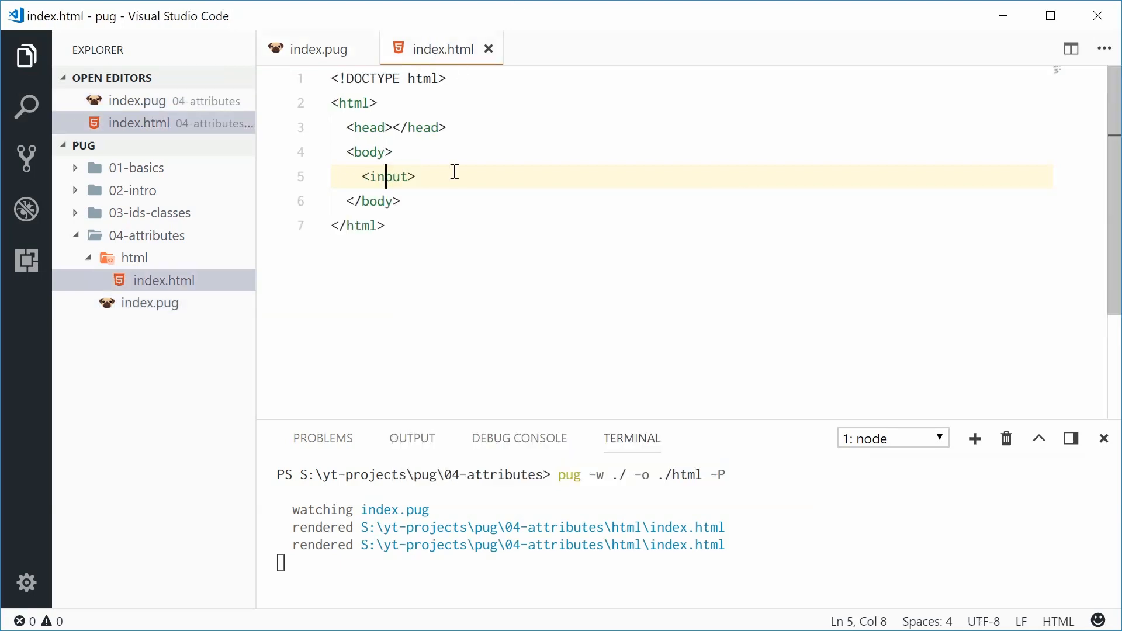
double_click(388, 176)
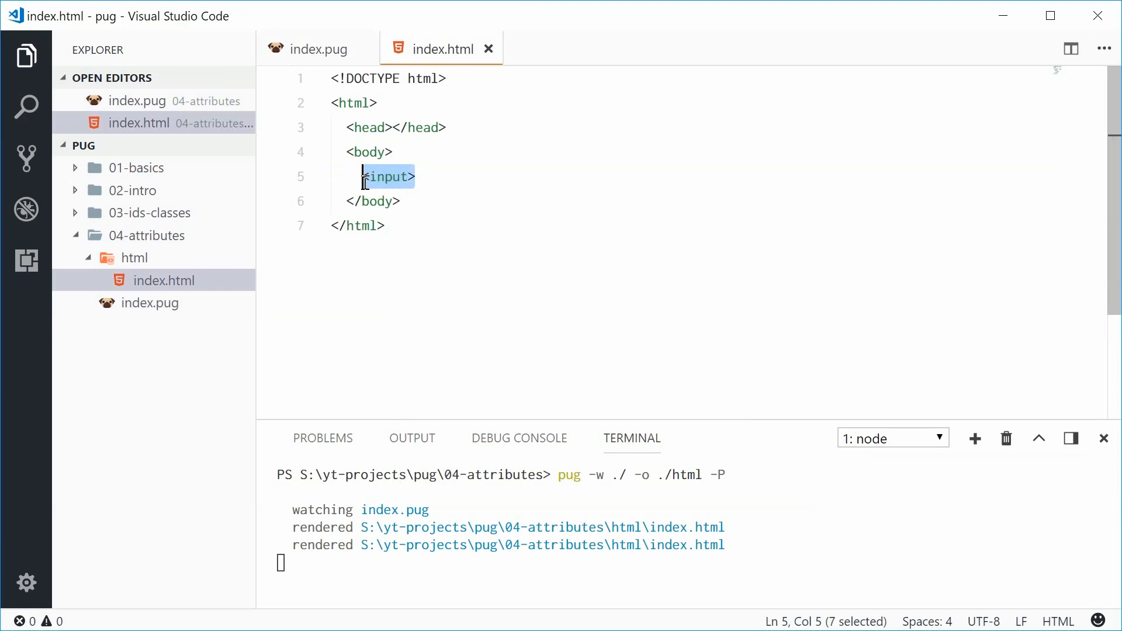
mouse_move(447, 169)
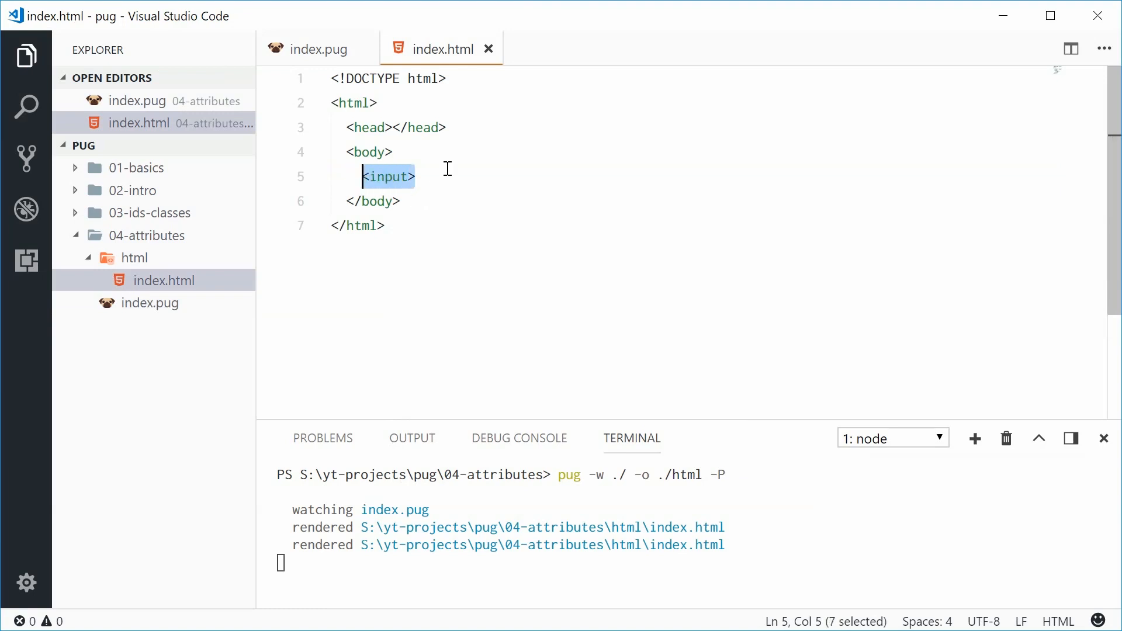
click(429, 176)
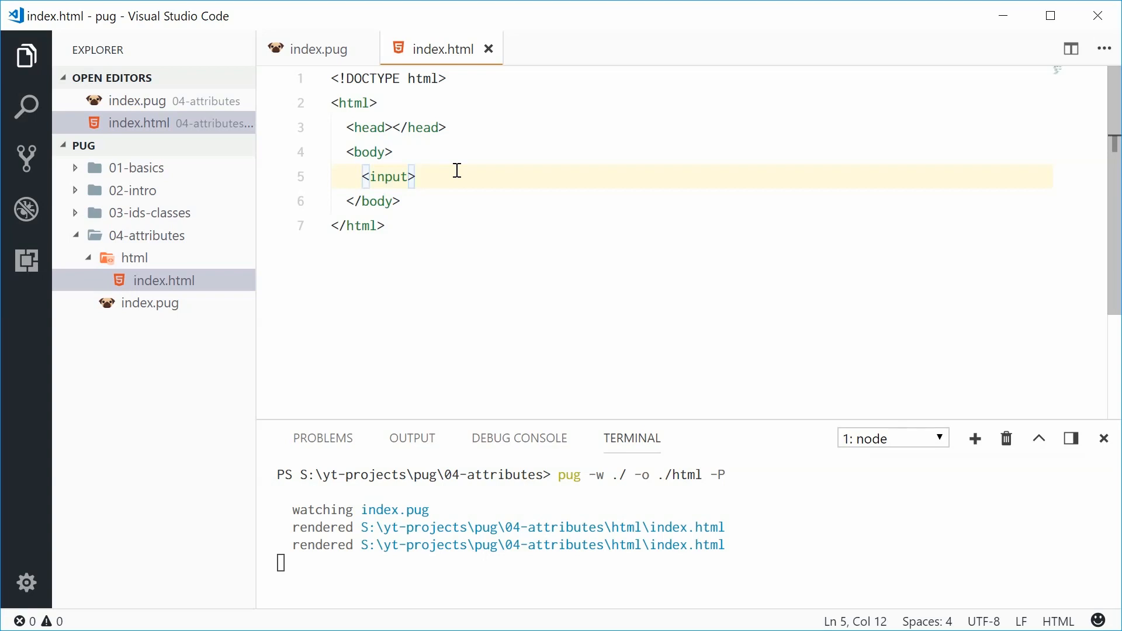
click(315, 48)
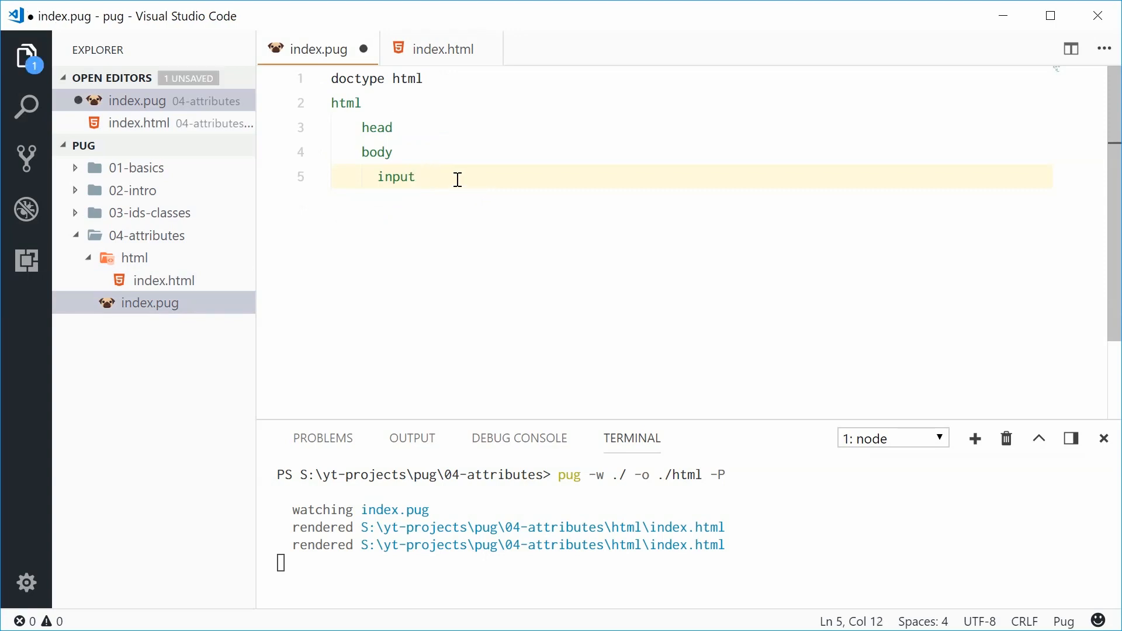
Give the input type="password" and confirm the attribute in the compiled index.html.
text(()
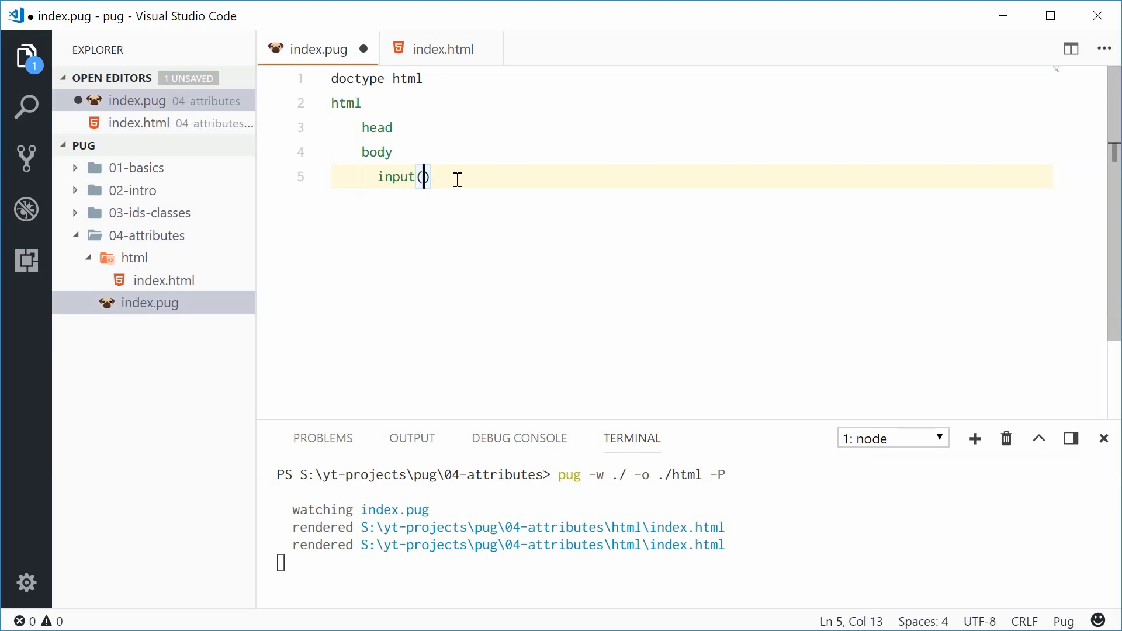
text(type="password)
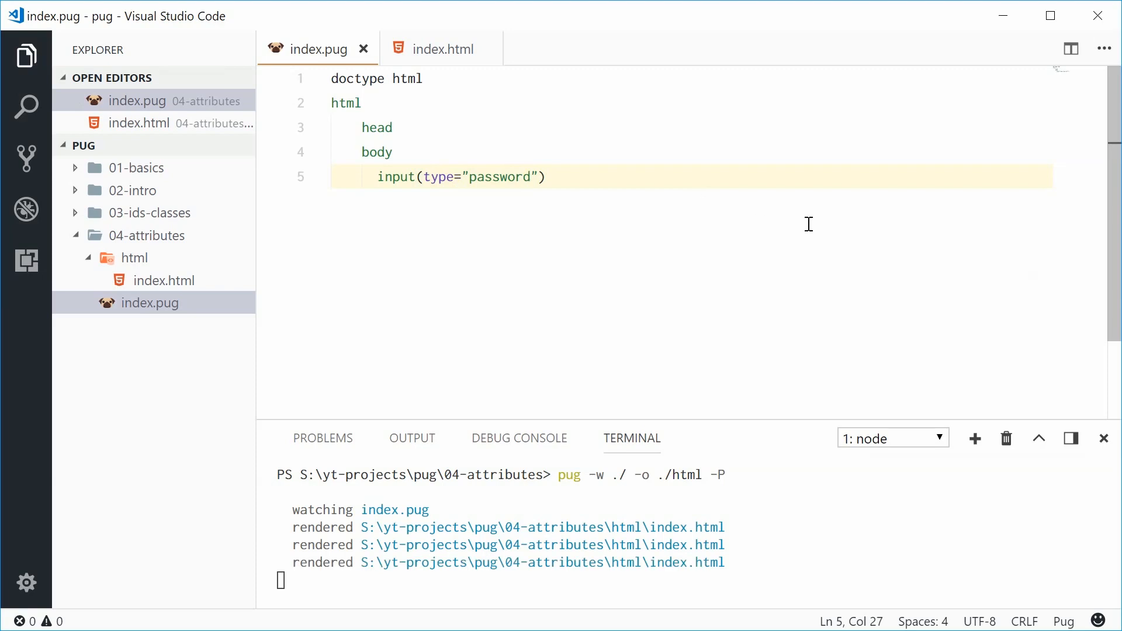
mouse_move(418, 186)
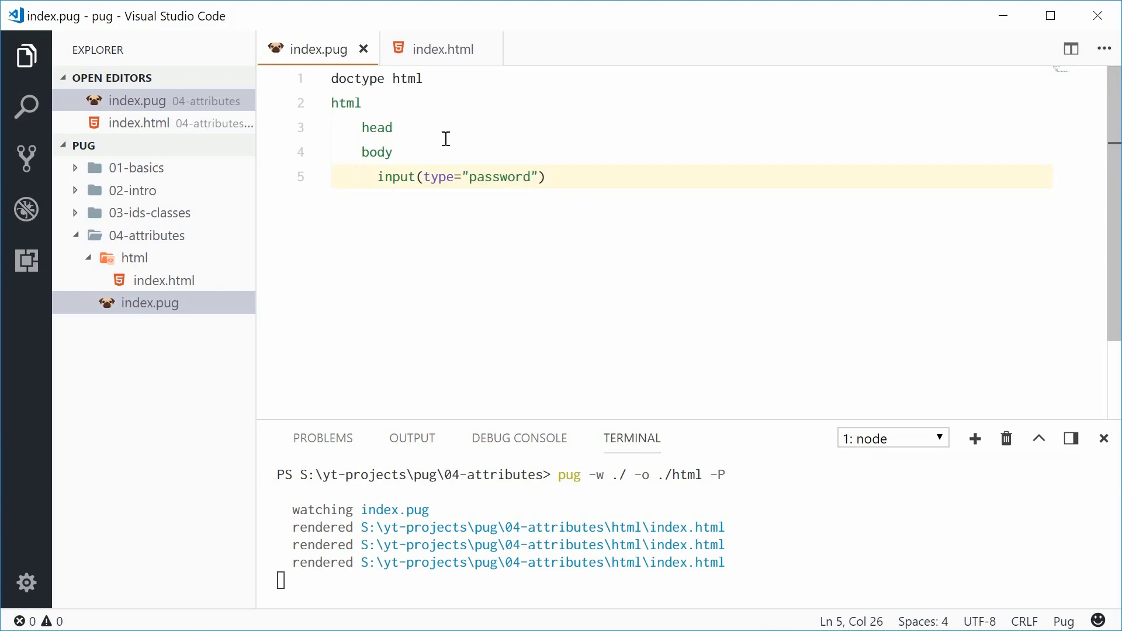
click(444, 48)
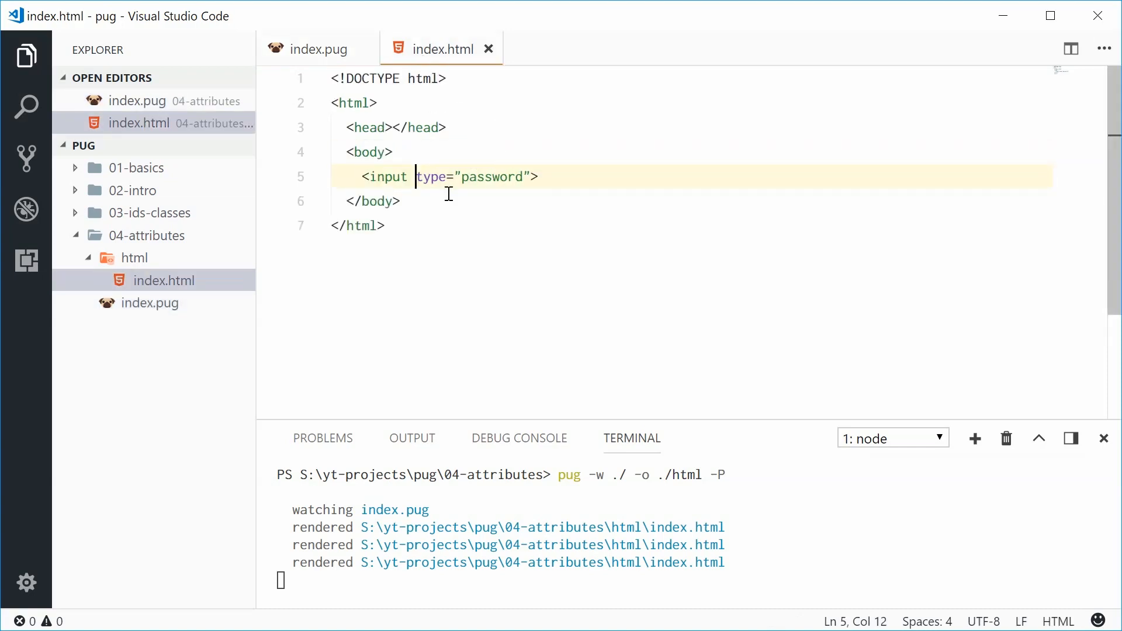
click(576, 177)
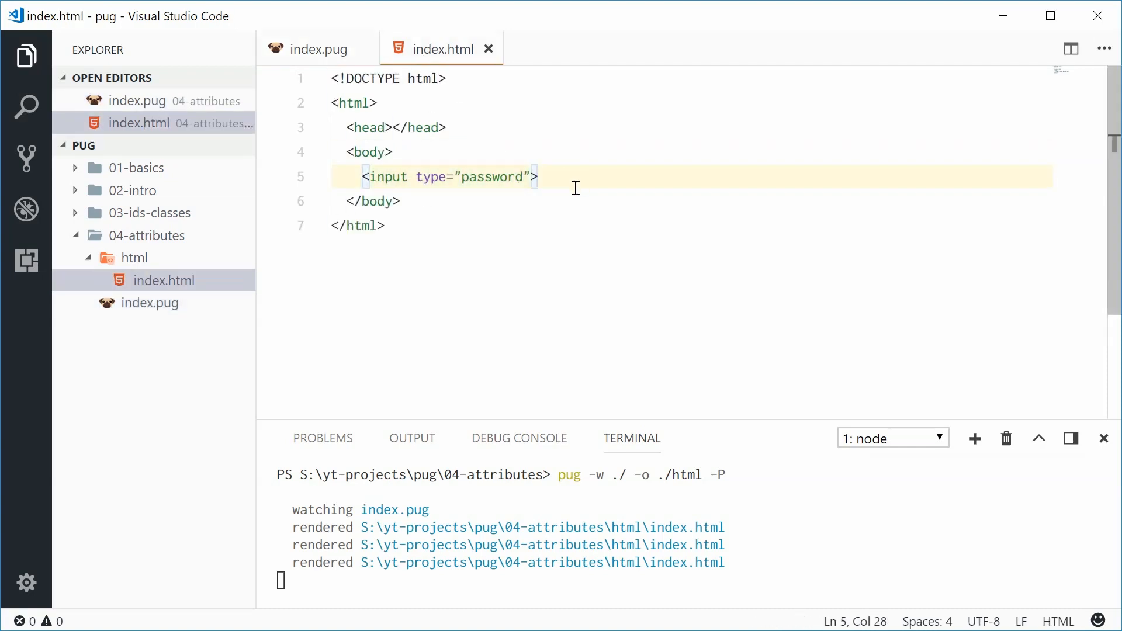
click(387, 226)
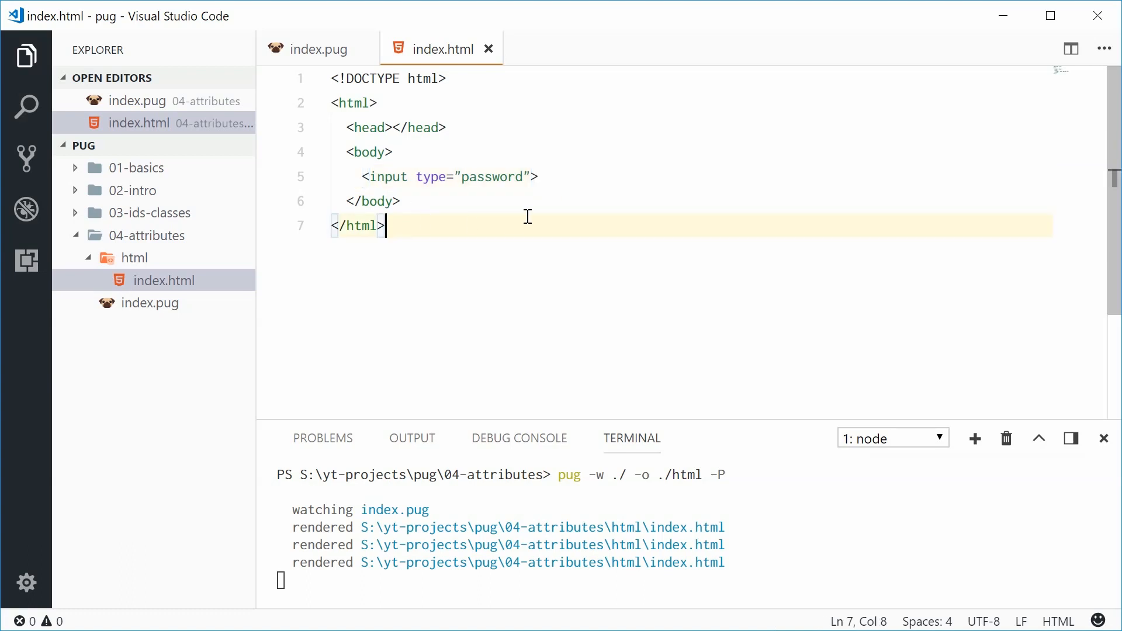
click(316, 48)
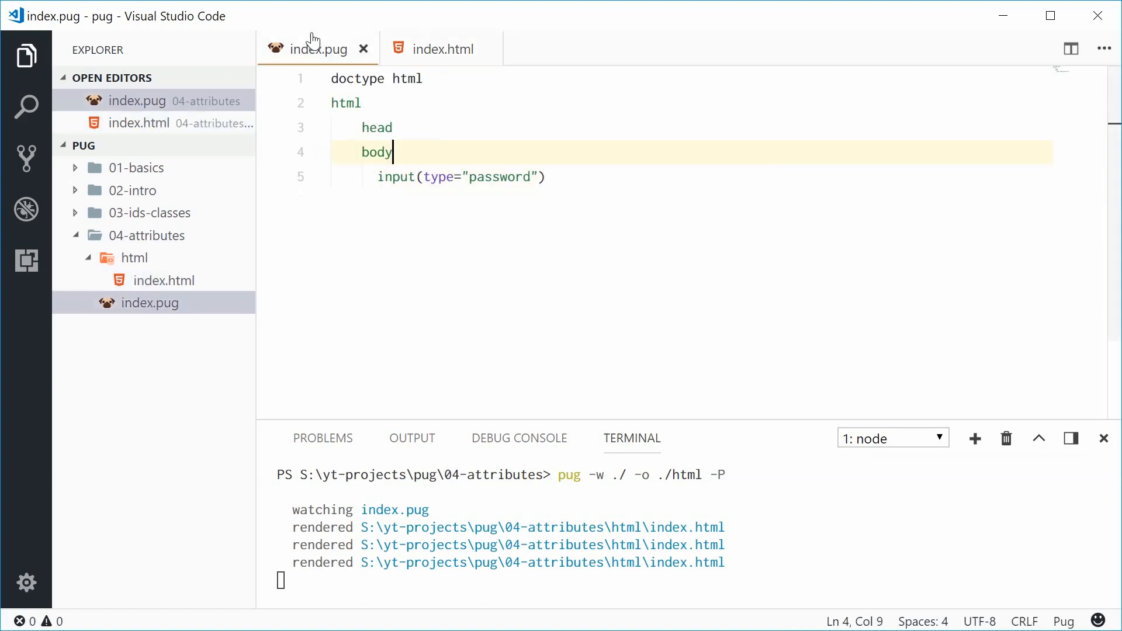
Add name="inpPwd" to the password input, save, and verify it in index.html.
click(544, 176)
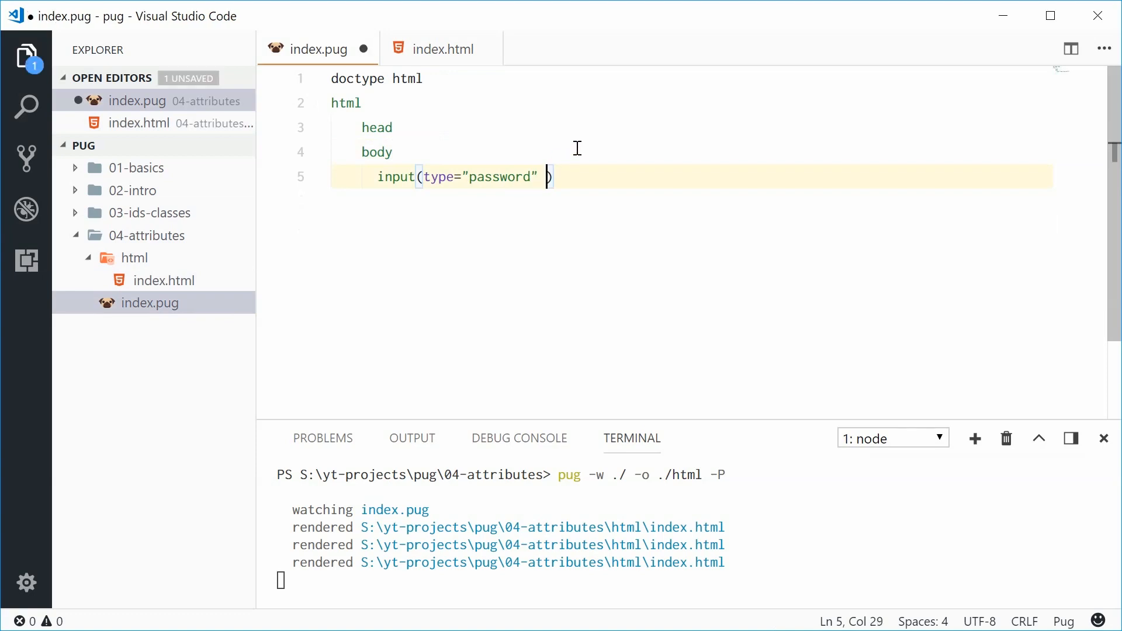
text(name)
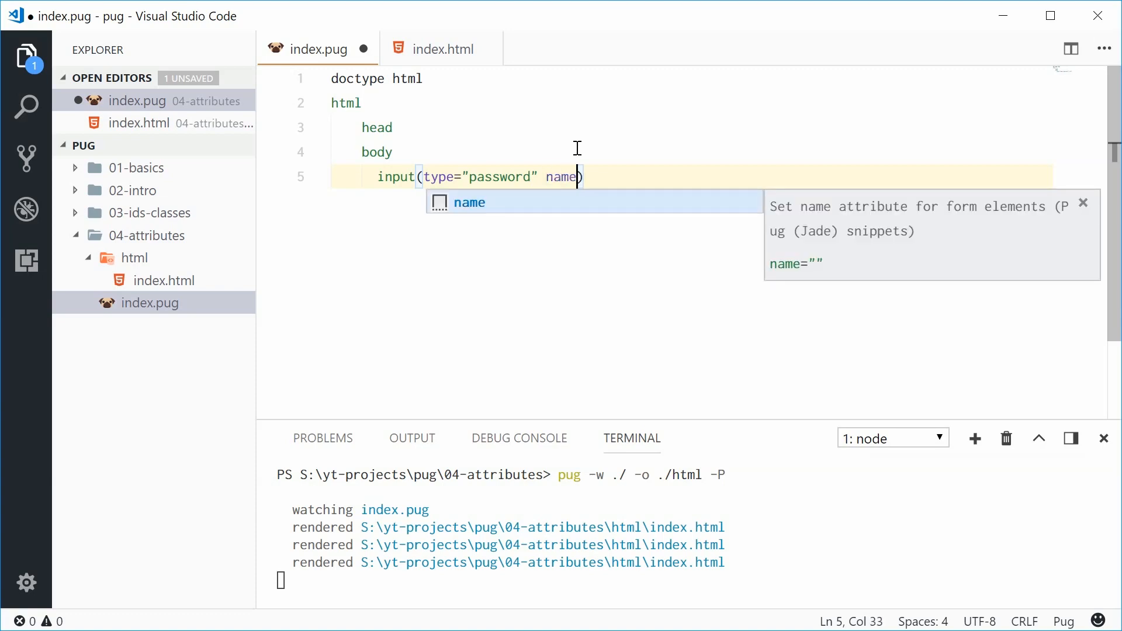
text(="in)
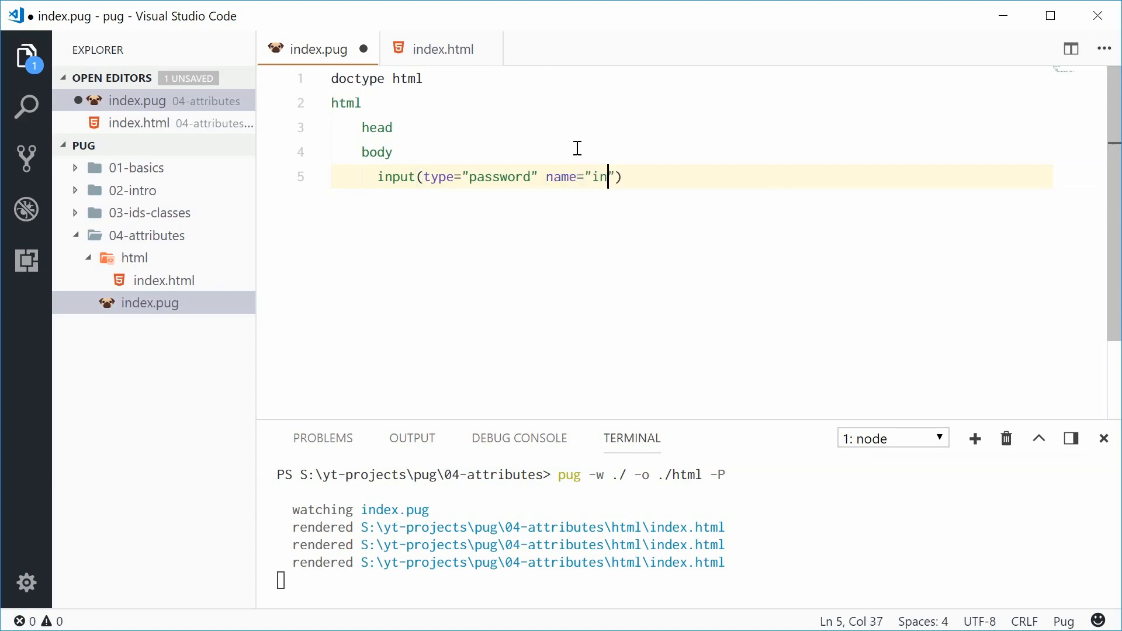
text(pPwd)
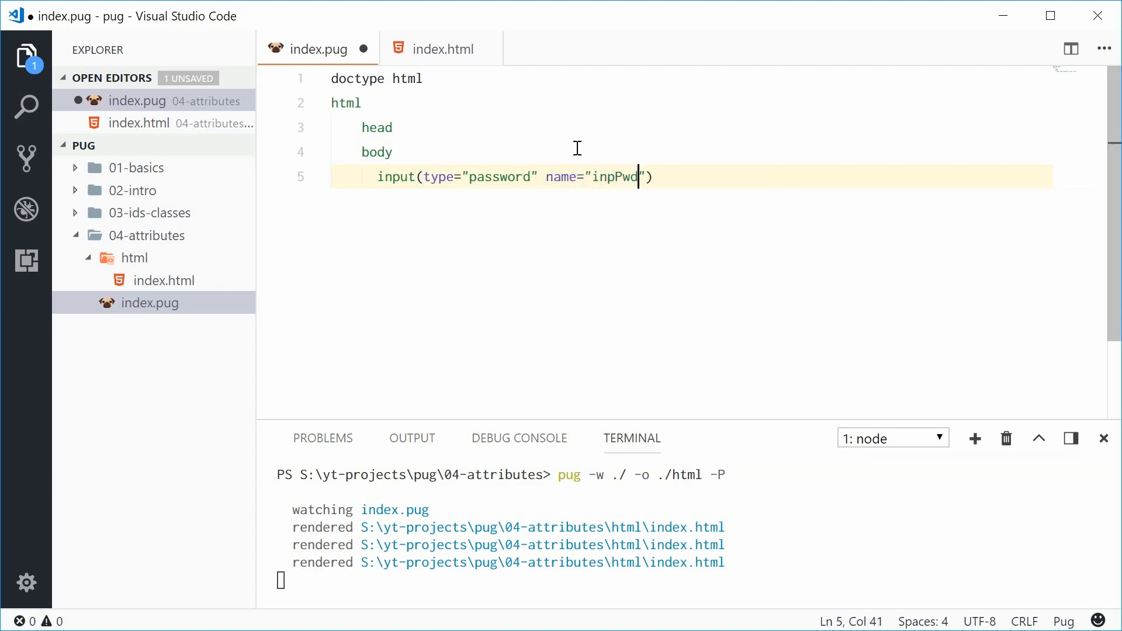
key(ctrl+s)
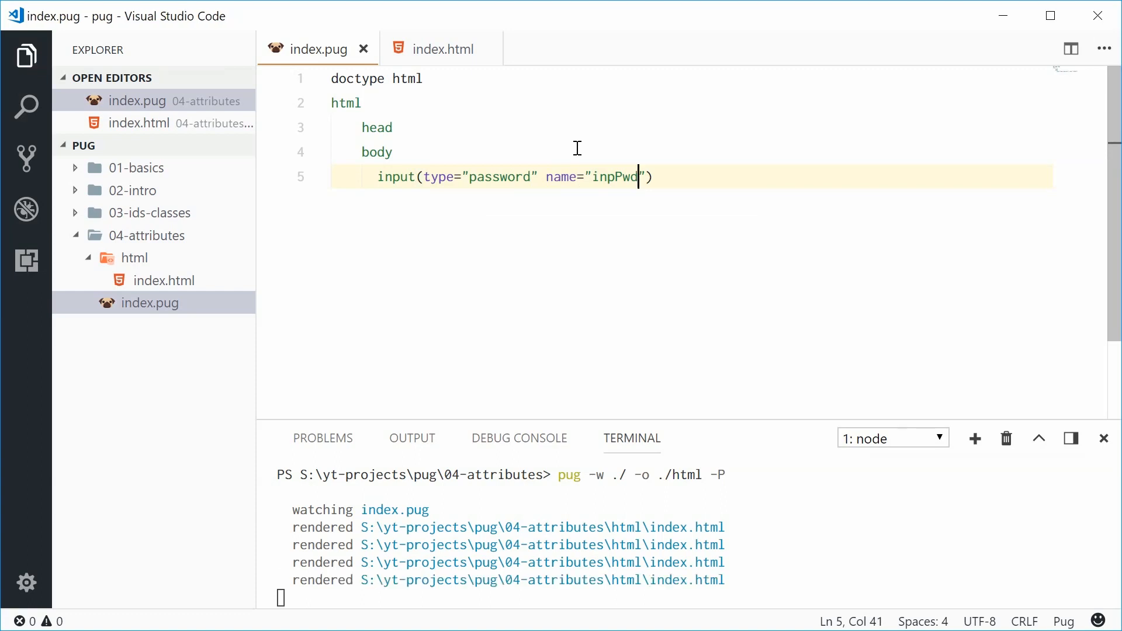
click(444, 48)
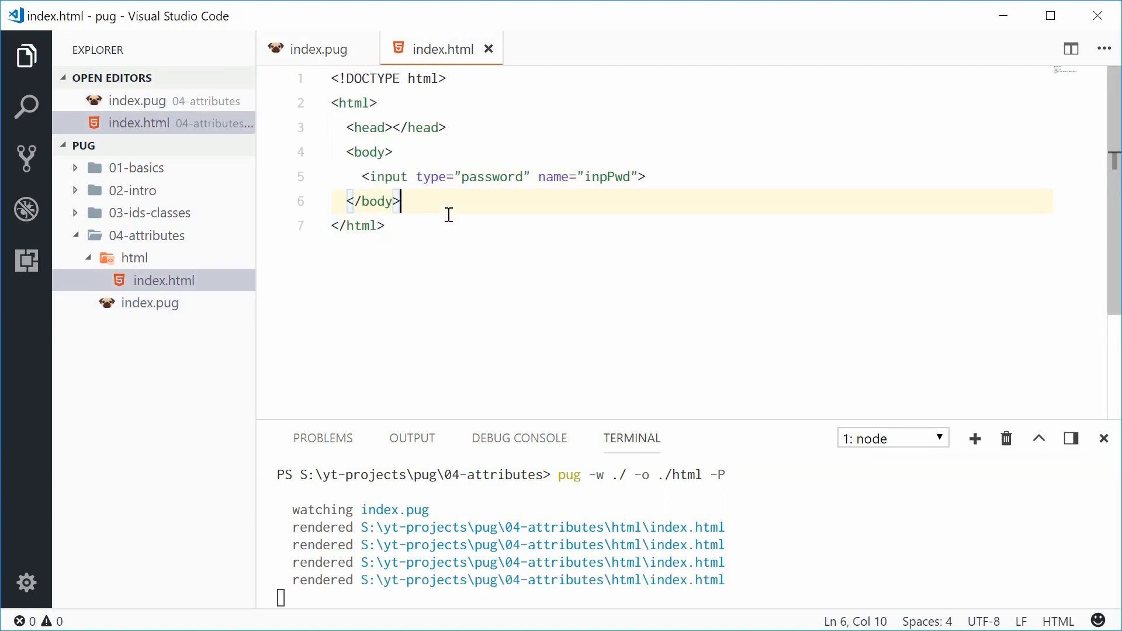
click(644, 177)
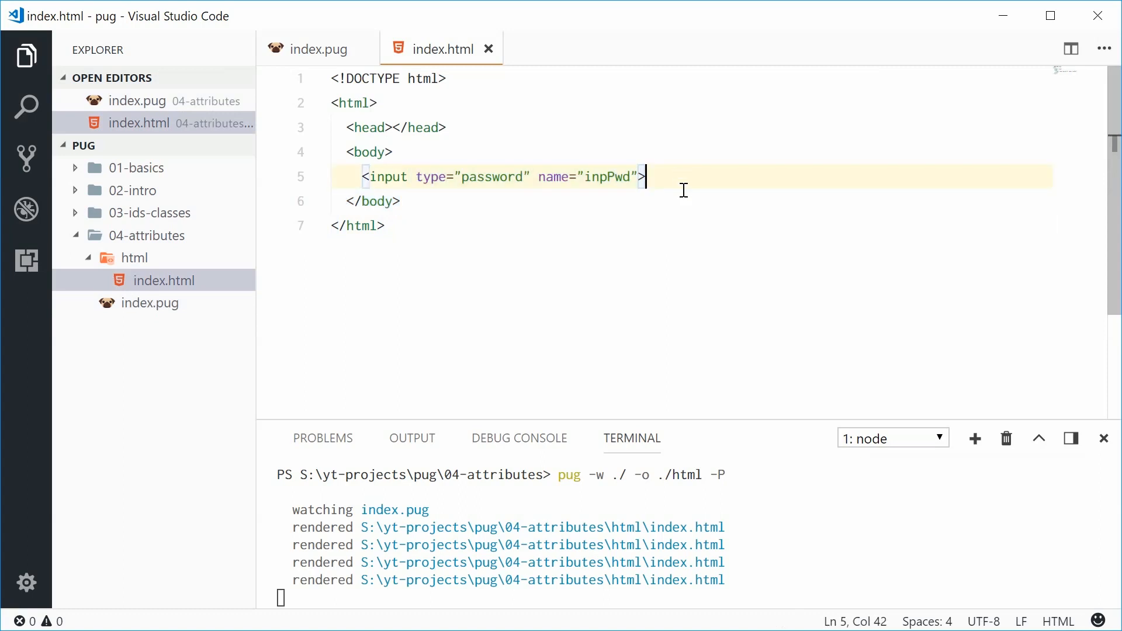
mouse_move(472, 292)
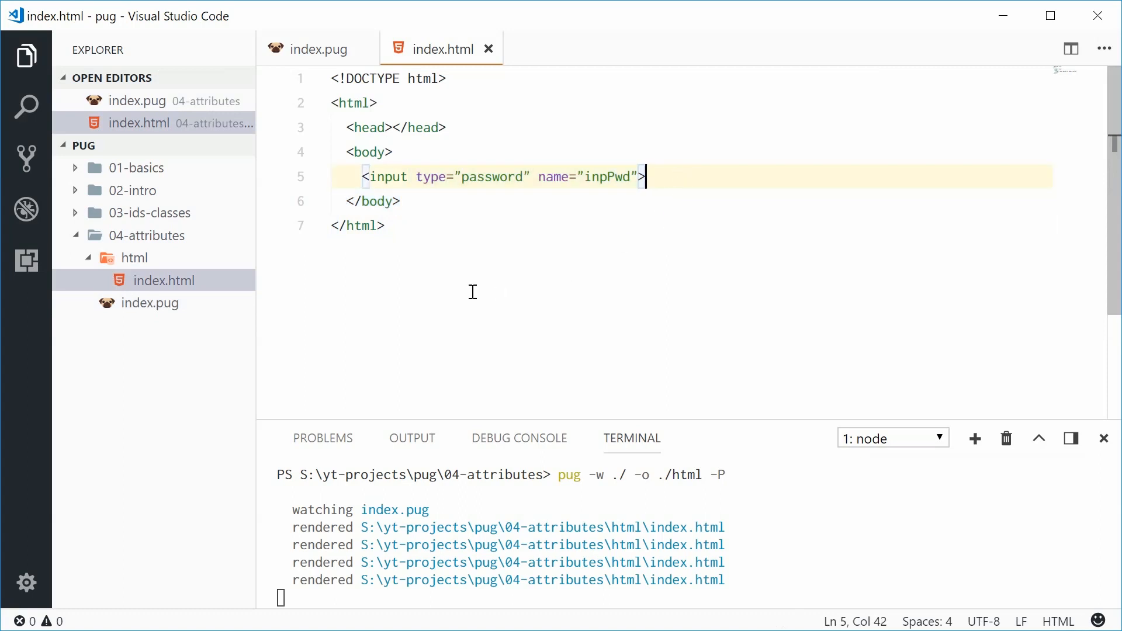
click(384, 225)
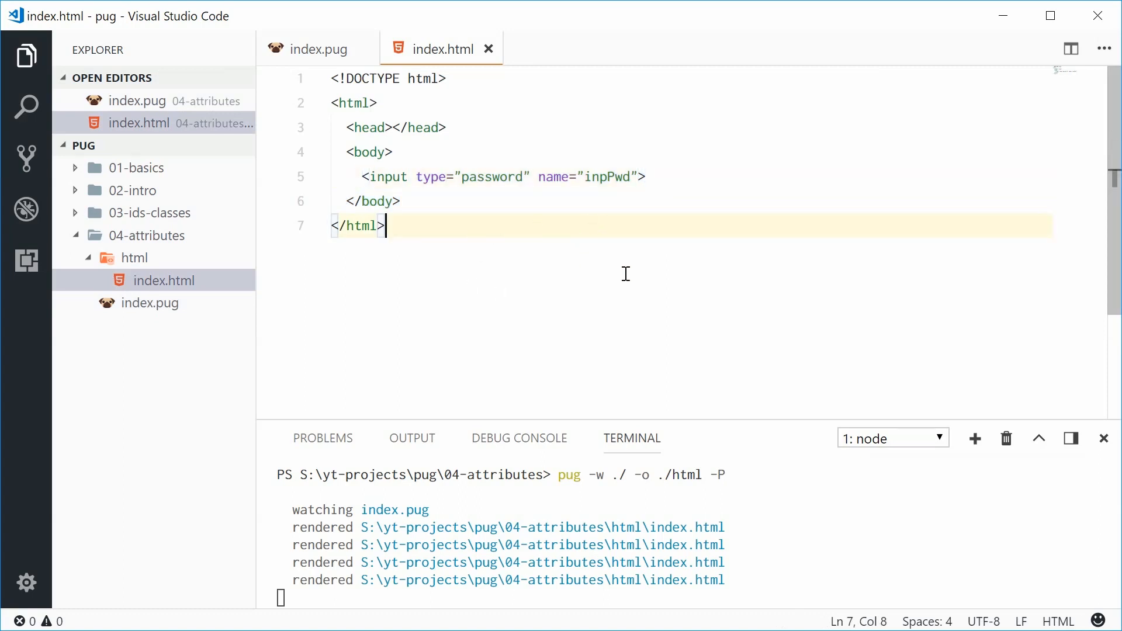
click(315, 48)
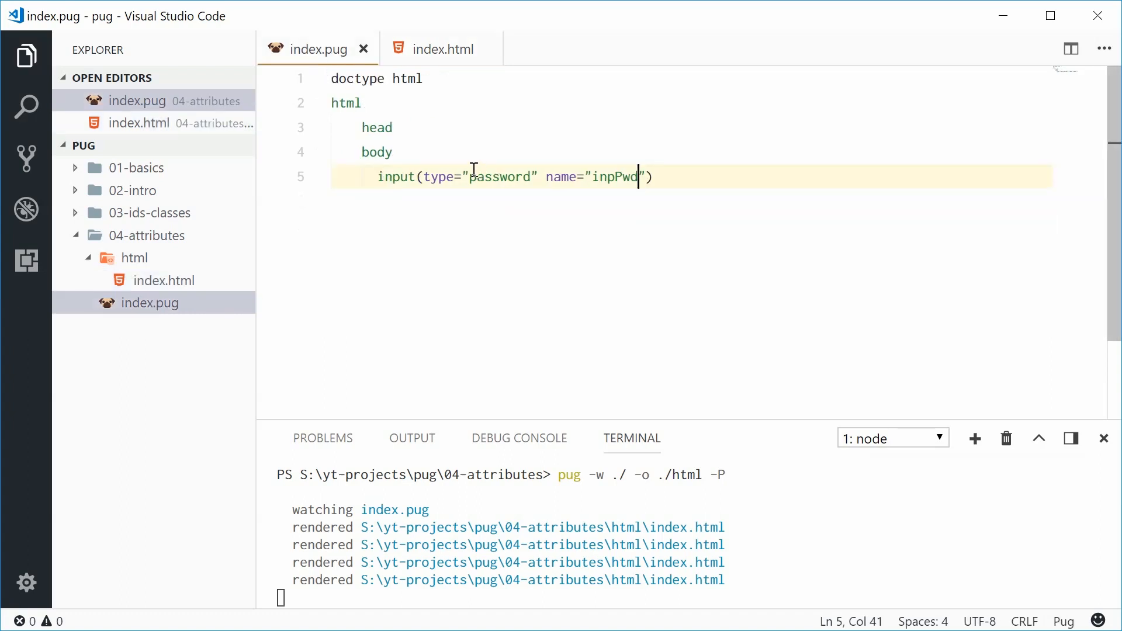
mouse_move(560, 131)
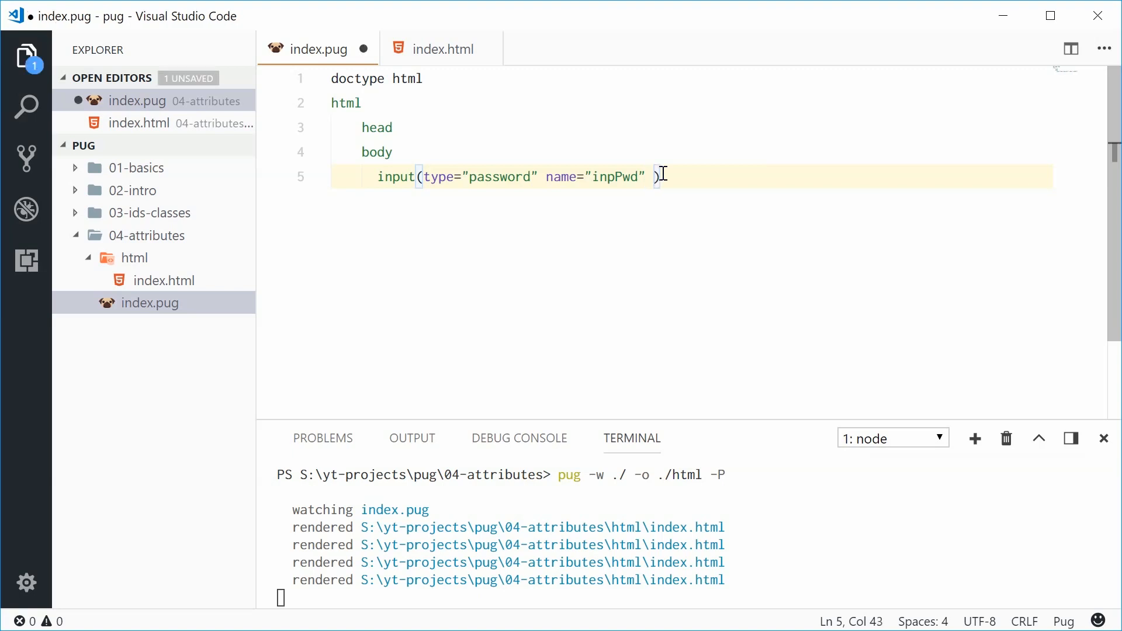
Type a data-js attribute holding the template-literal ternary `${ 5 > 2 ? "OK" : }`.
text(data)
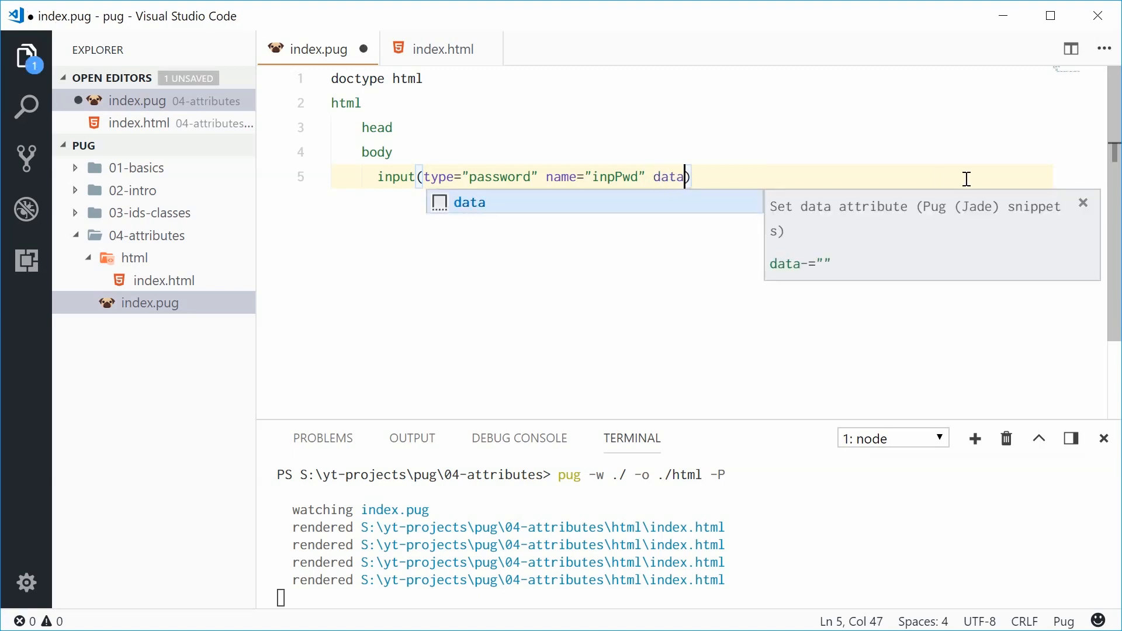
text(-js)
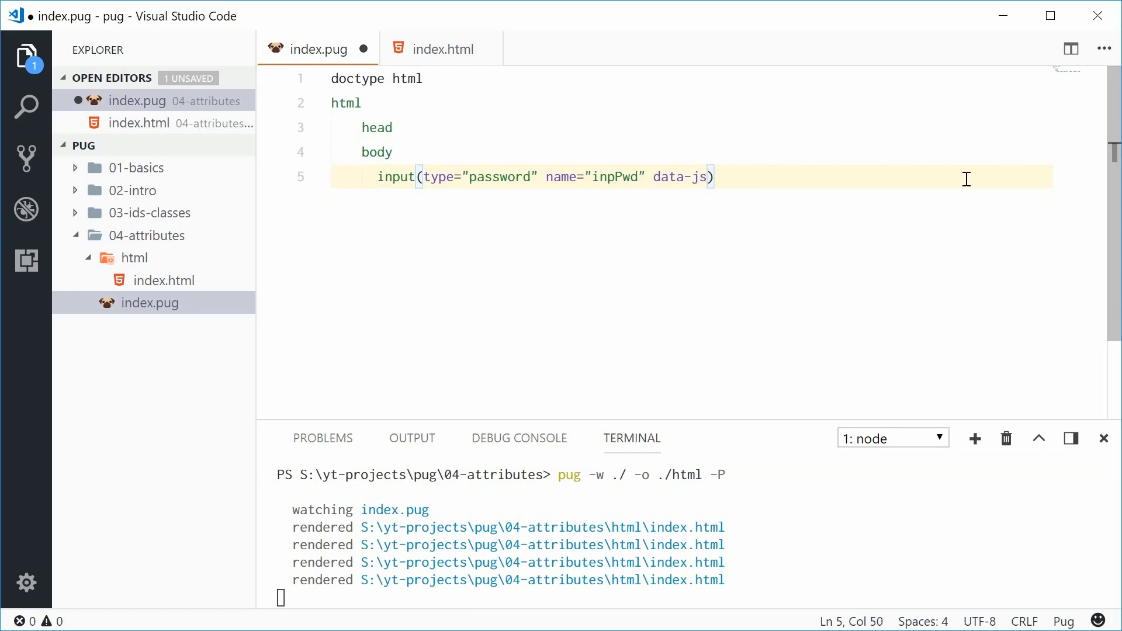
text(=`)
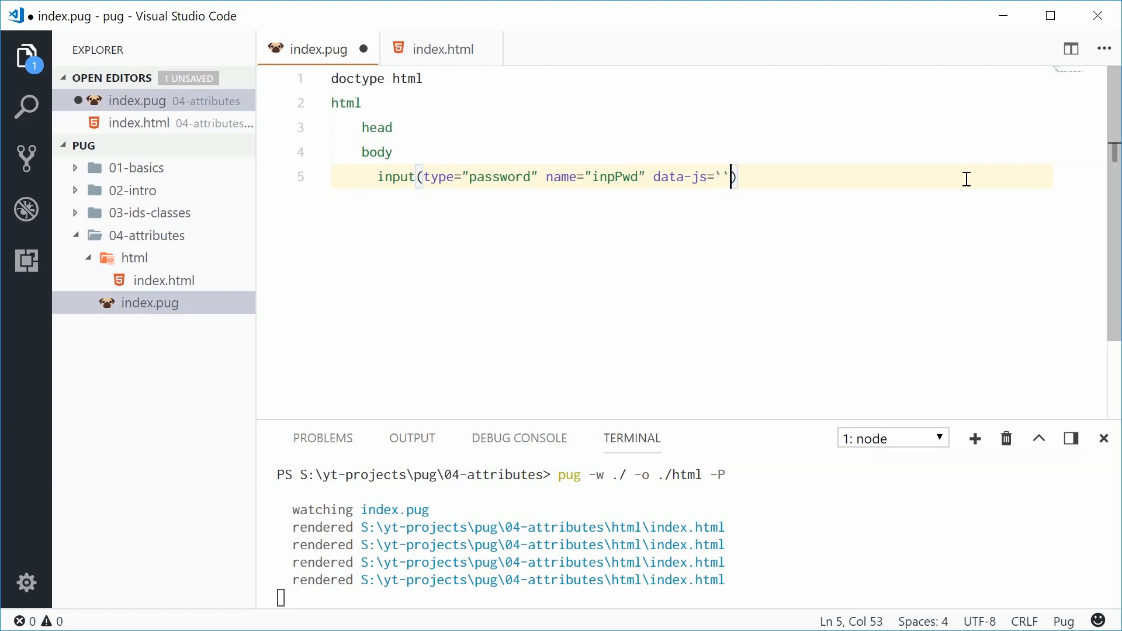
key(Backspace)
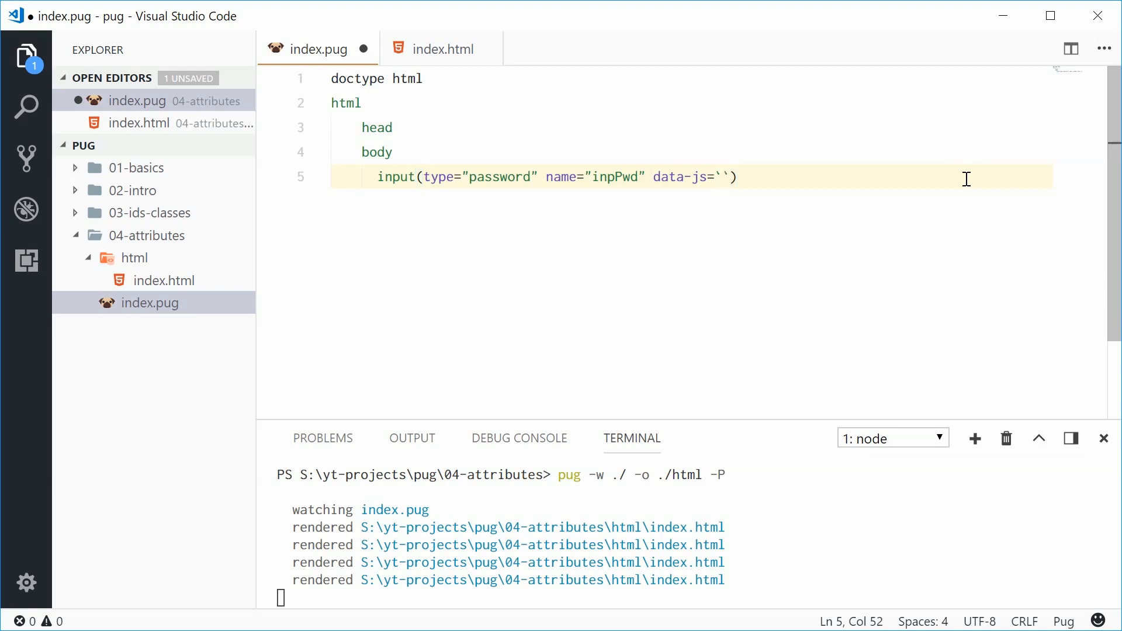
text($)
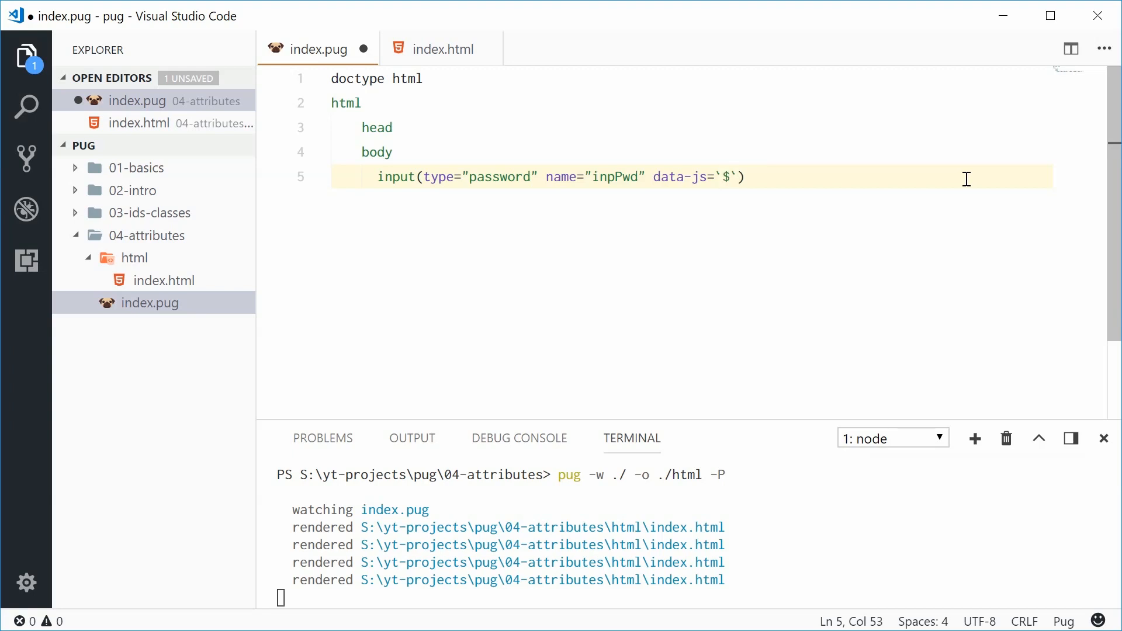
text({})
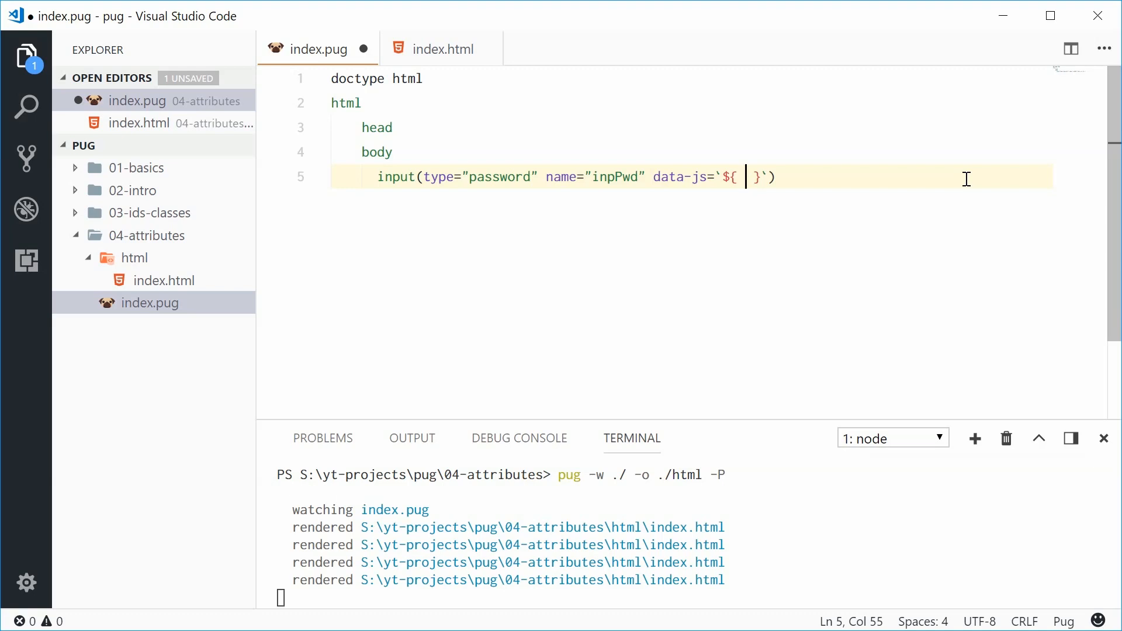
text(5 > 2 ?)
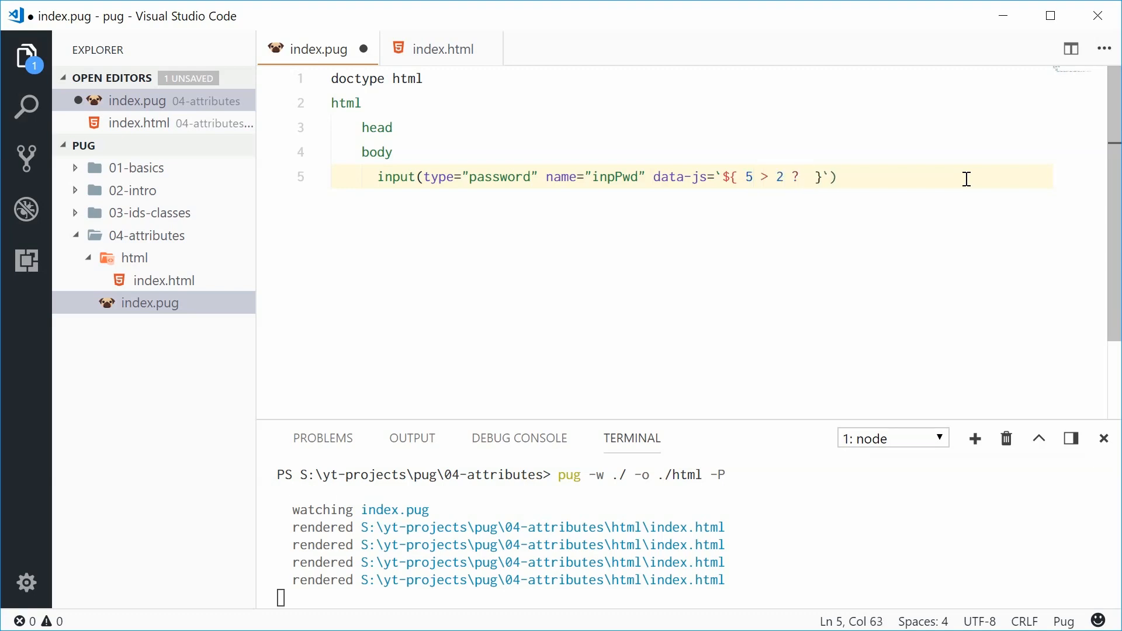
mouse_move(704, 188)
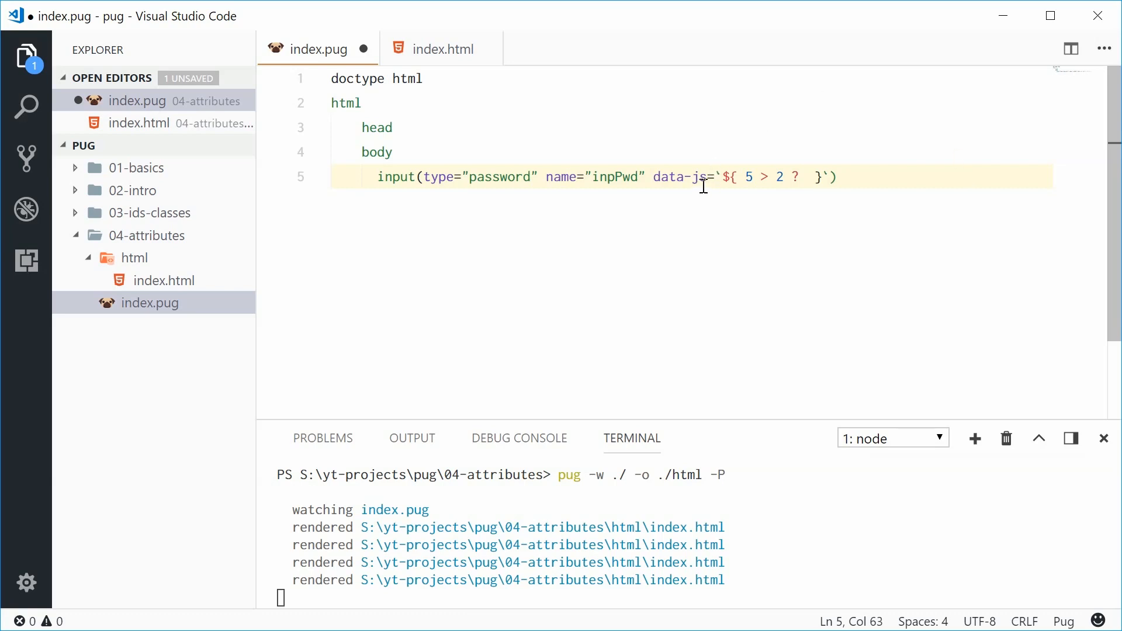
text("OK" :)
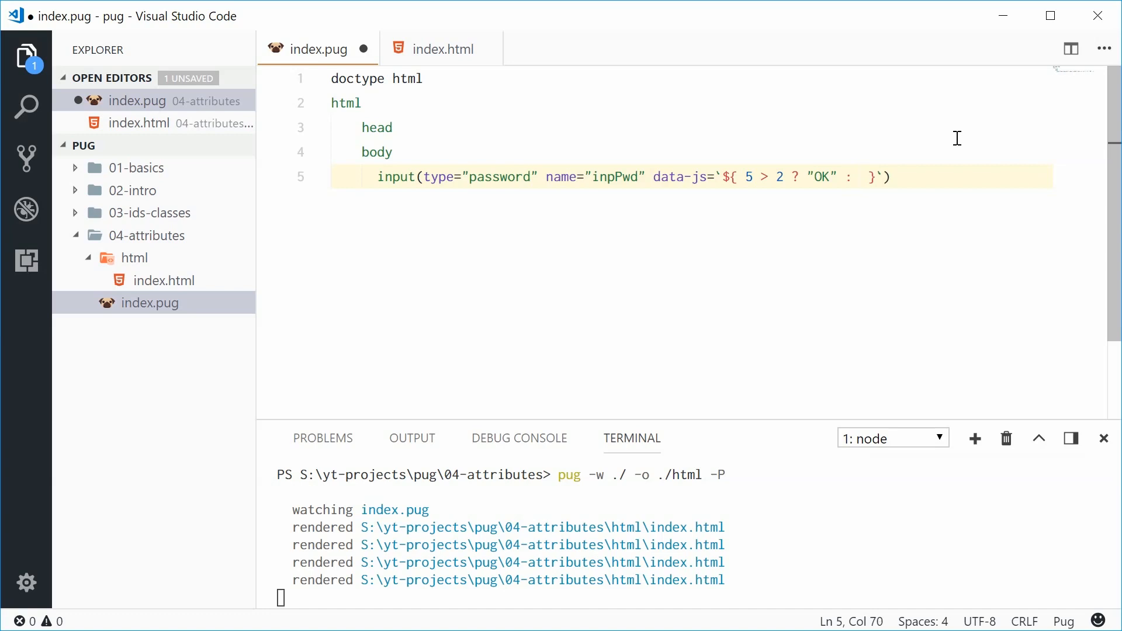
Complete the ternary with "NOT OK!", save, and confirm data-js="OK" in index.html.
text("NOT OK")
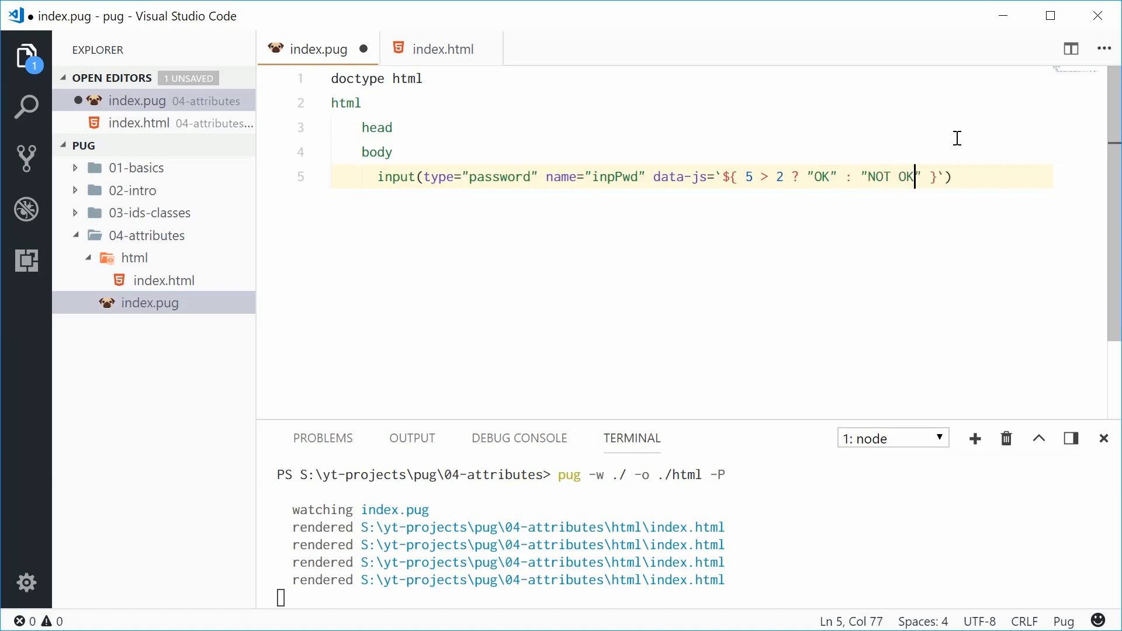
text(!)
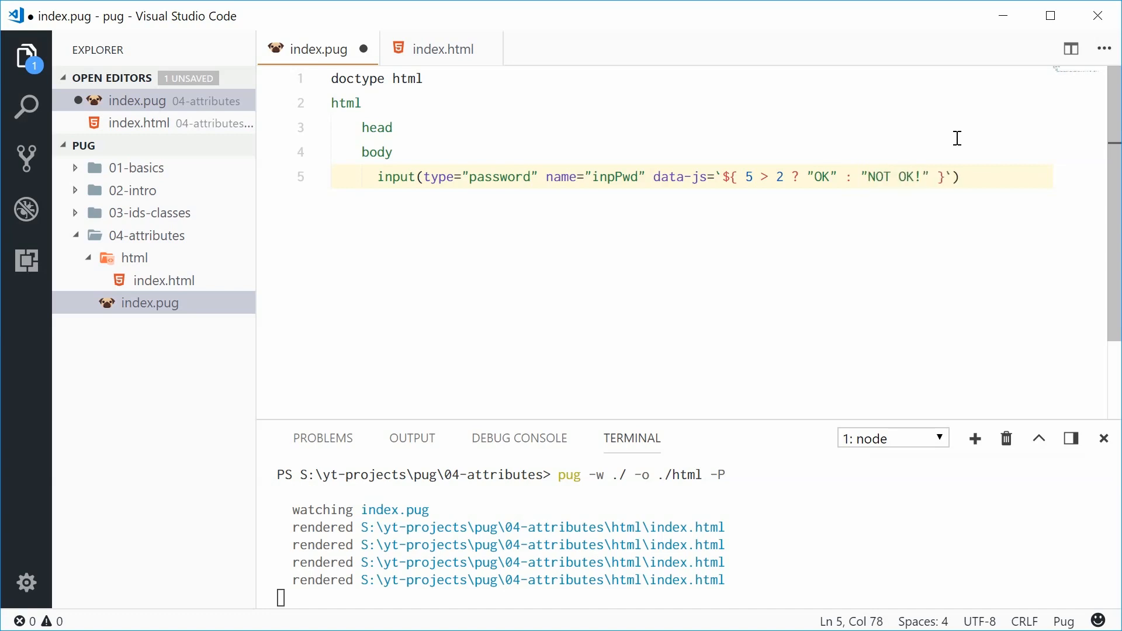
key(ctrl+s)
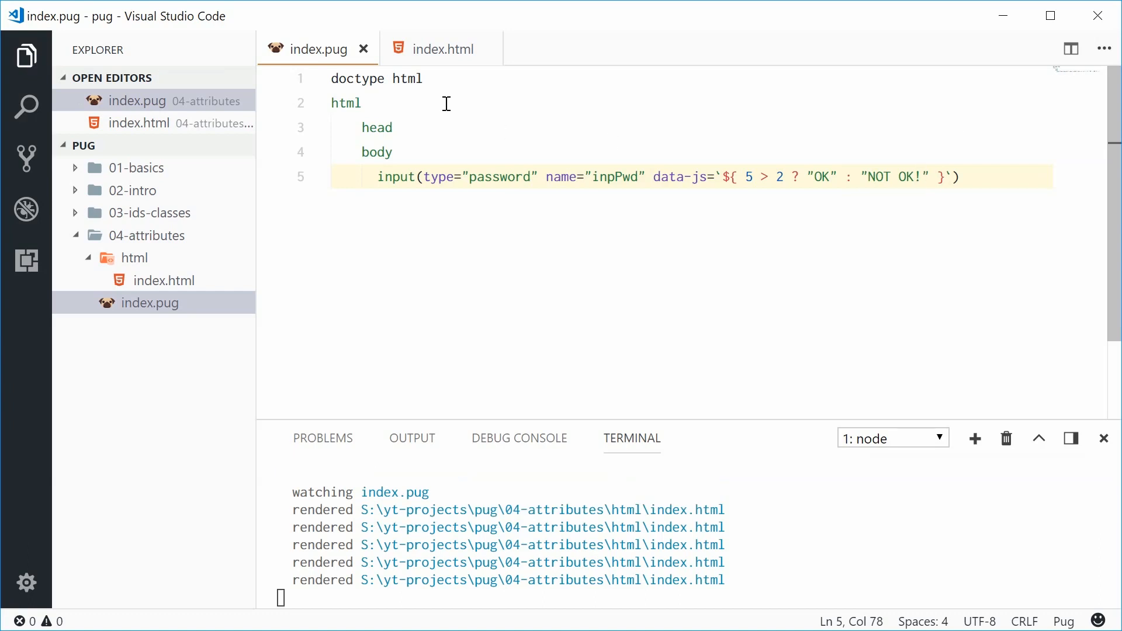
click(440, 48)
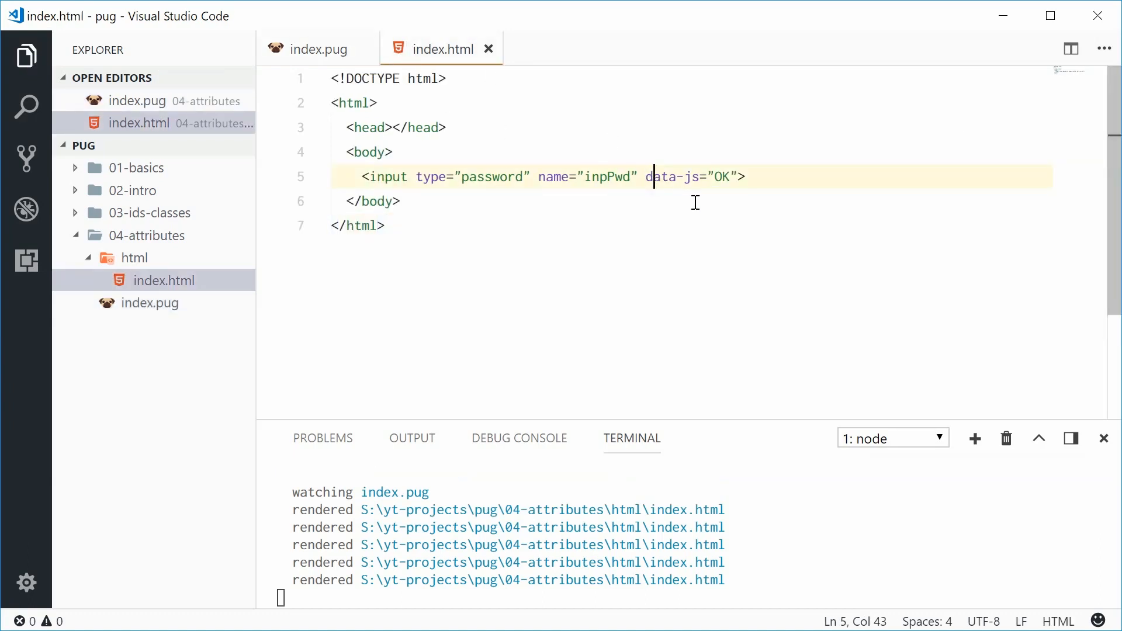
double_click(721, 176)
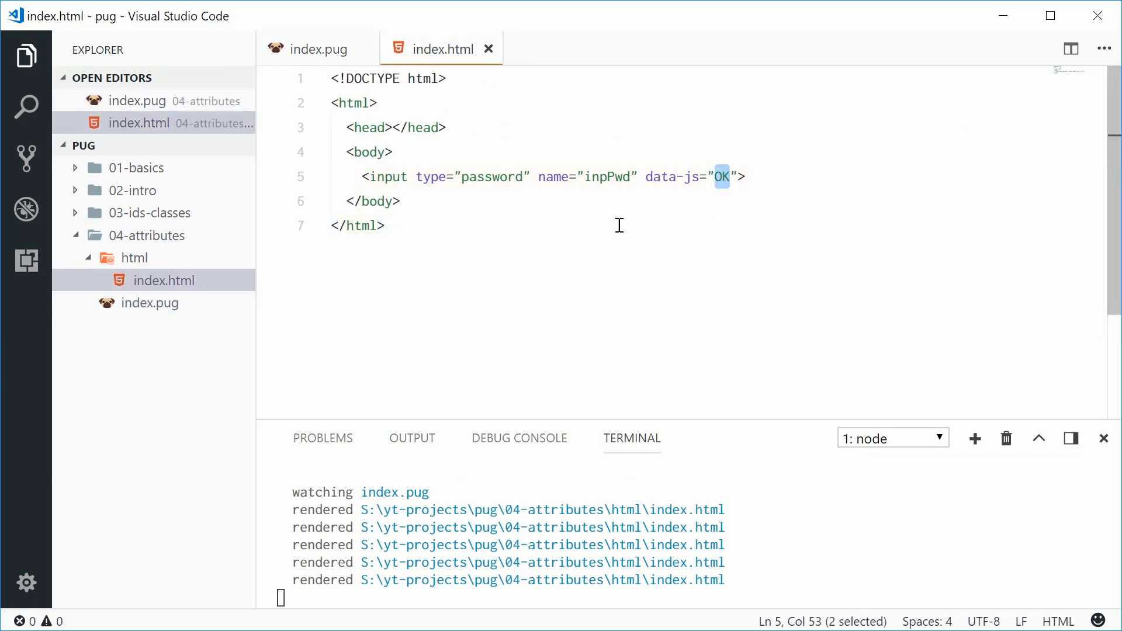
click(317, 49)
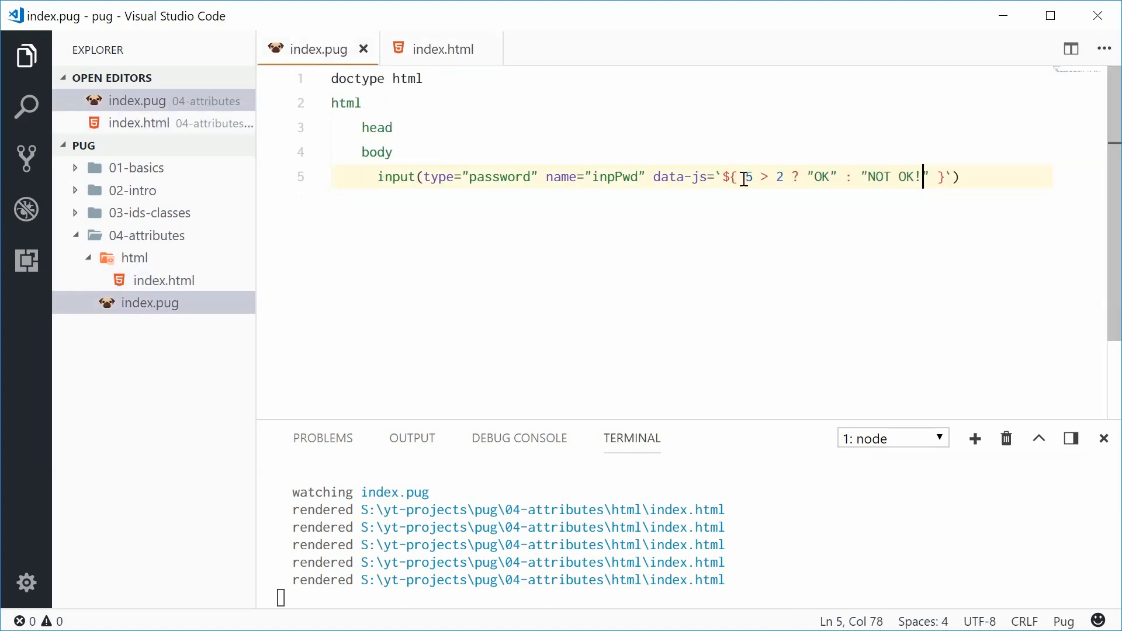
click(753, 176)
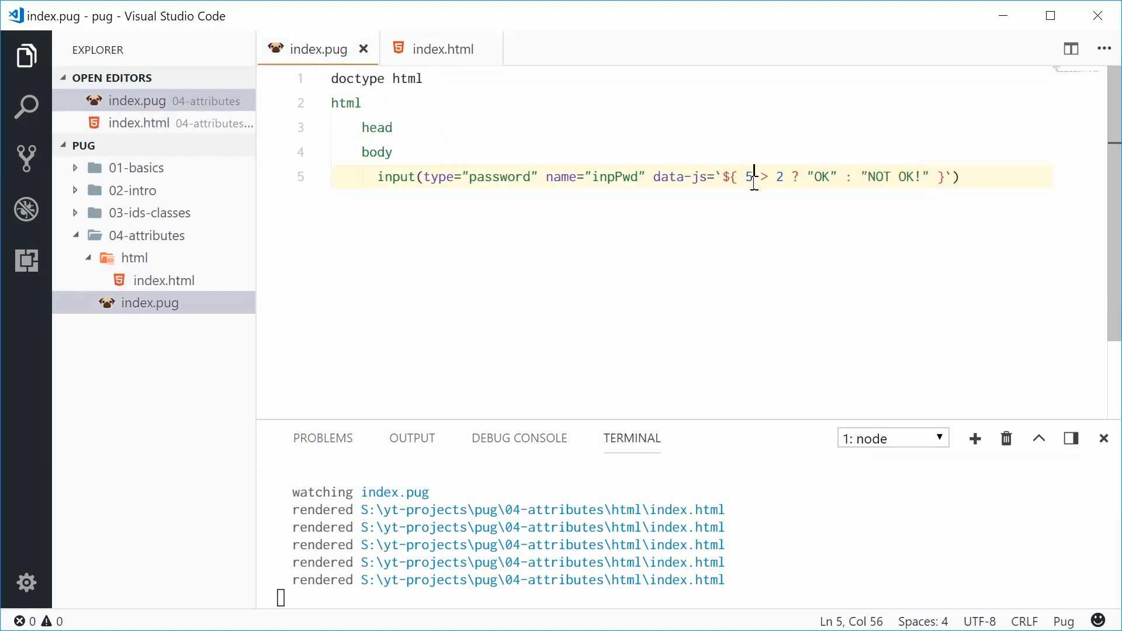
Change the condition to 1 > 2, save, and confirm data-js="NOT OK!" in index.html.
text(1)
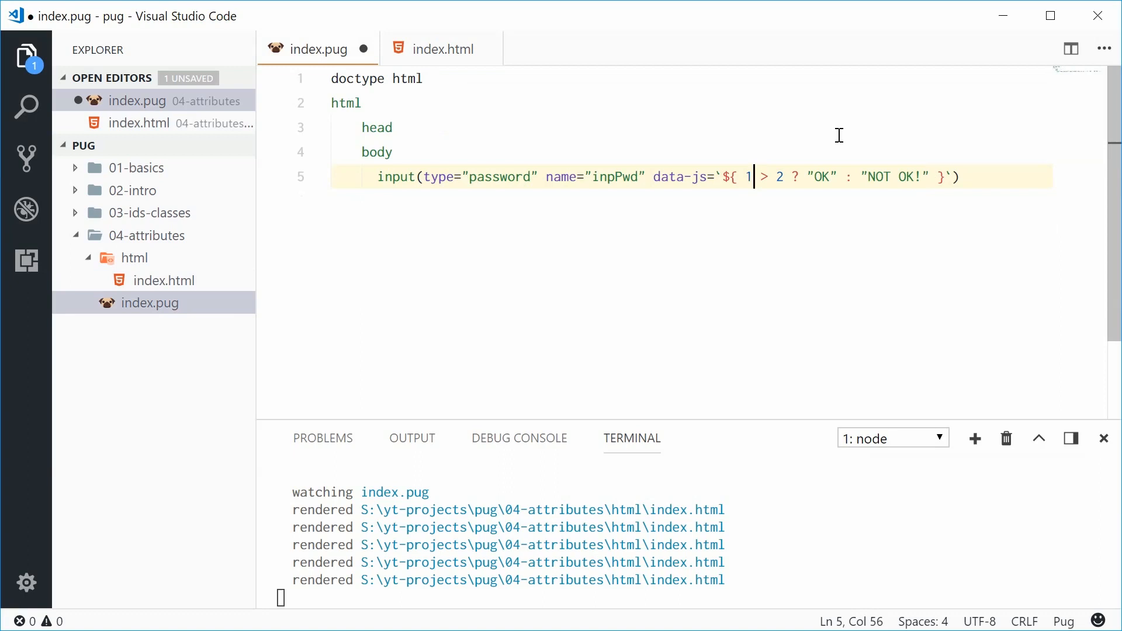
key(ctrl+s)
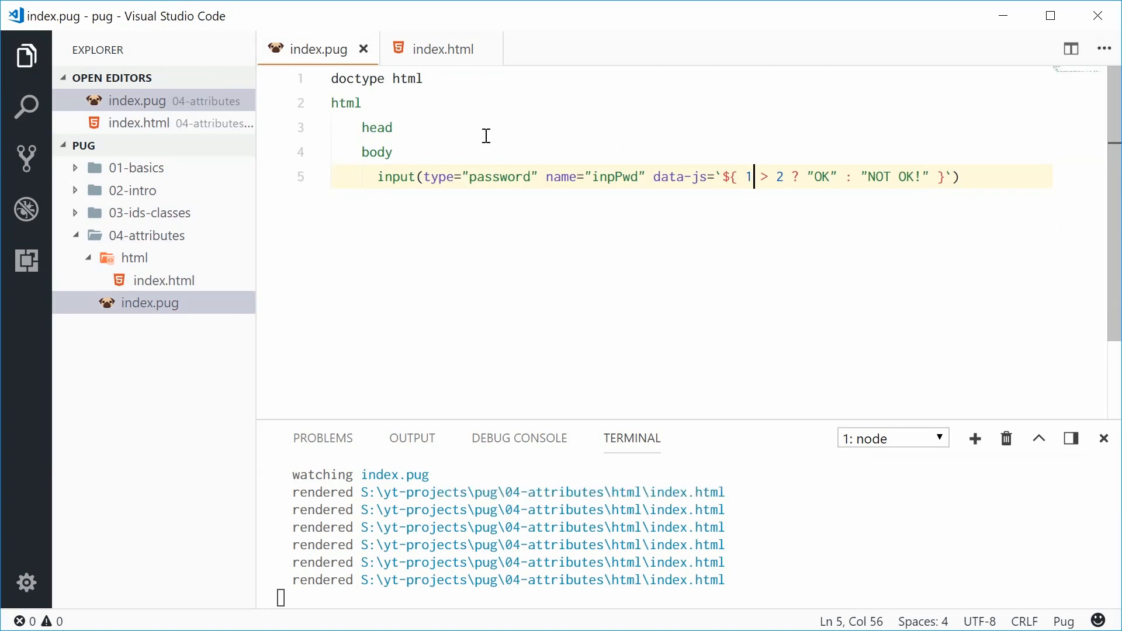
click(442, 48)
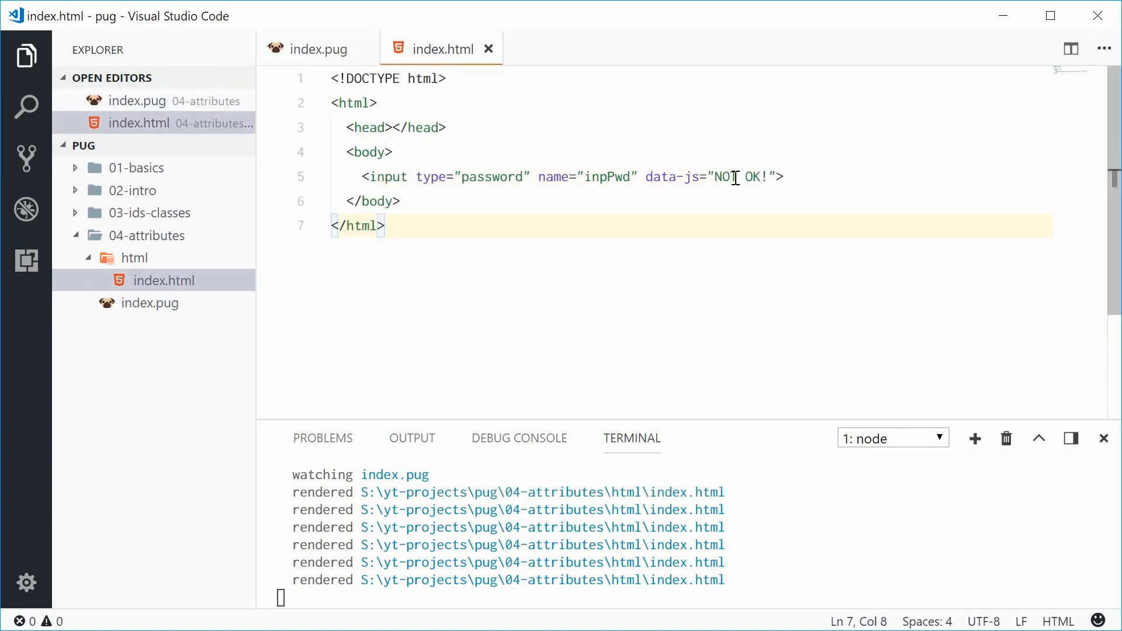
click(685, 177)
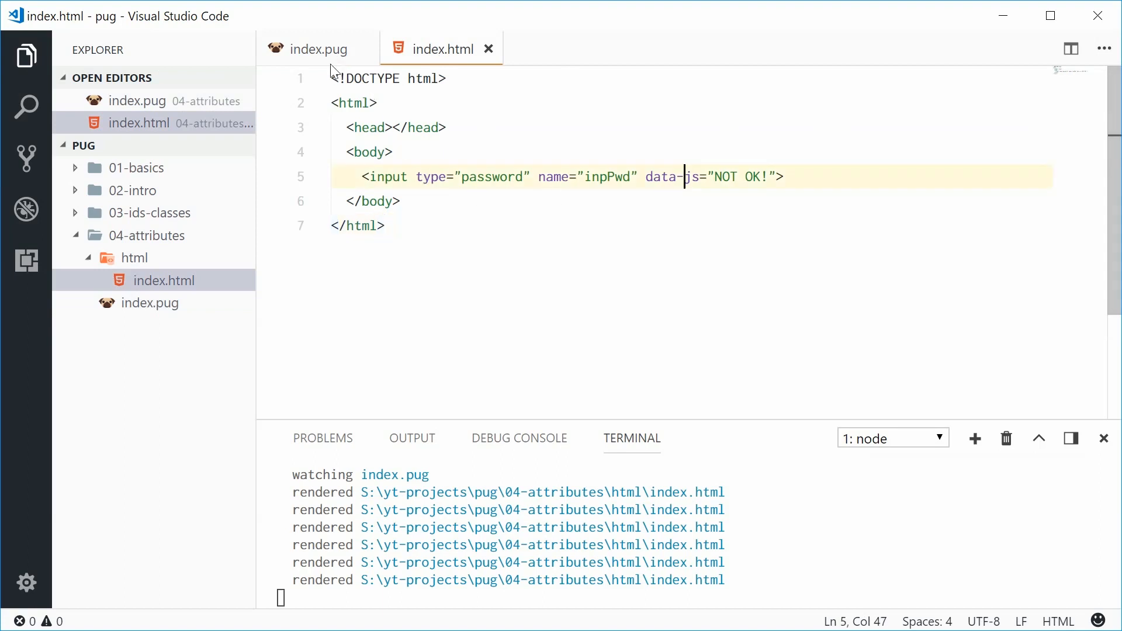
click(312, 48)
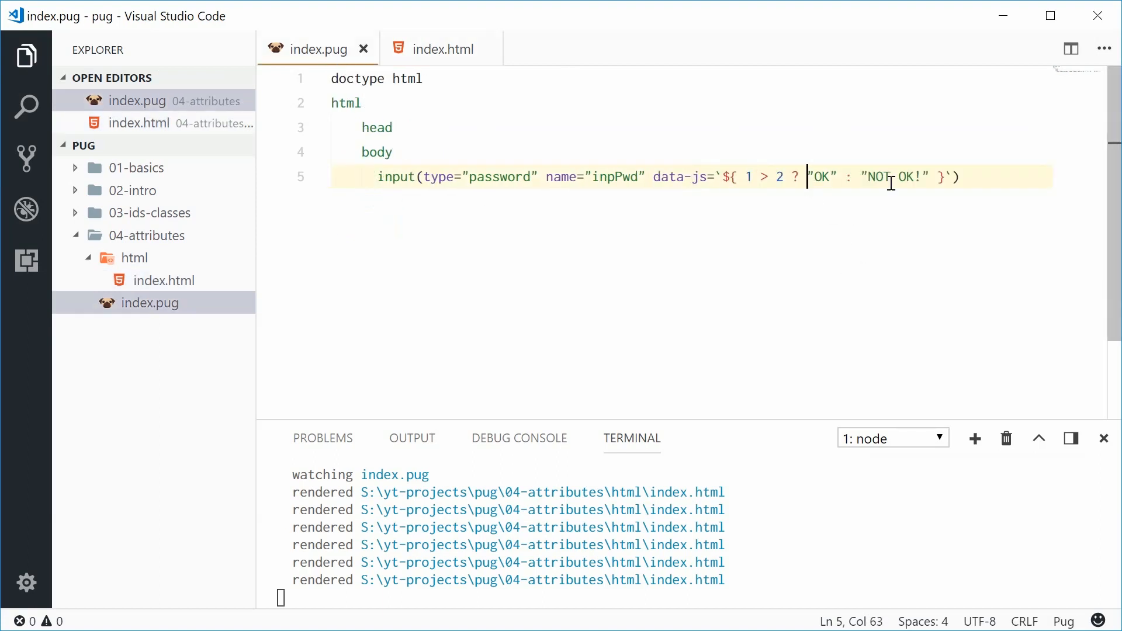
mouse_move(700, 185)
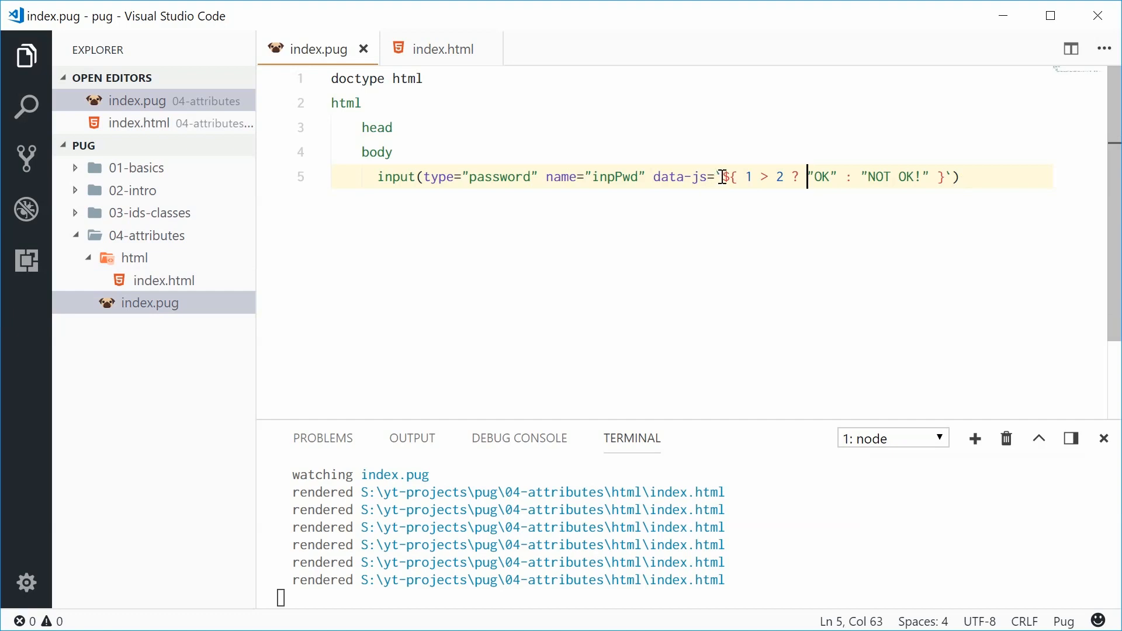
mouse_move(680, 176)
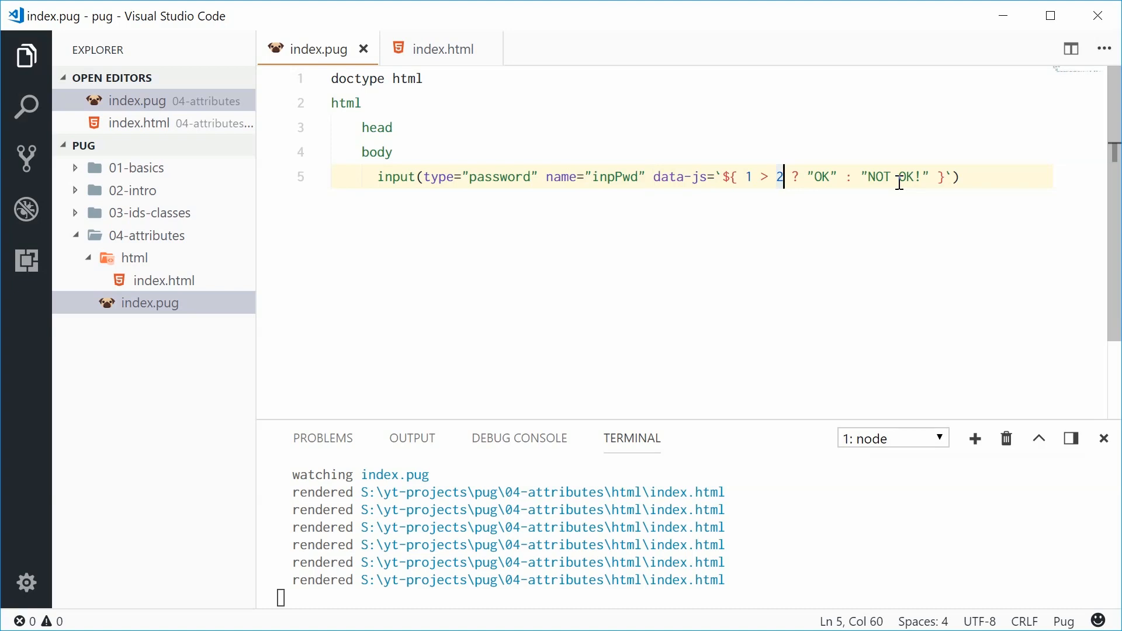
Add a div line below the password input with a blank line above it.
click(965, 176)
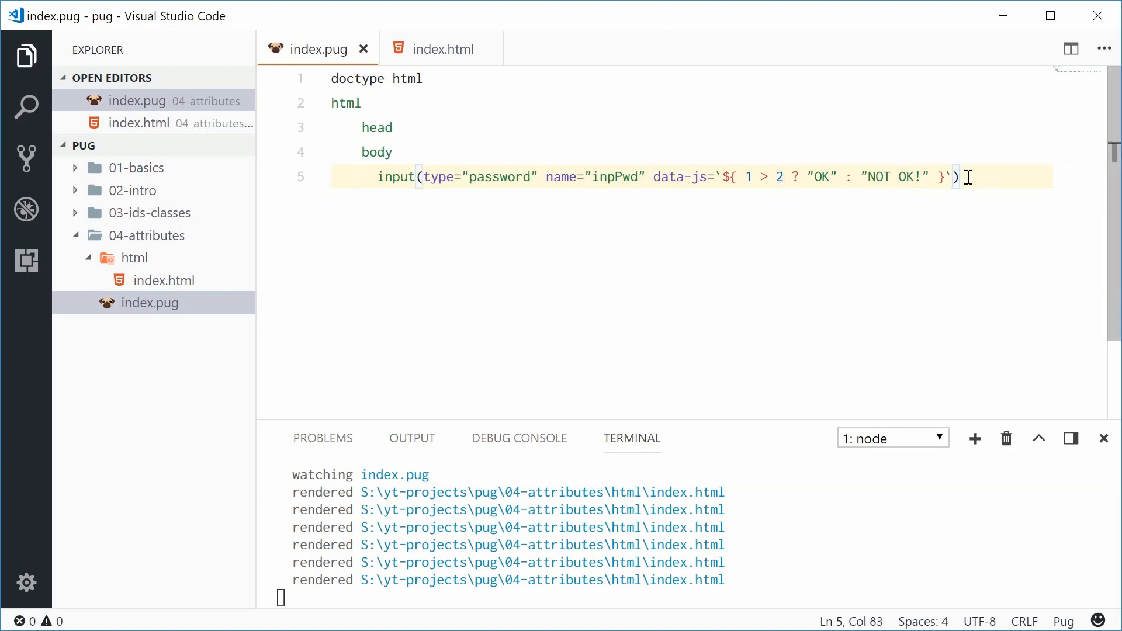
text(div)
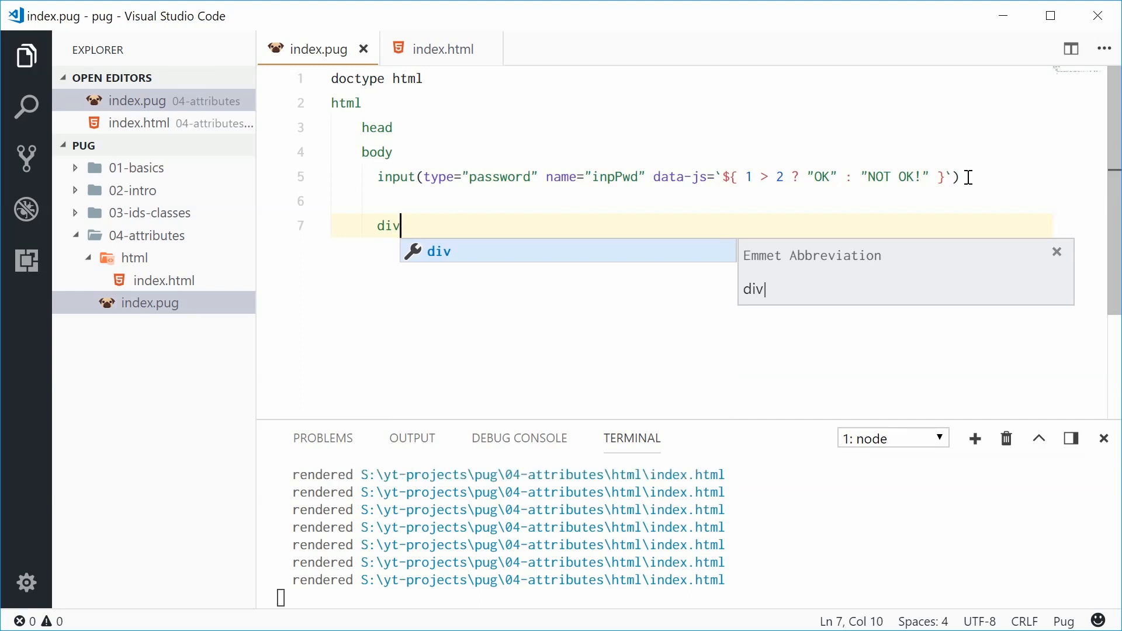
key(Enter)
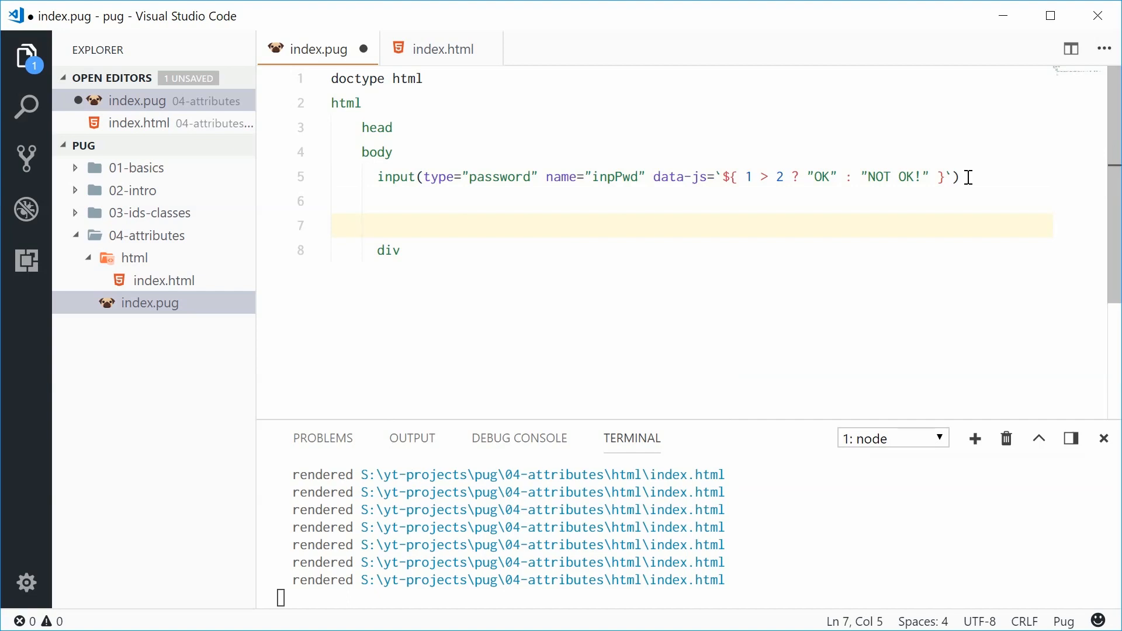
click(379, 176)
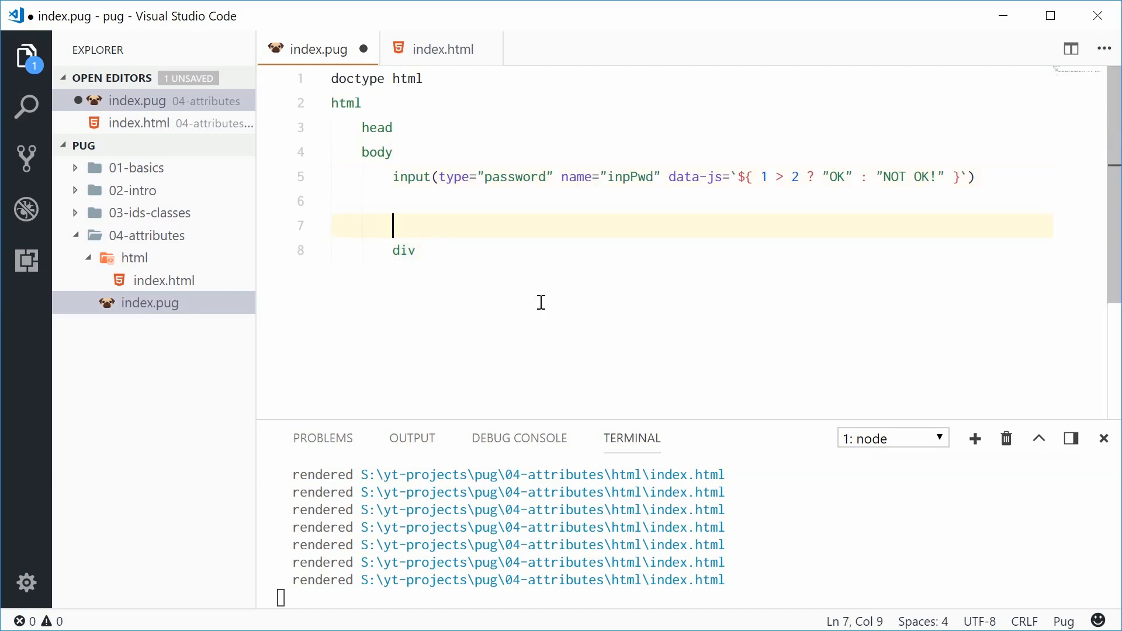
Write the code line - const myClasses = ["class1", "class2", "class3"] above the div and save.
text(-)
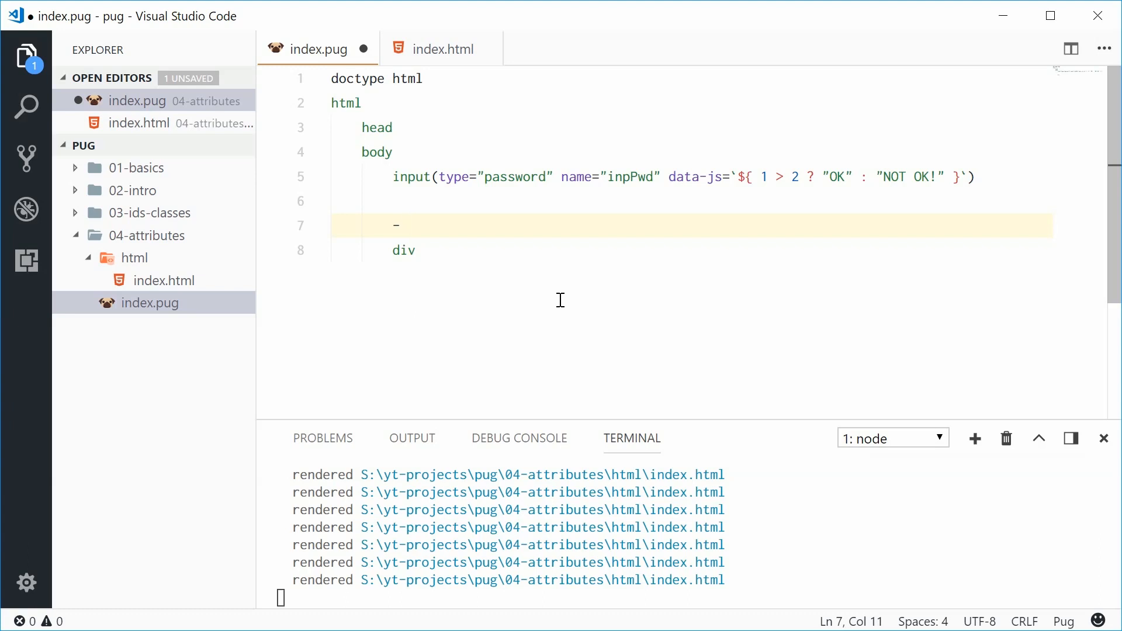
text(const myC)
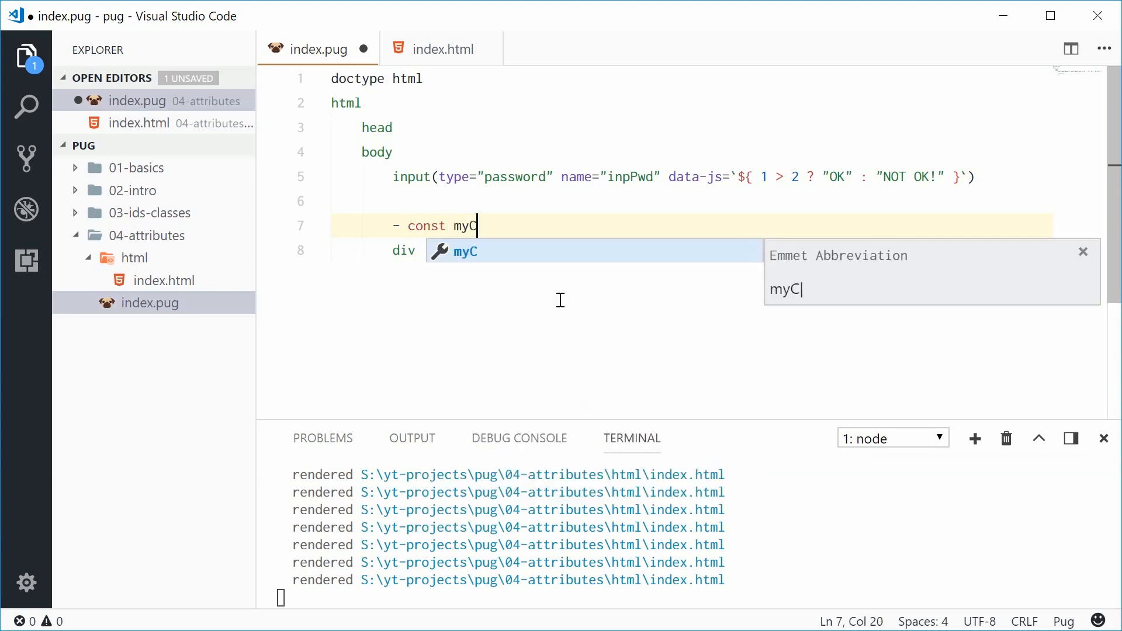
text(lasses =)
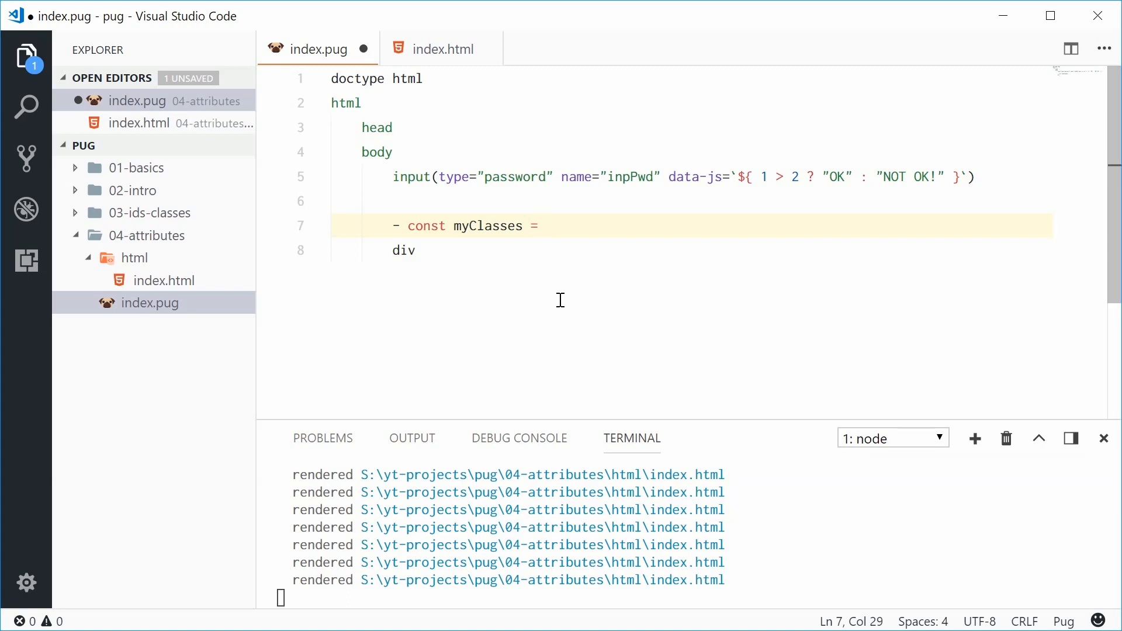
text([])
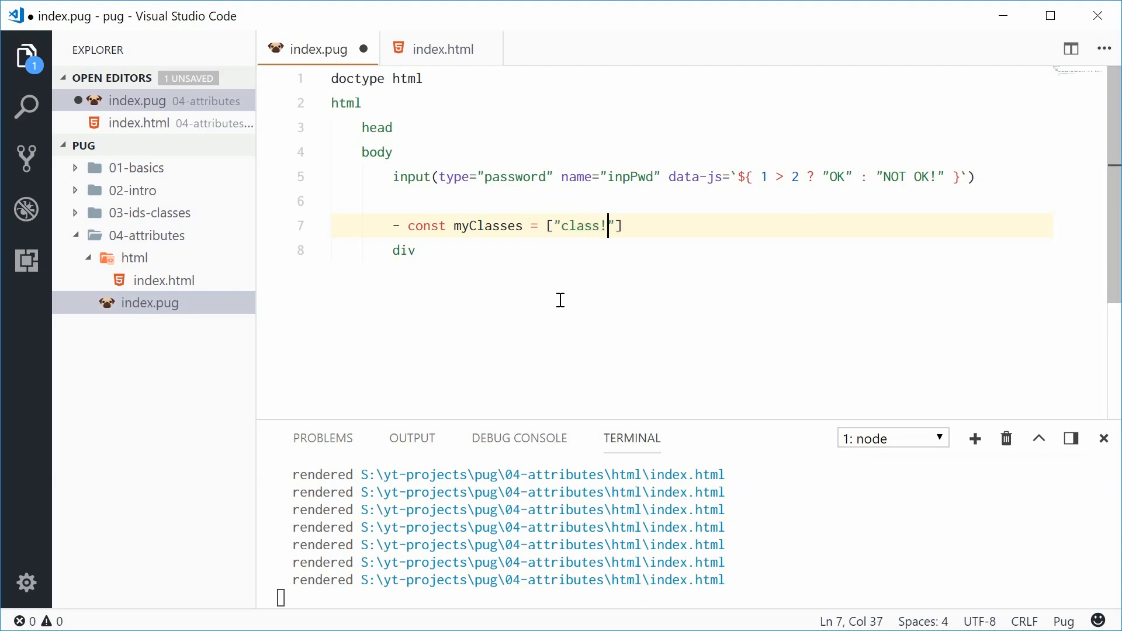
text(1",)
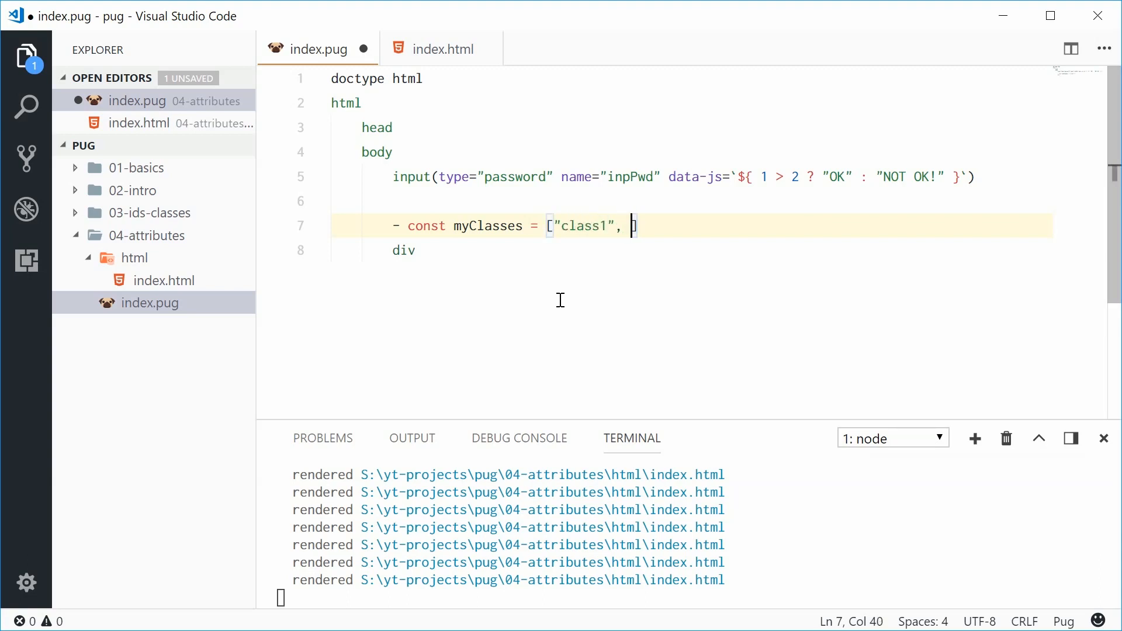
text("class2")
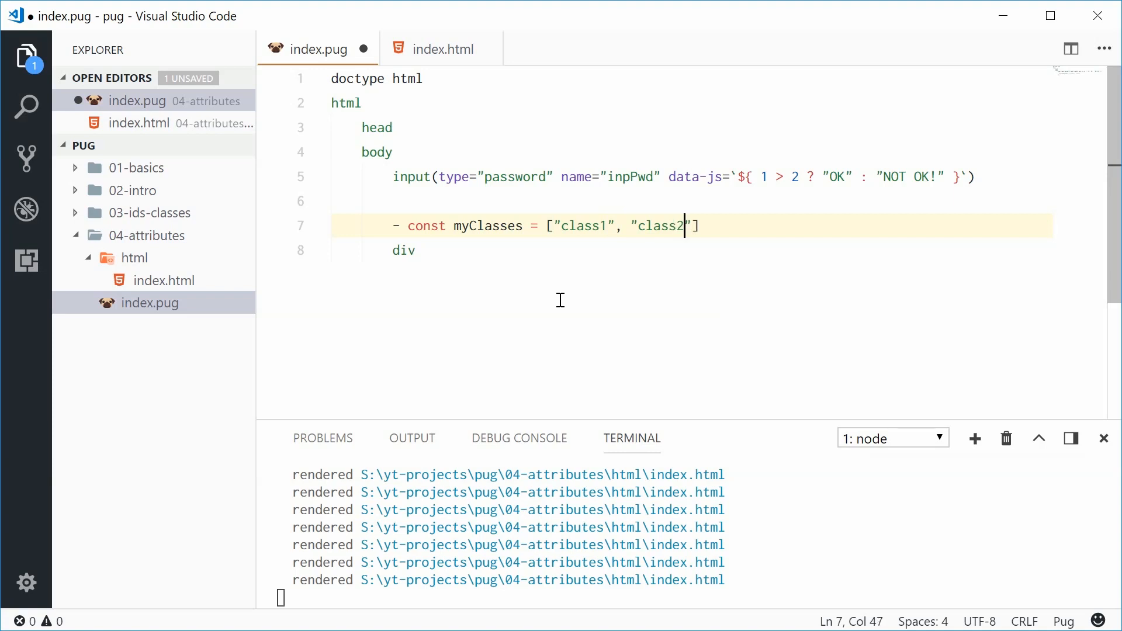
text(, "class3")
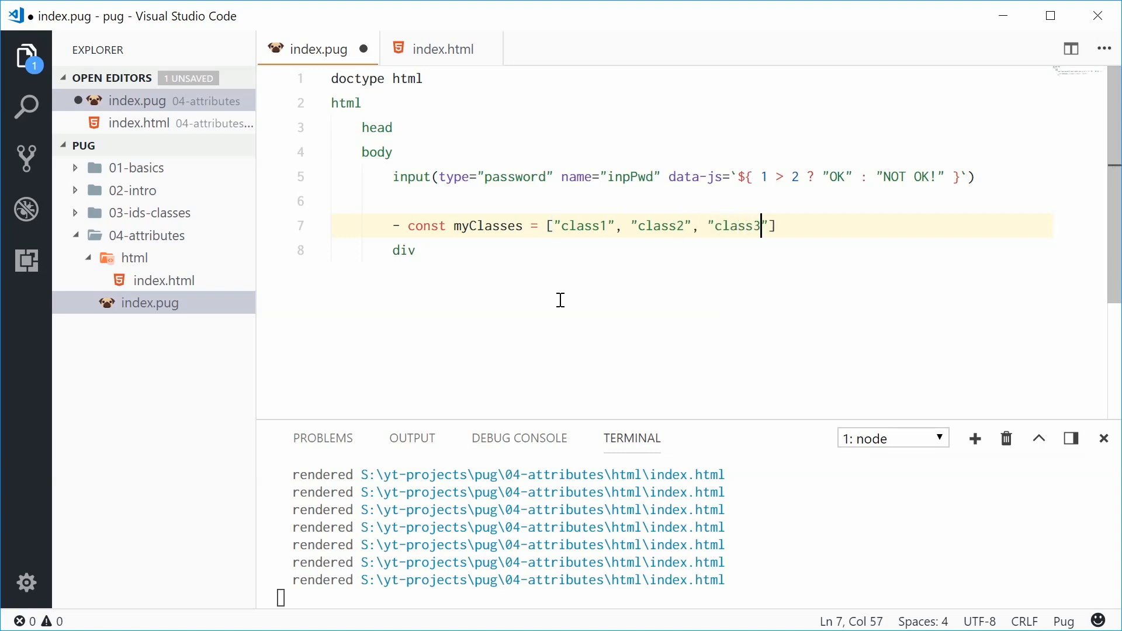
key(ctrl+s)
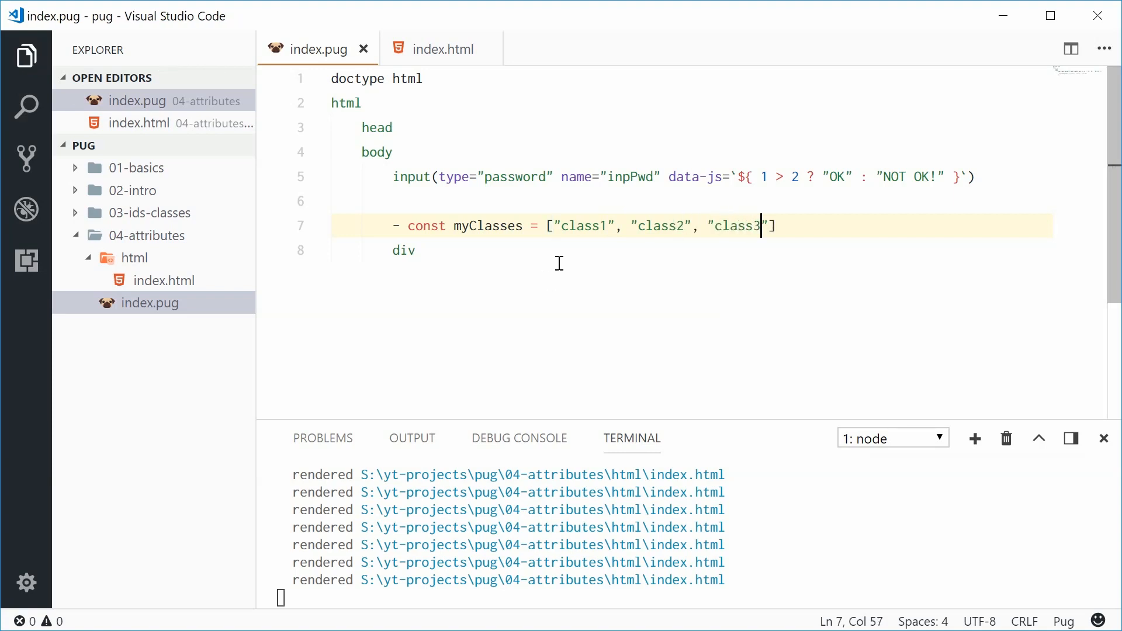
mouse_move(473, 262)
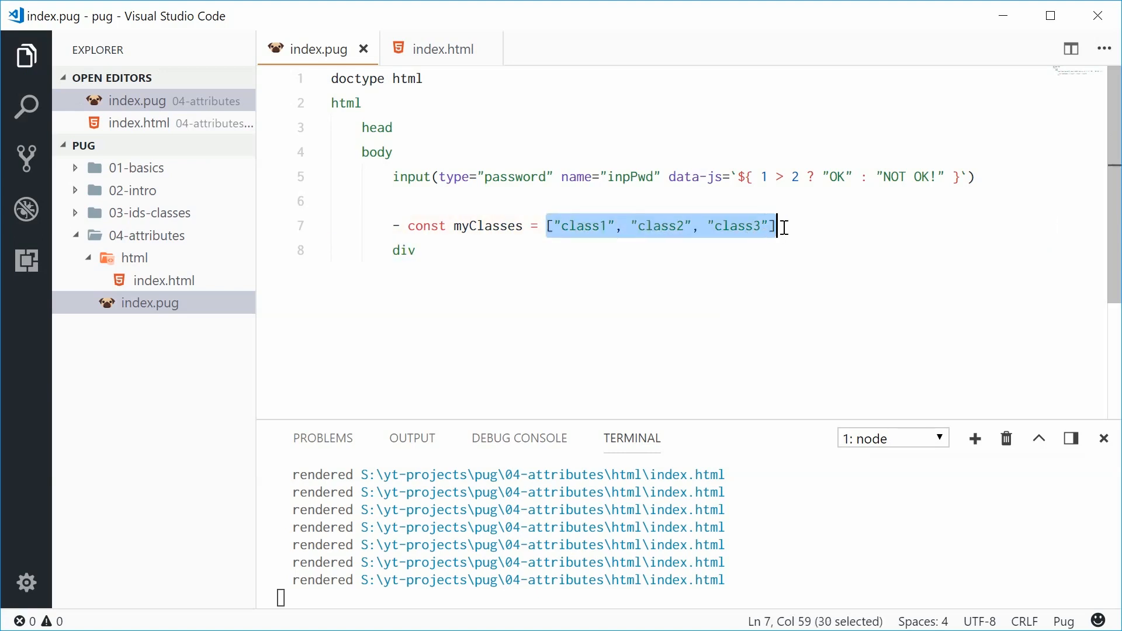
Change the div line to div(class=myClasses).
click(468, 251)
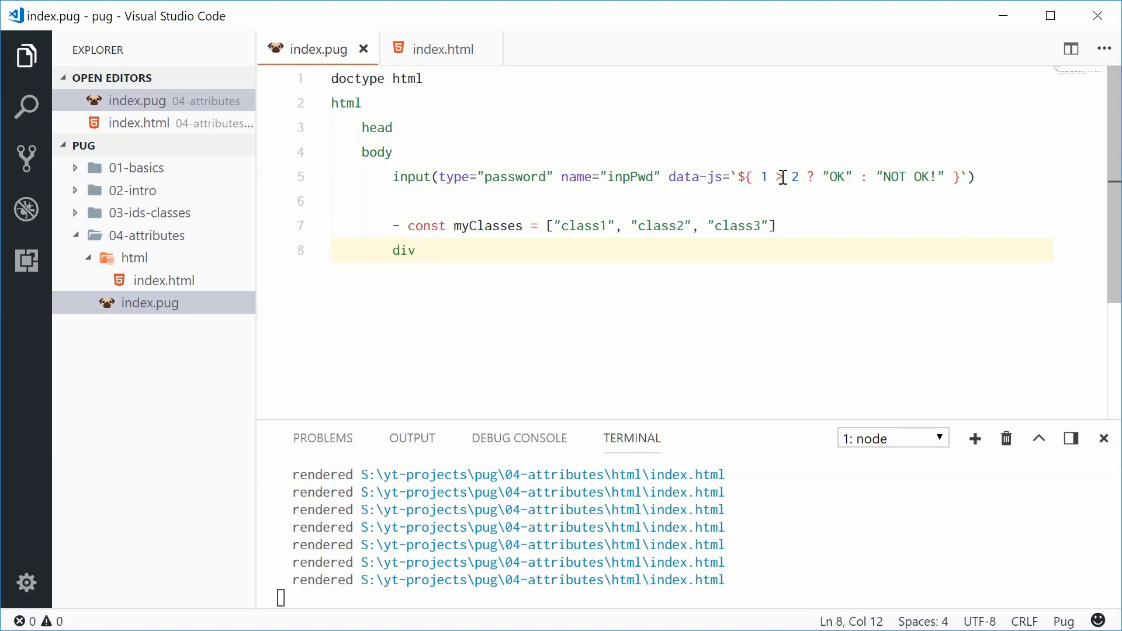
text(())
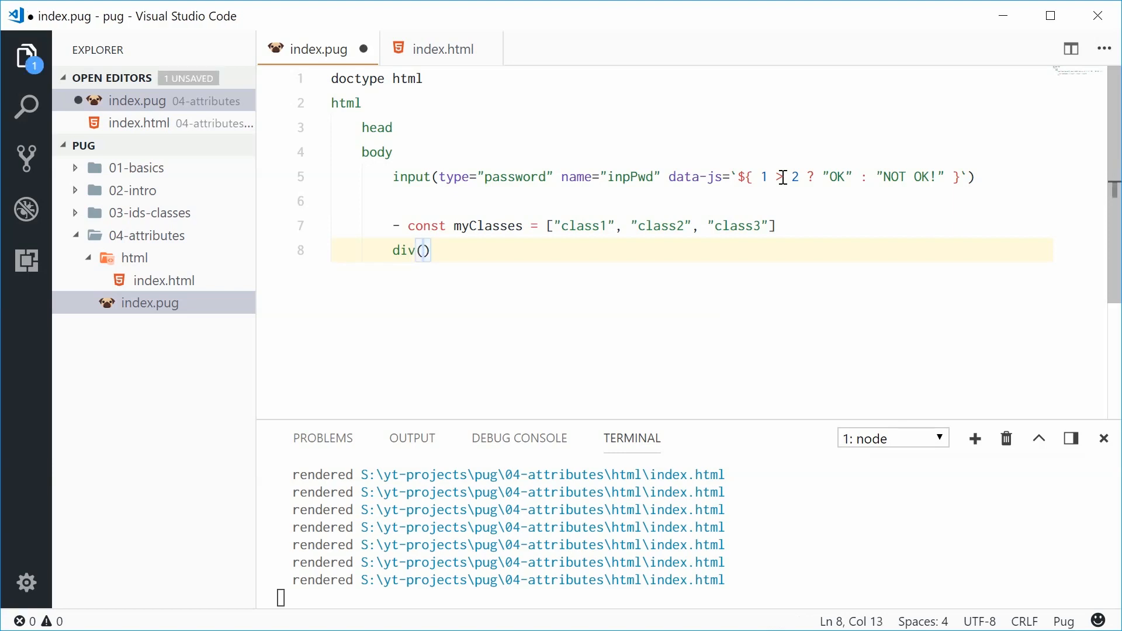
text(class)
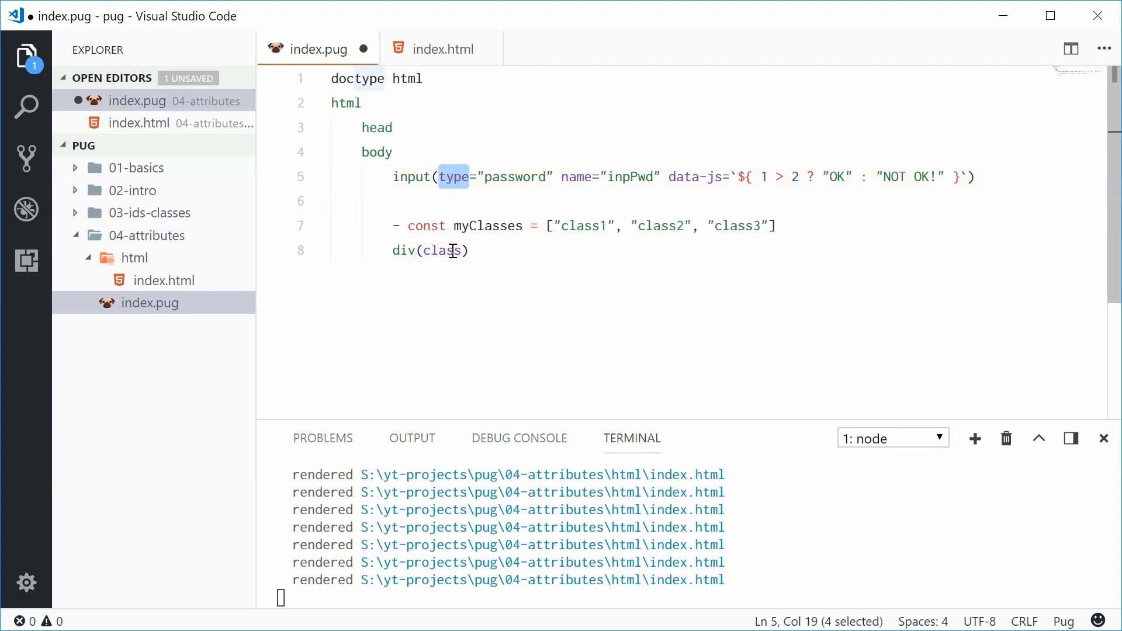
text(=)
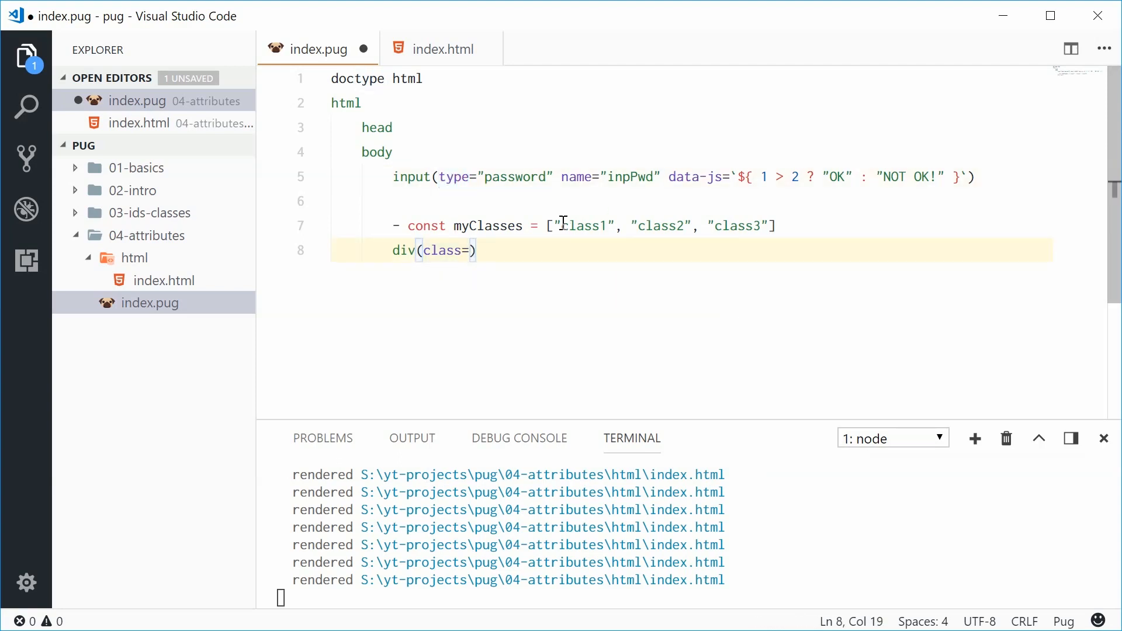
text(myClass)
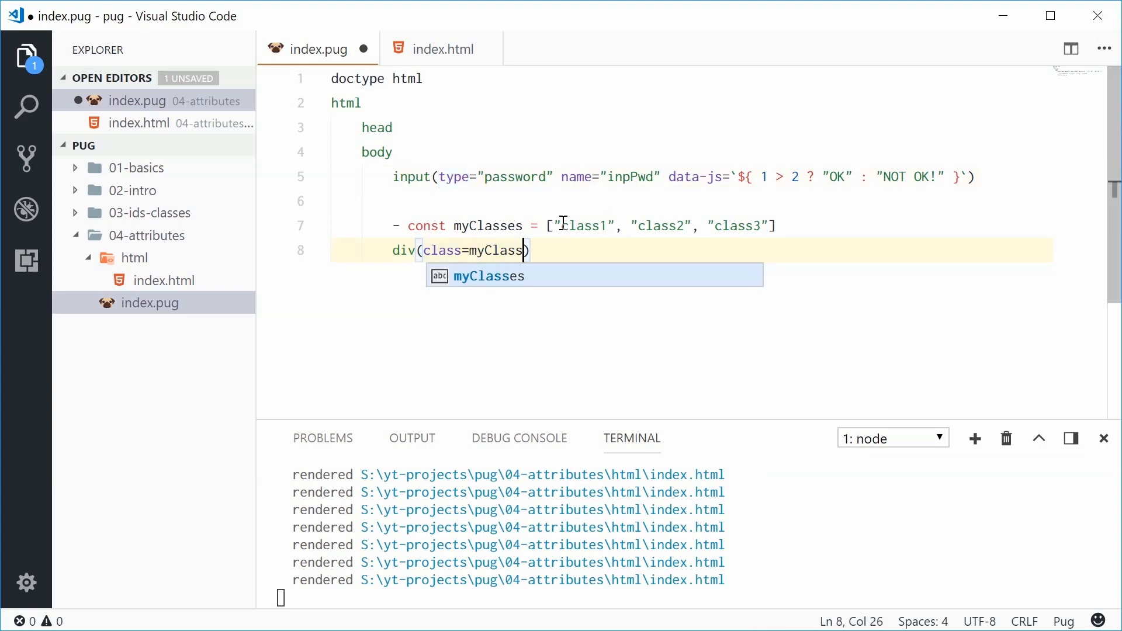
text(es)
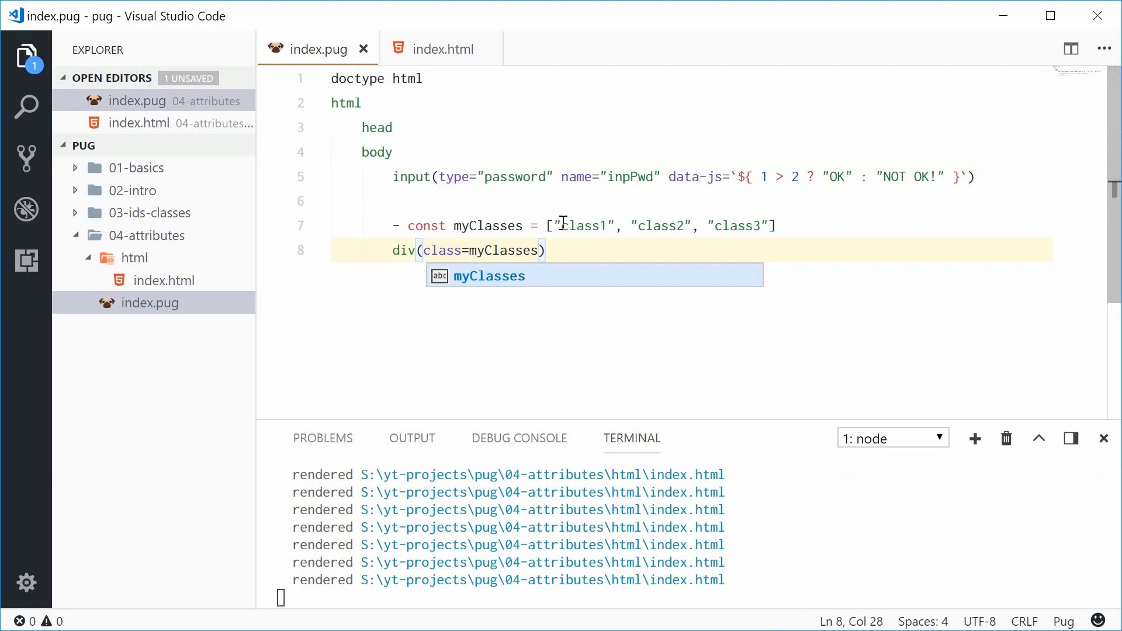
mouse_move(443, 49)
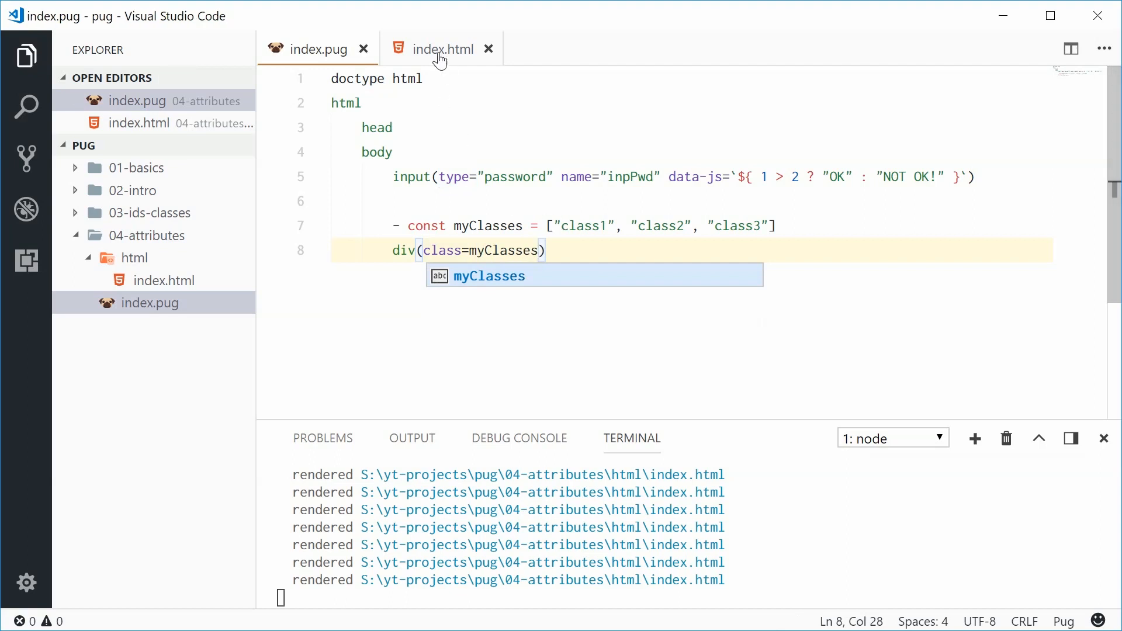
Inspect the compiled div class="class1 class2 class3" in index.html, then return to index.pug.
click(444, 49)
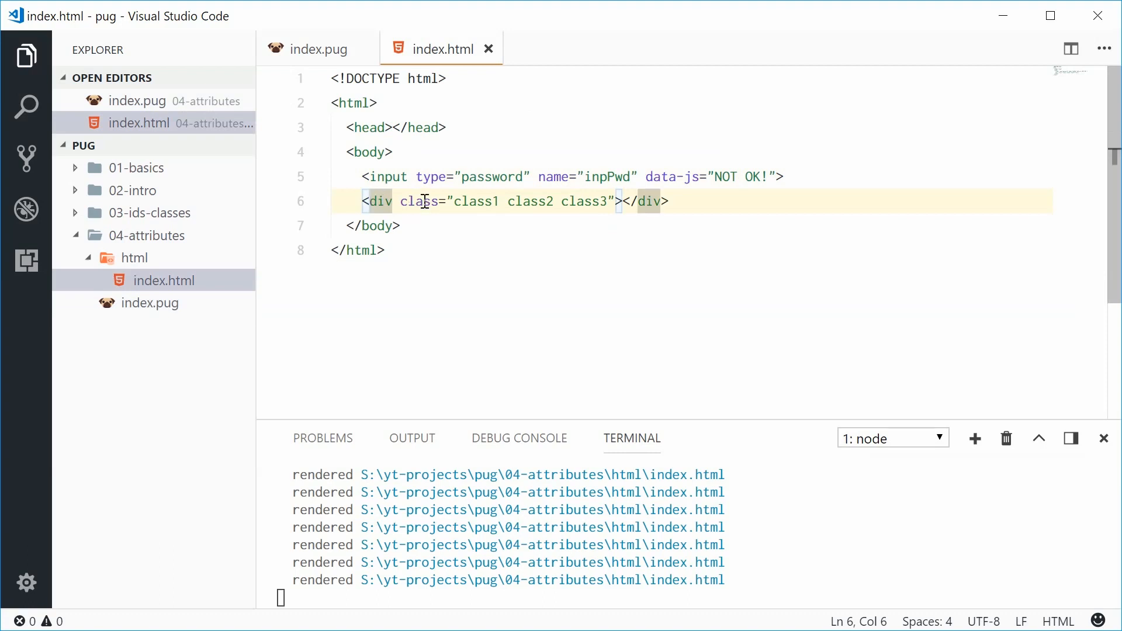
double_click(418, 201)
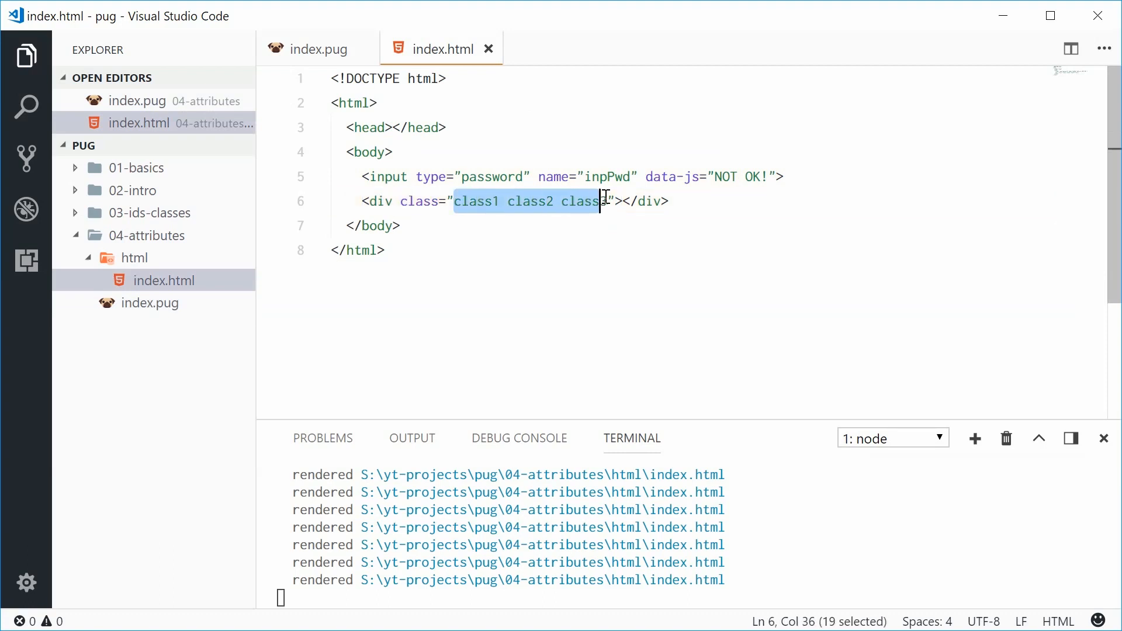
click(508, 201)
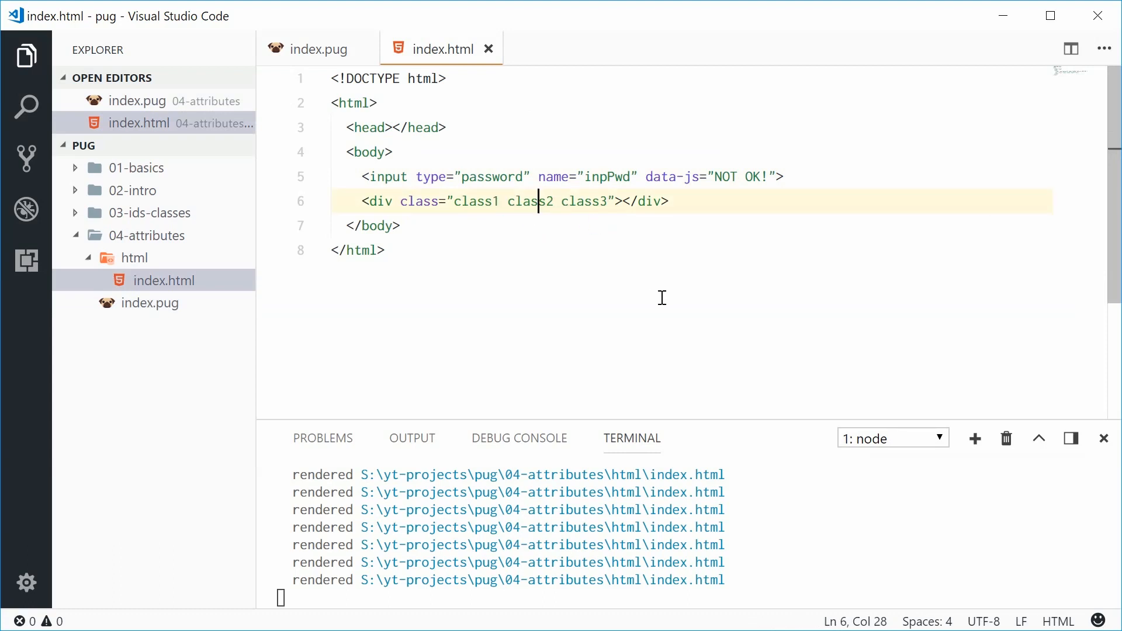
click(474, 176)
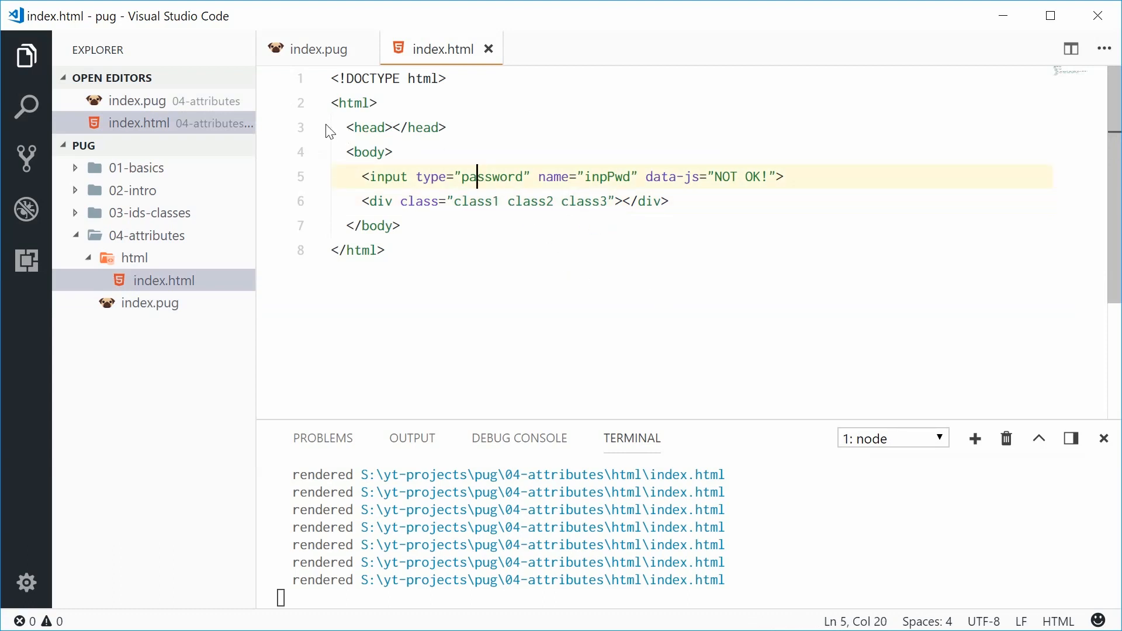
click(317, 48)
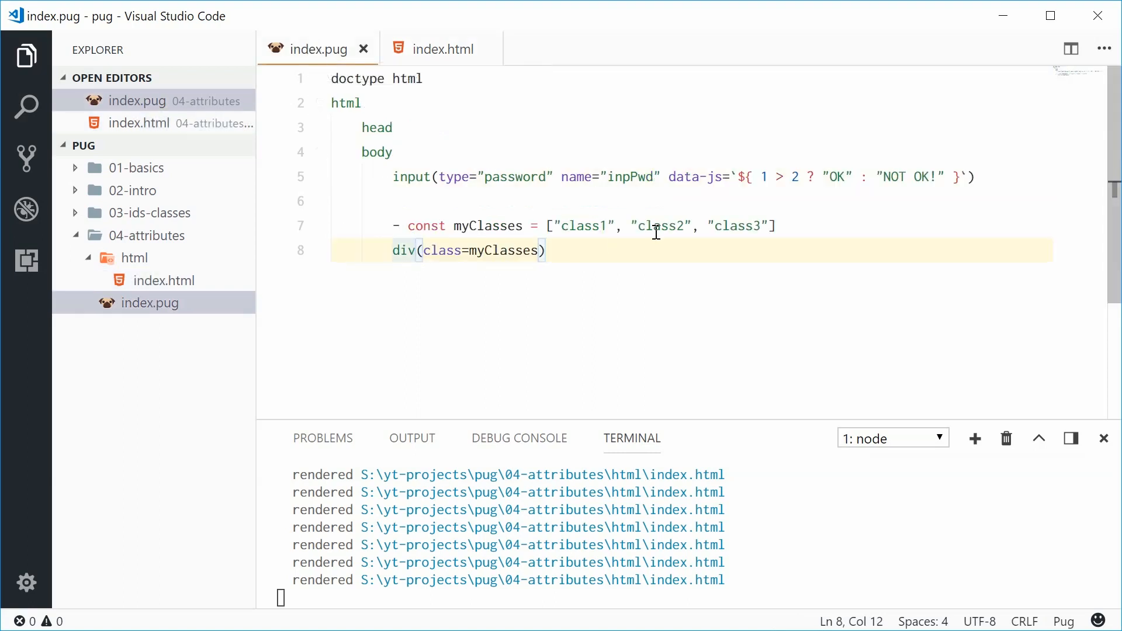
Add the .my-div class to the div in index.pug.
text(.)
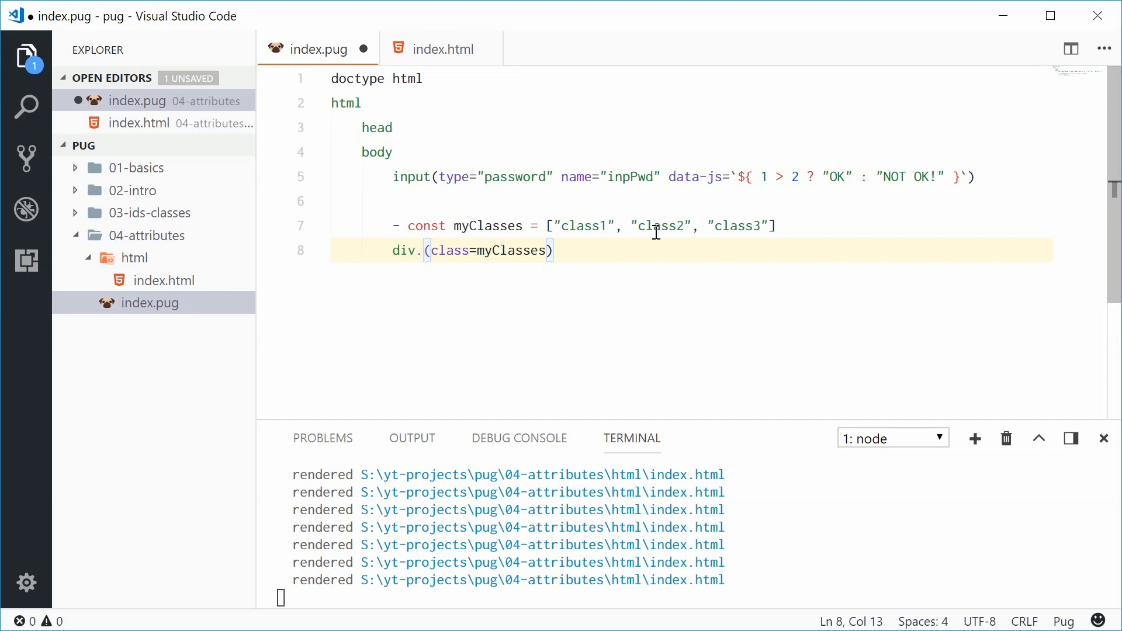
text(.my-diev)
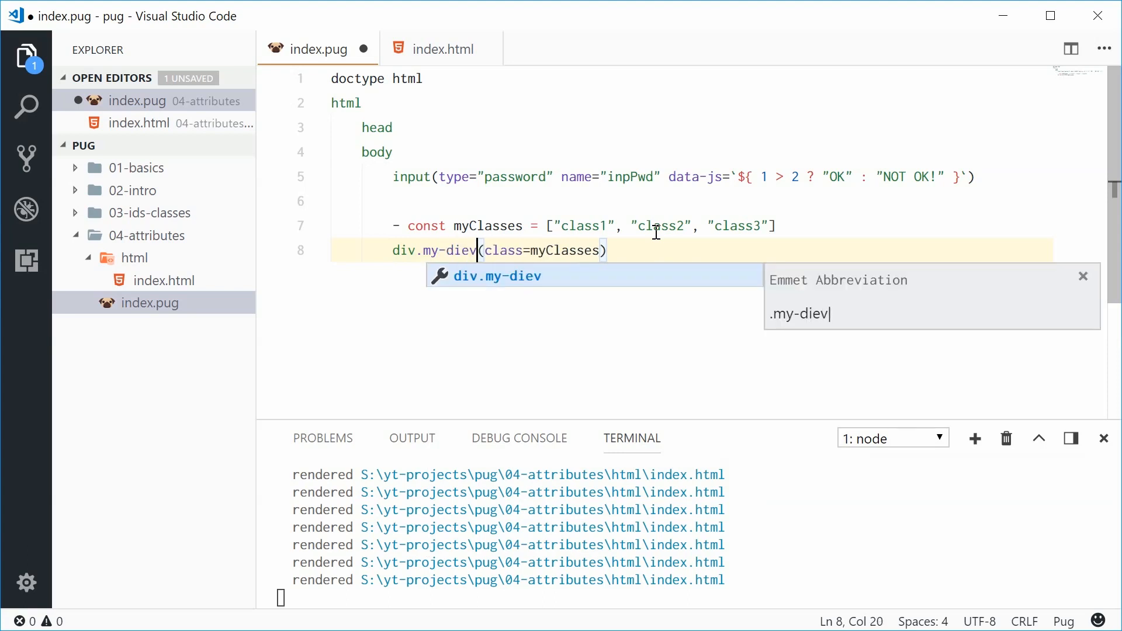
key(Backspace)
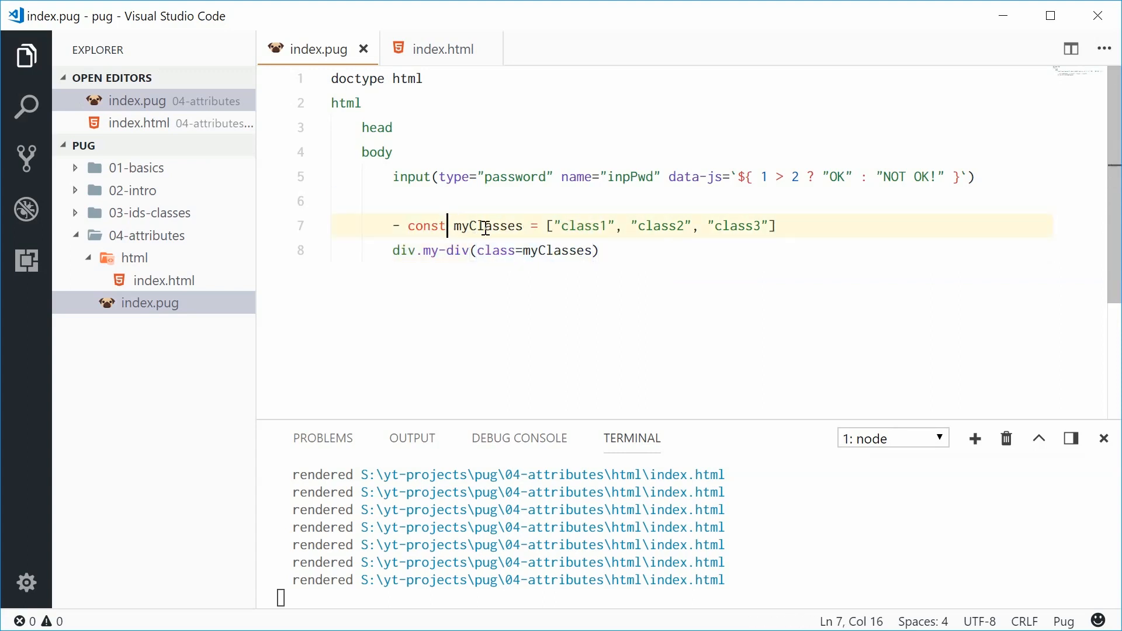
Confirm index.html shows class="my-div class1 class2 class3", then return to index.pug.
click(442, 48)
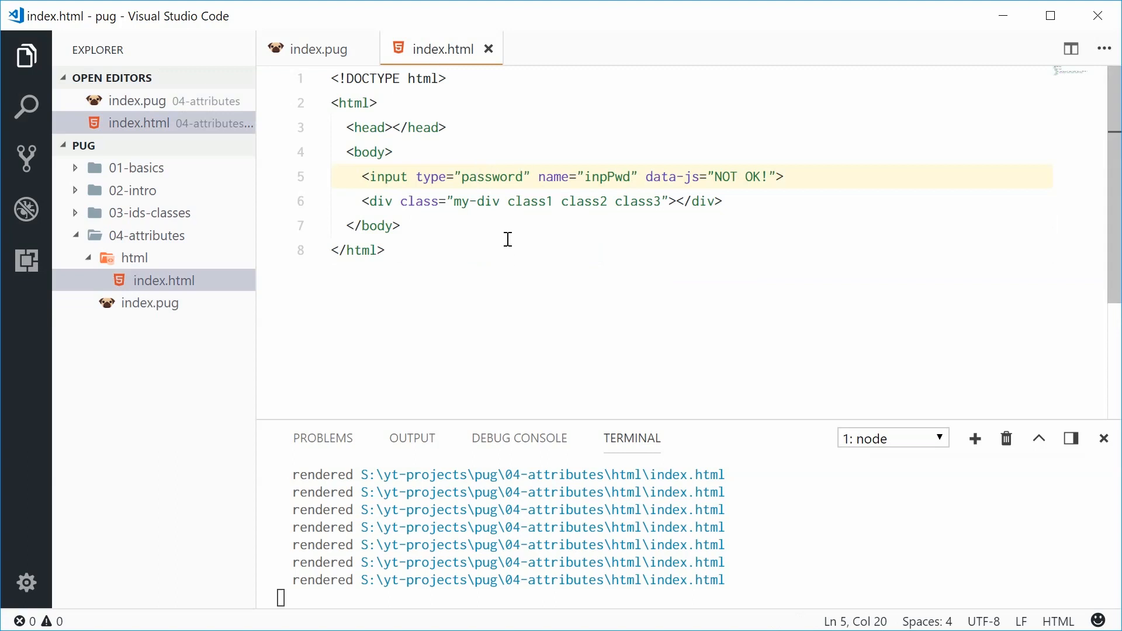
double_click(475, 201)
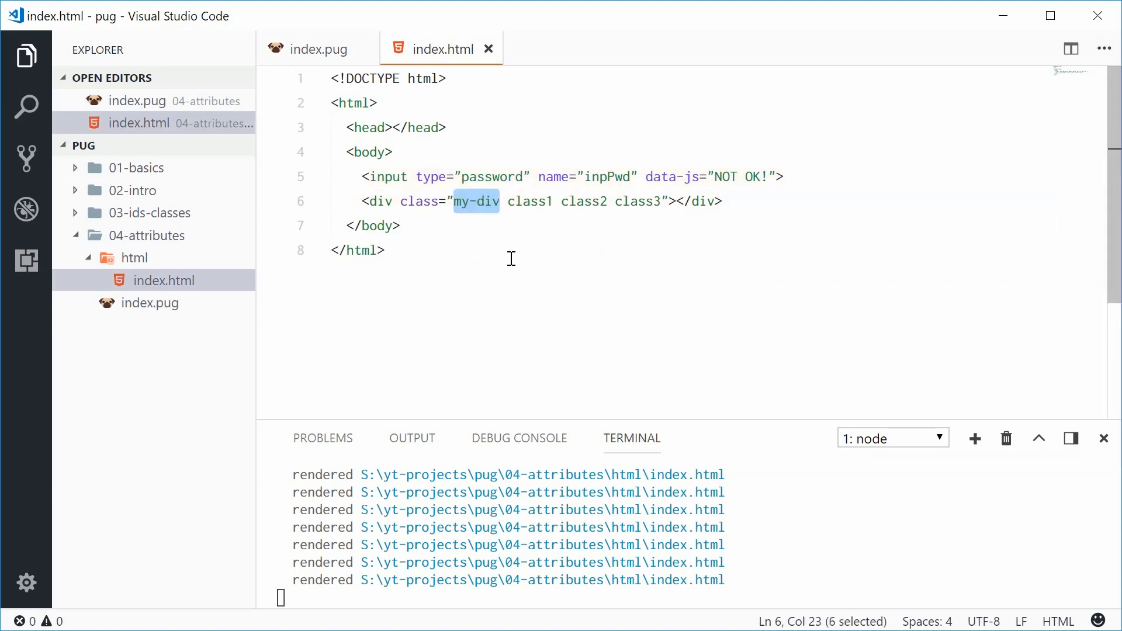
mouse_move(621, 223)
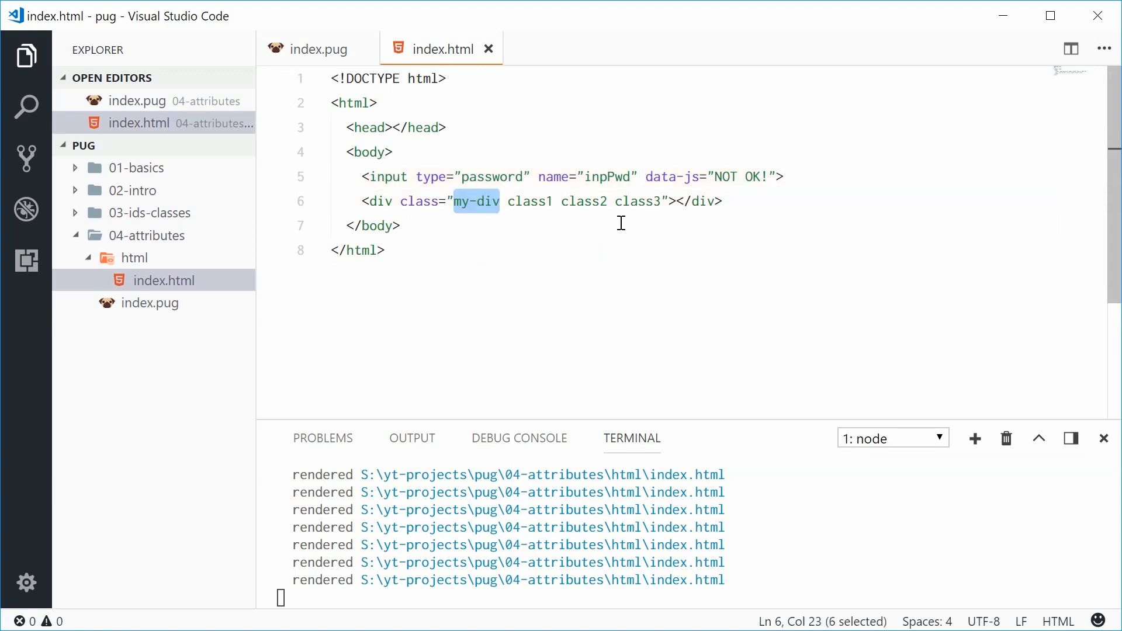
click(313, 49)
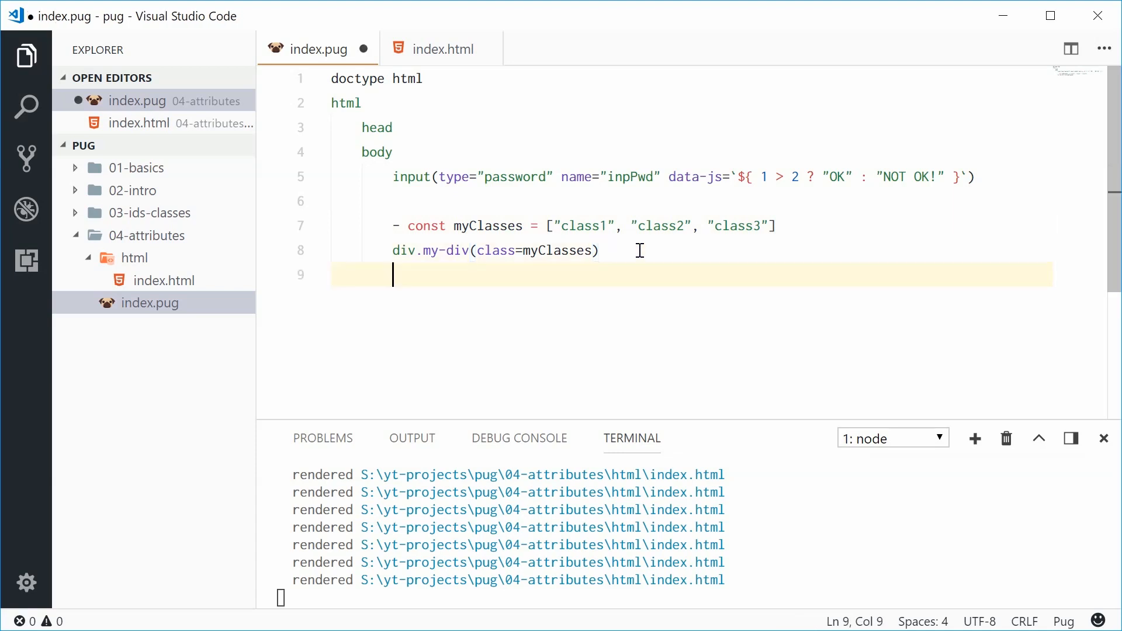
Add a div line and start an empty myStyles constant in index.pug.
text(div)
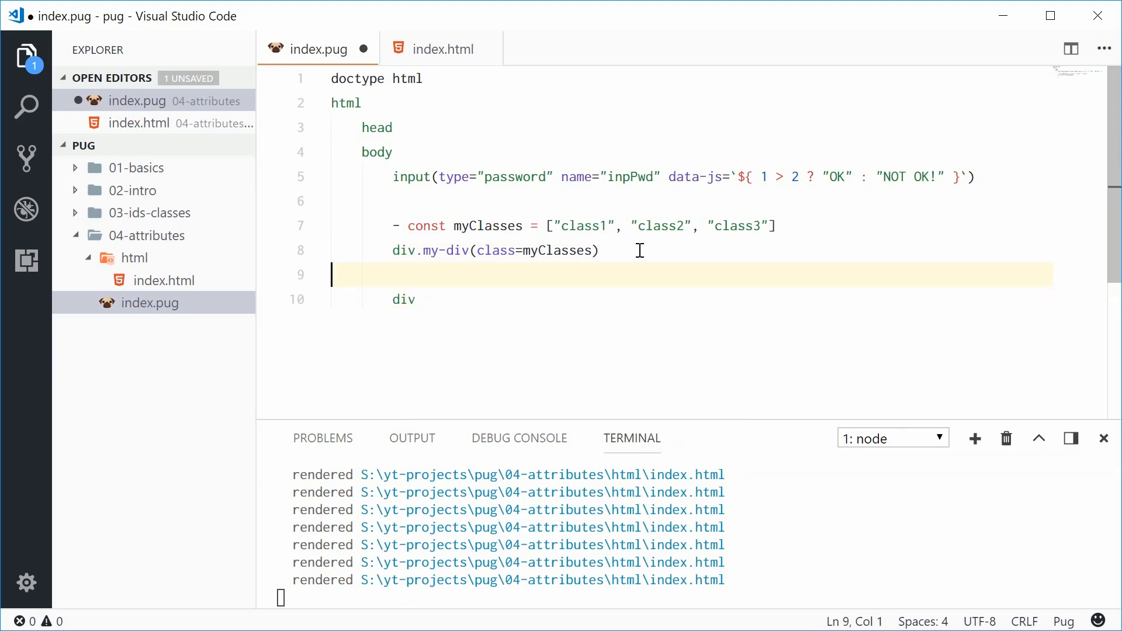
key(enter)
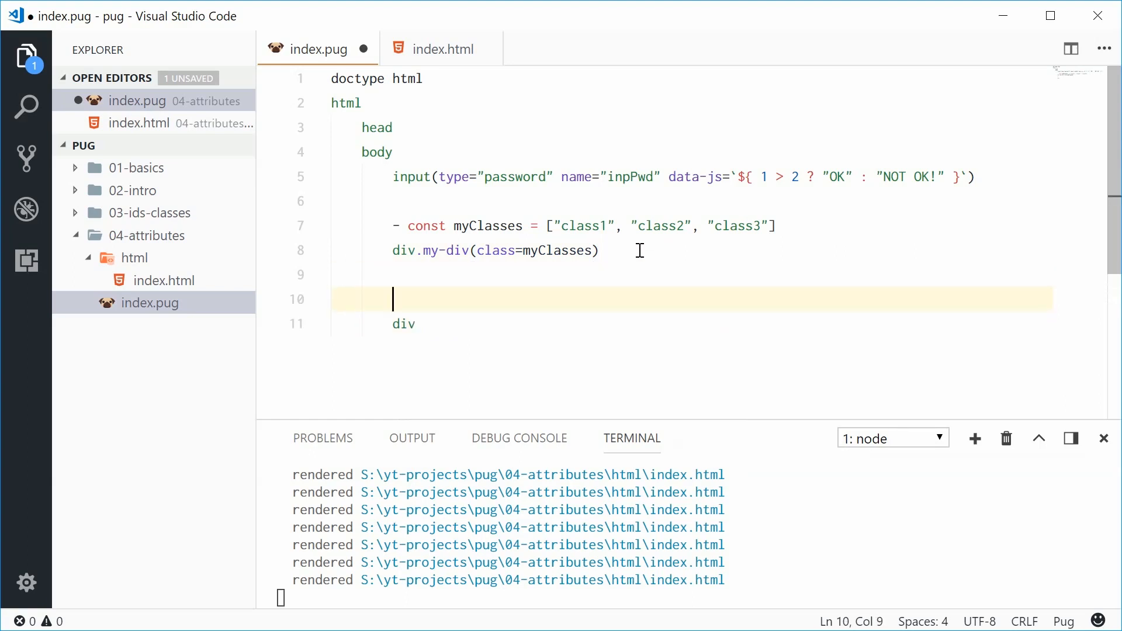
text(-)
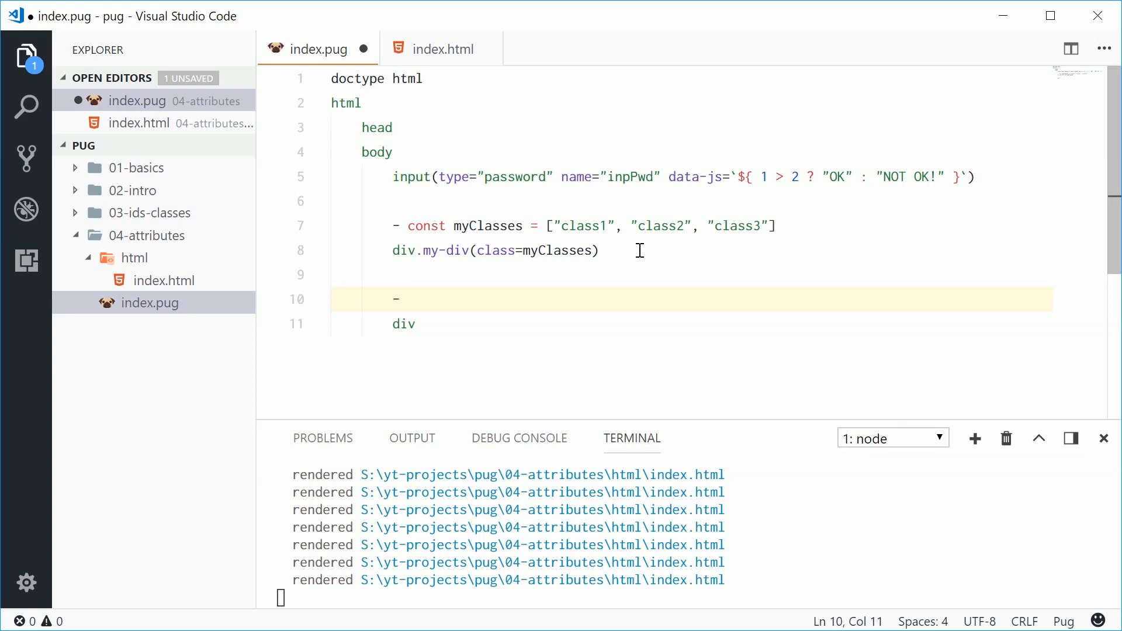
text(c)
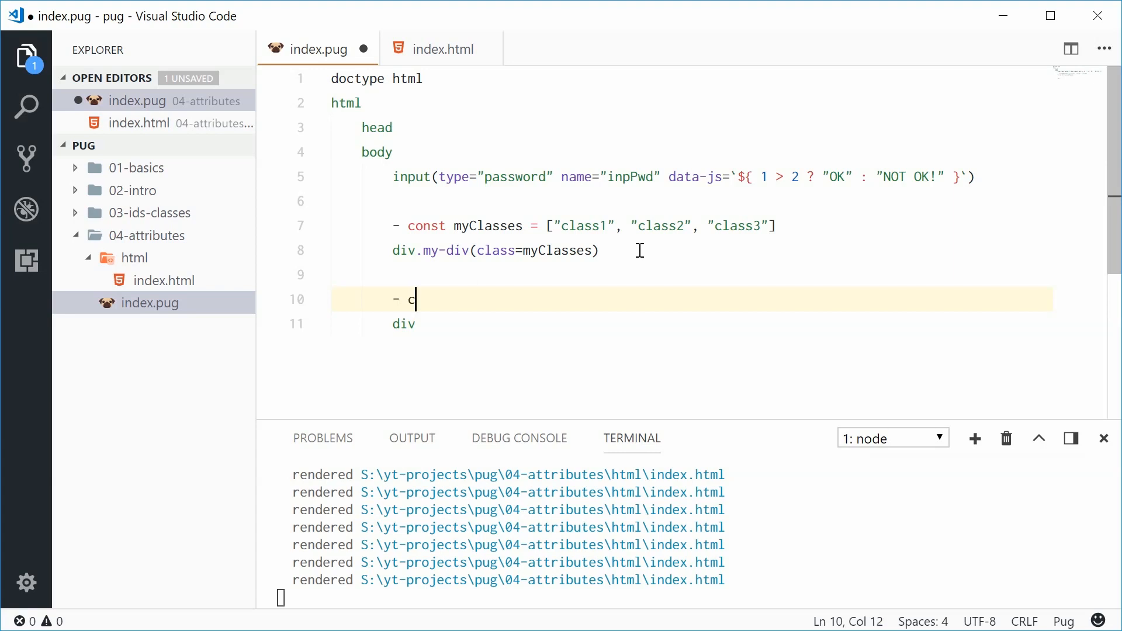
text(onst myStyles)
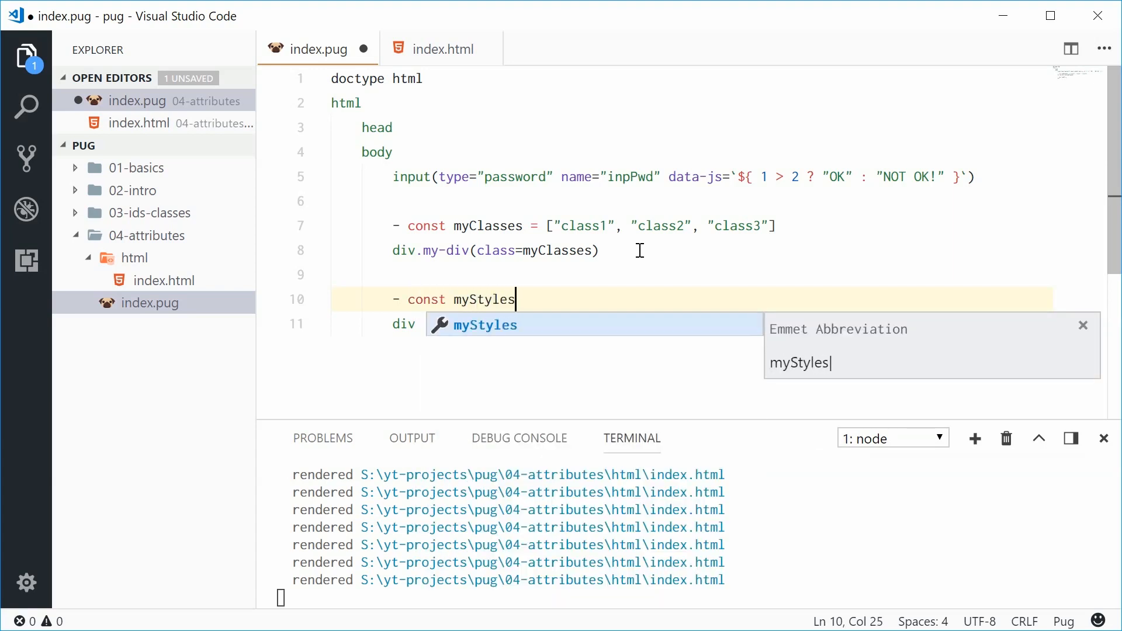
text(= {})
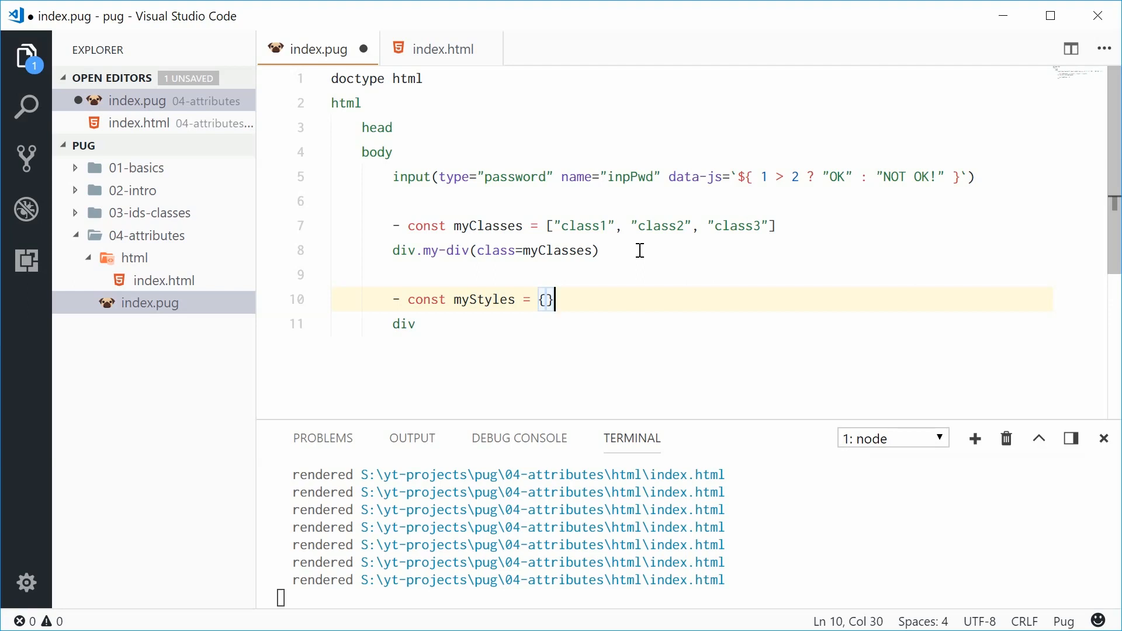
Fill myStyles with color red and background-color blue, and save.
key(Left)
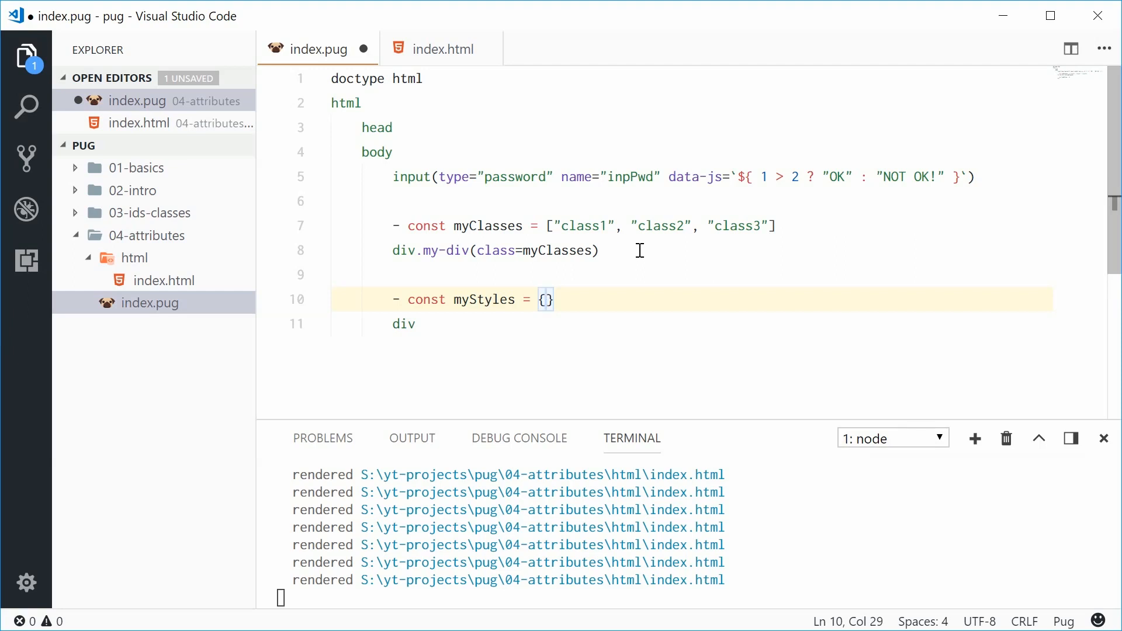
text("color")
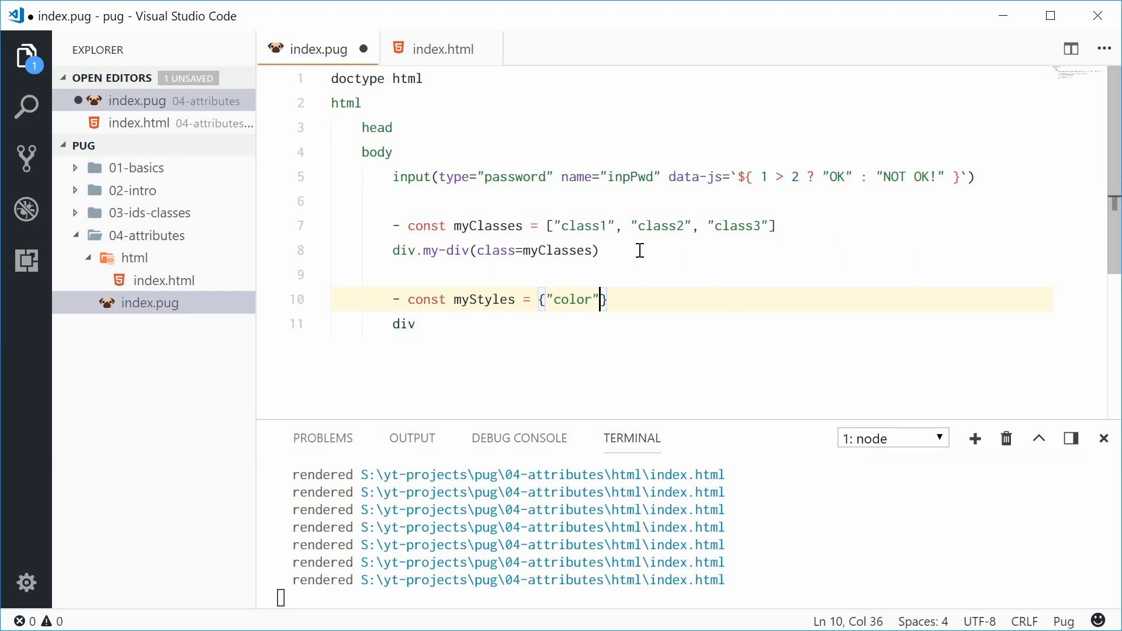
text(: "red")
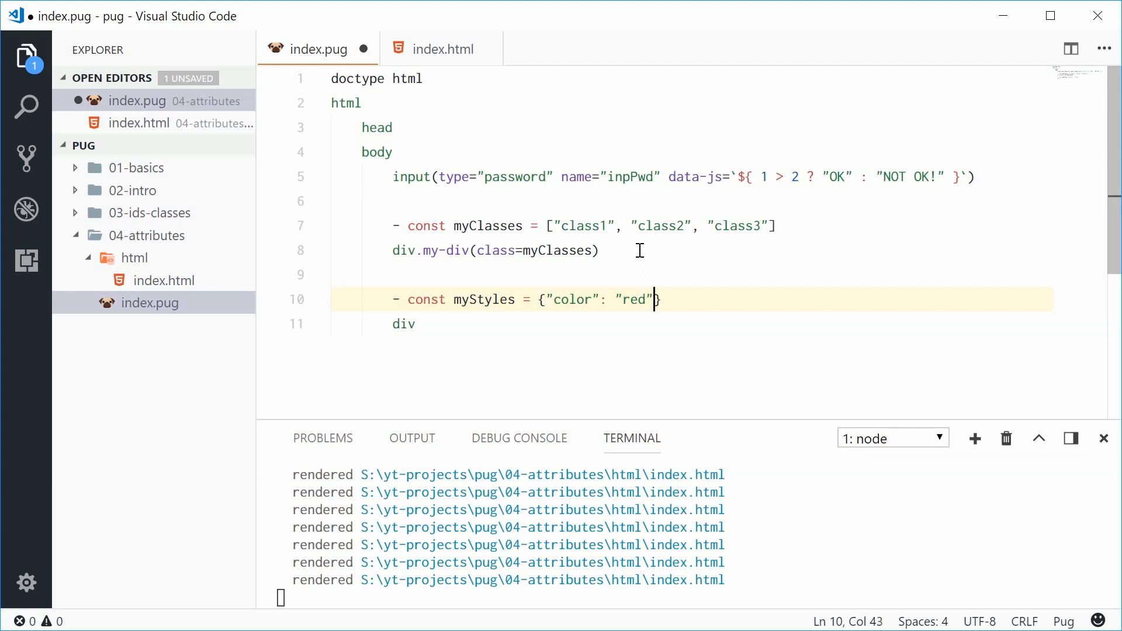
text(, "backg")
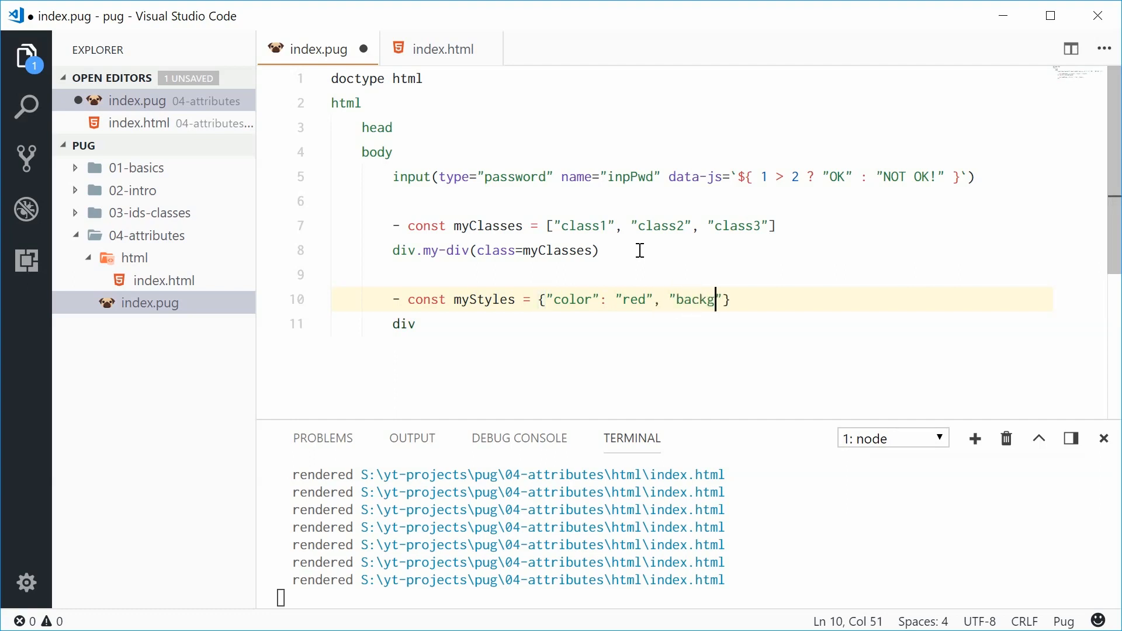
text(round-color":)
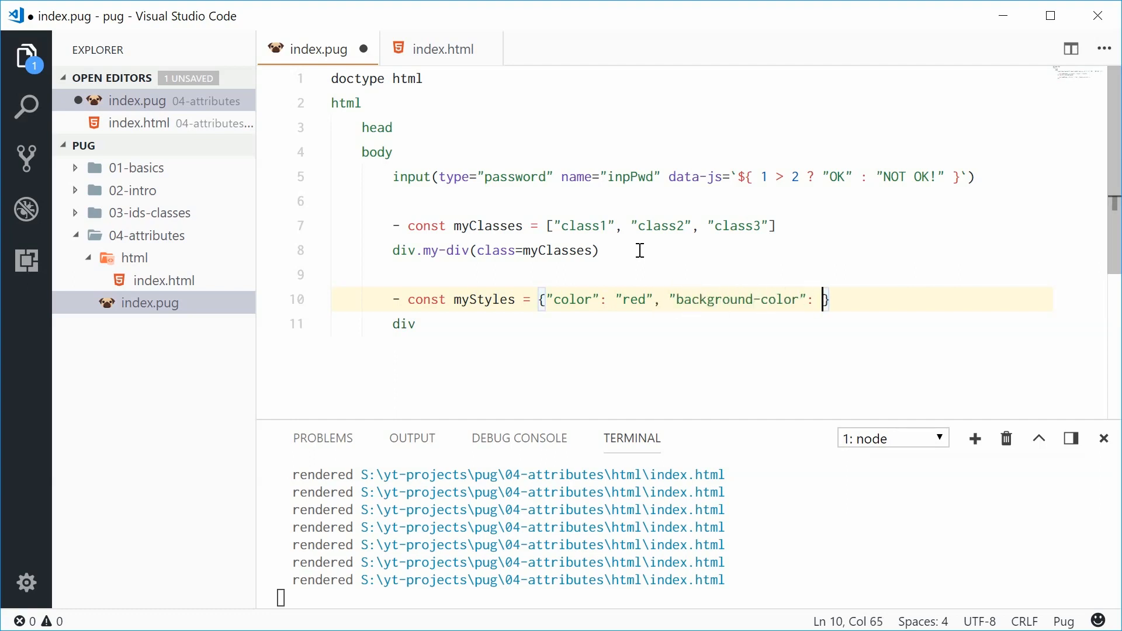
text("blue")
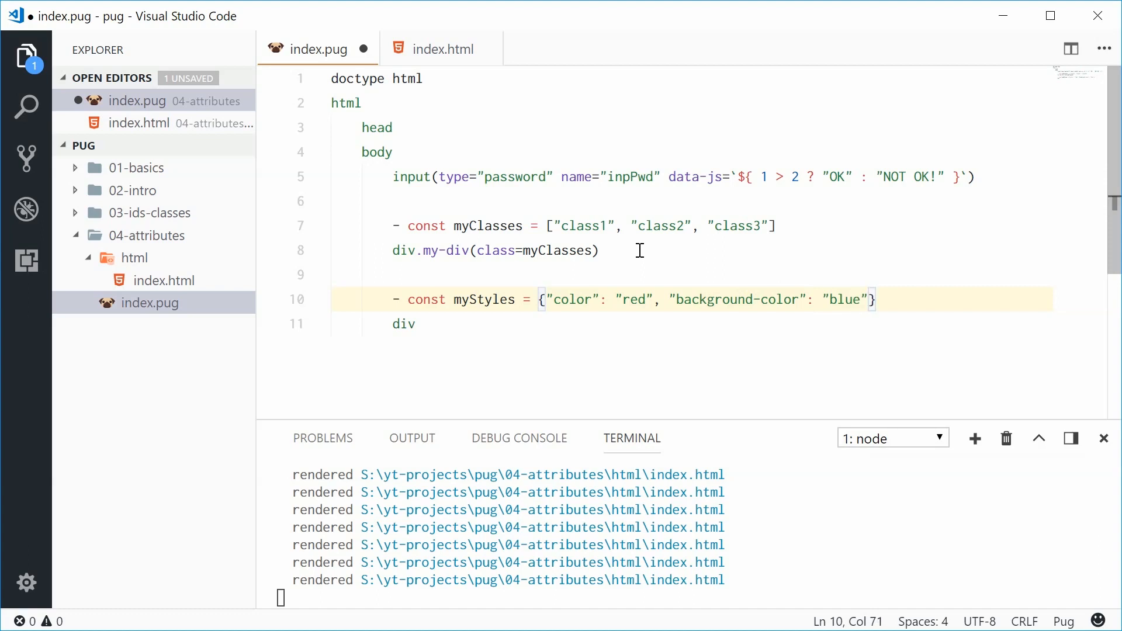
key(ctrl+s)
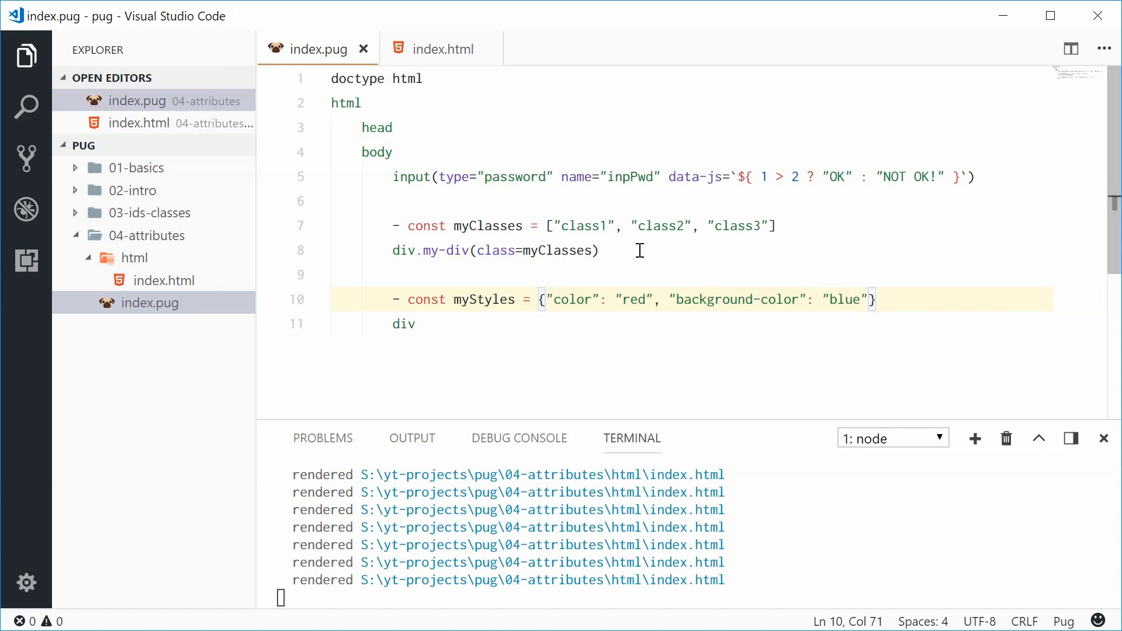
Begin writing div(style=myStyles) on line 11.
click(417, 323)
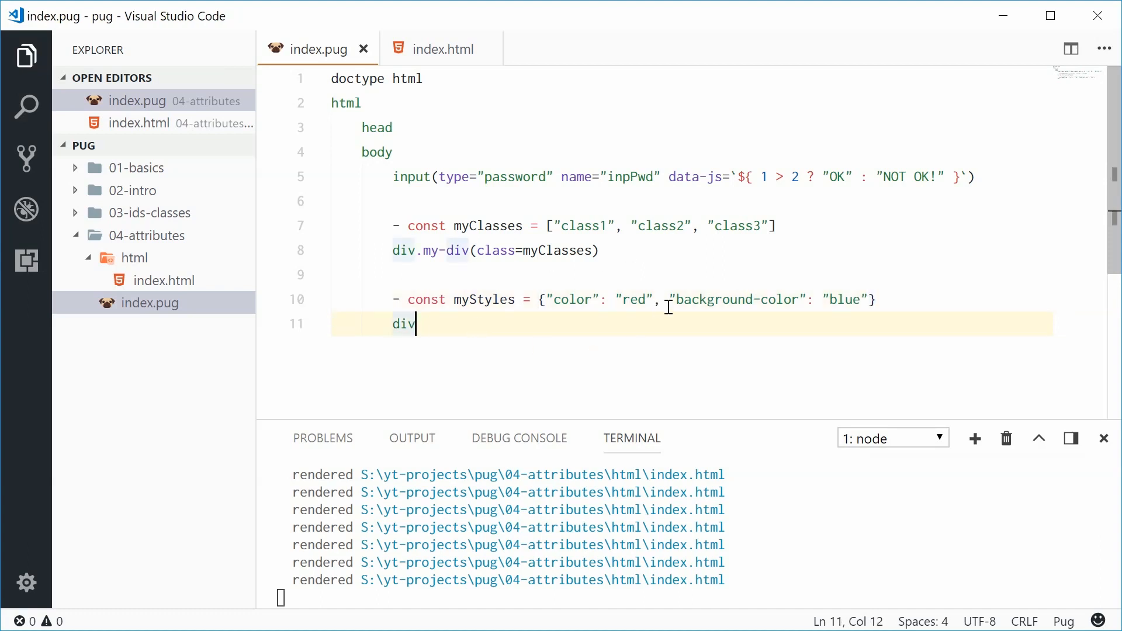
text(())
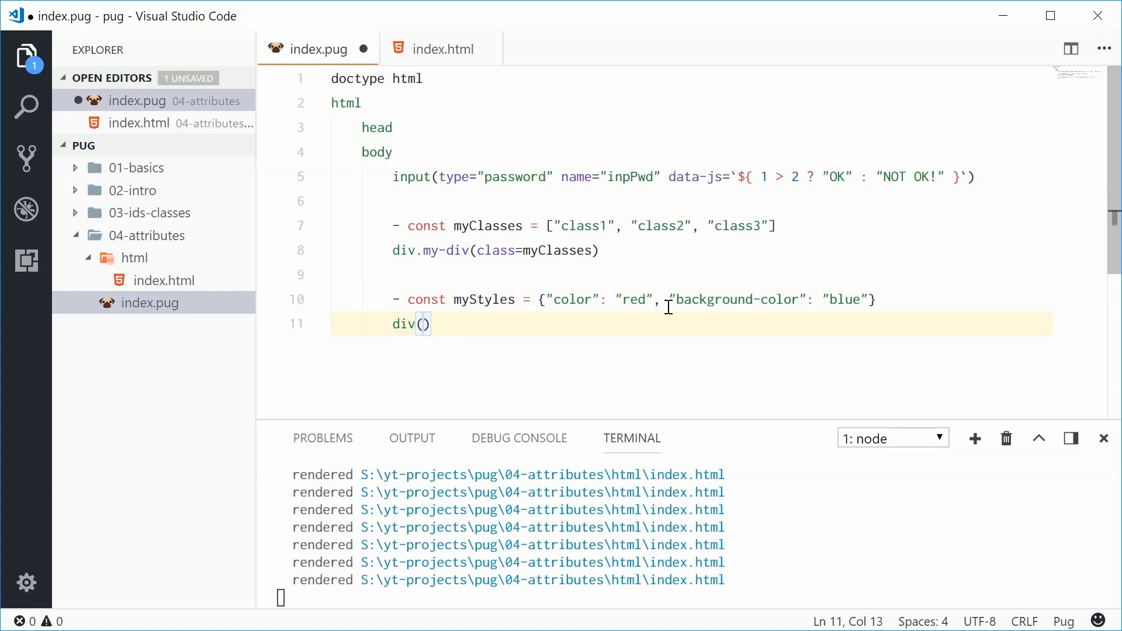
text(style=myStyles)
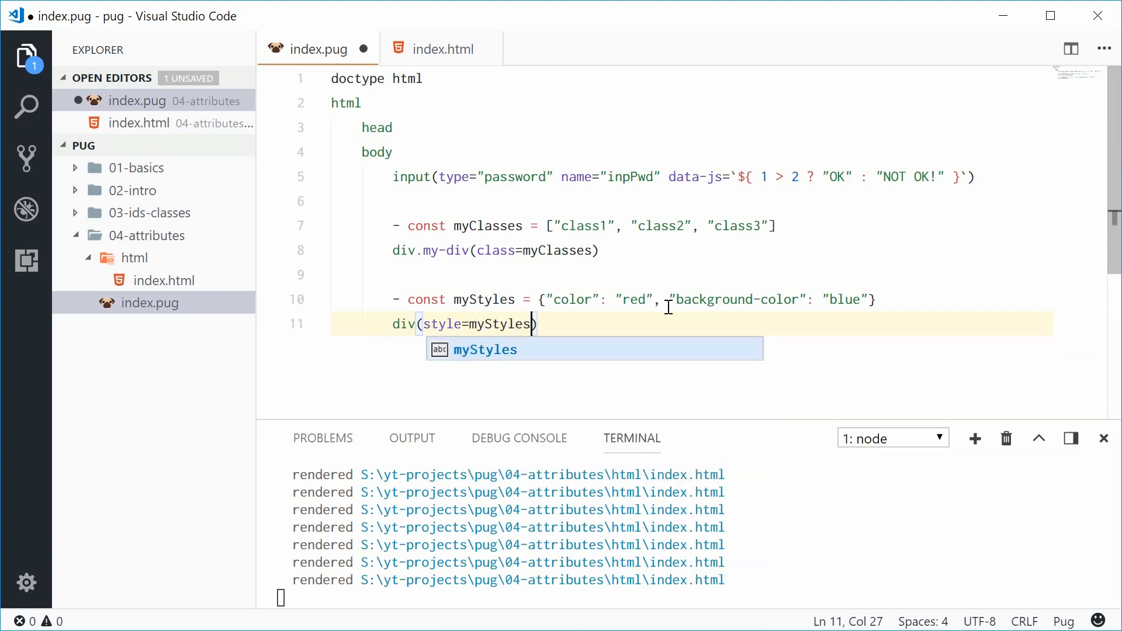
Verify index.html renders the div with style="color:red;background-color:blue;", then return to index.pug.
click(443, 49)
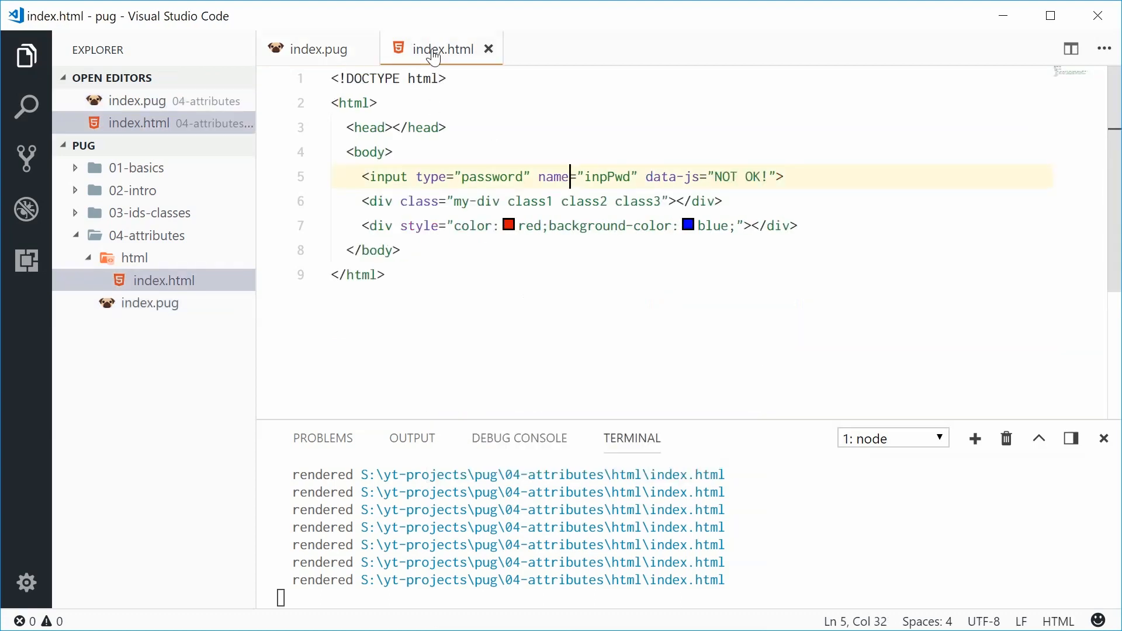
click(364, 226)
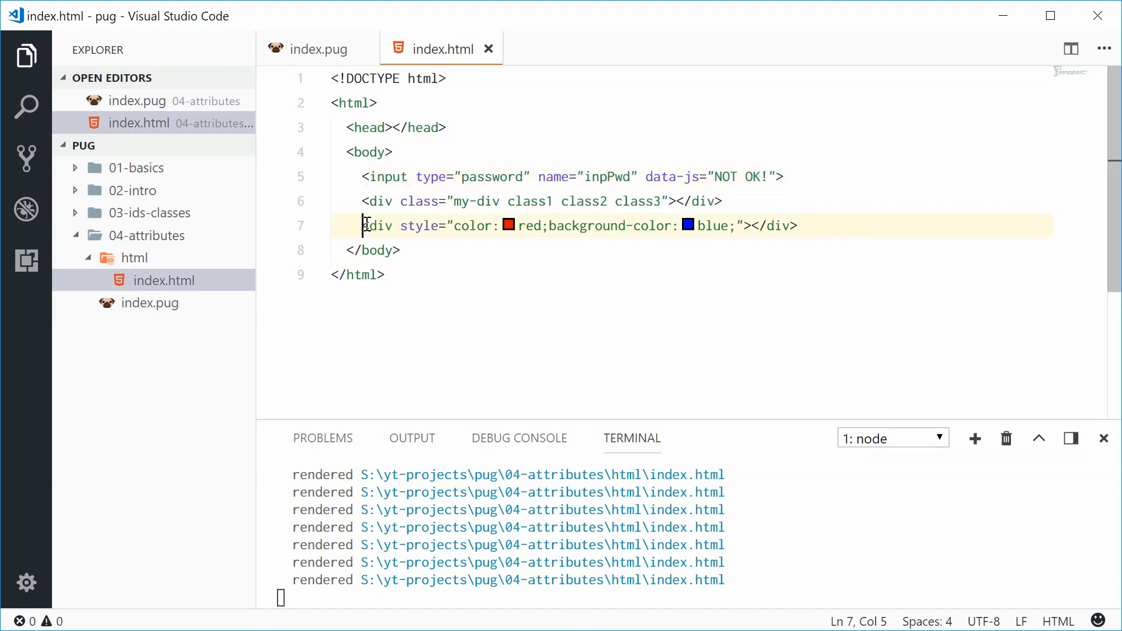
double_click(421, 225)
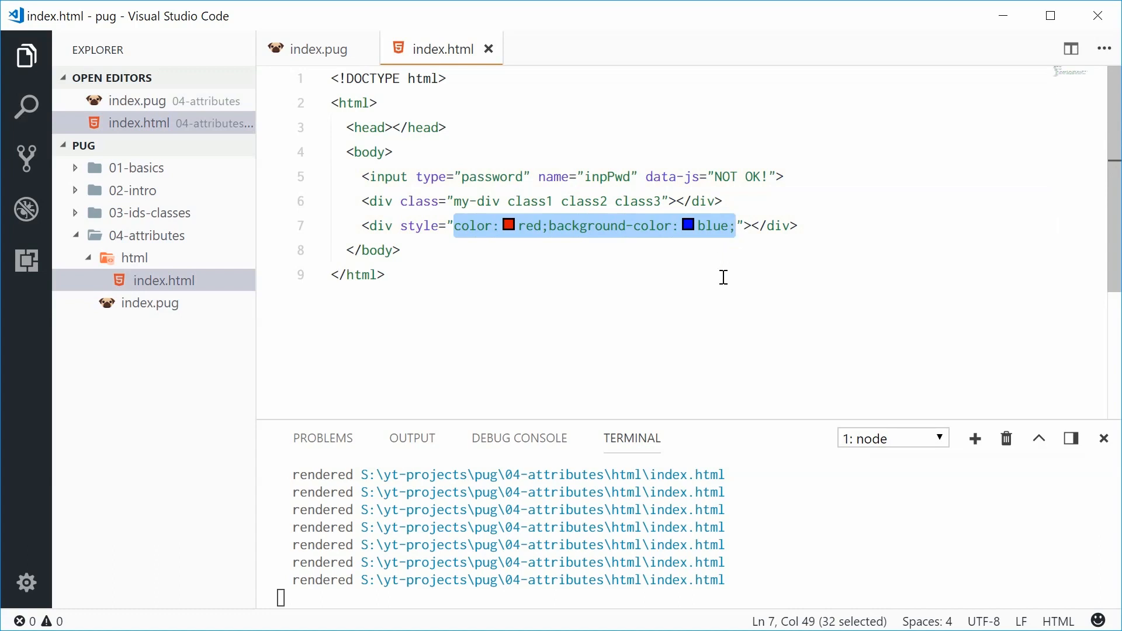
click(376, 251)
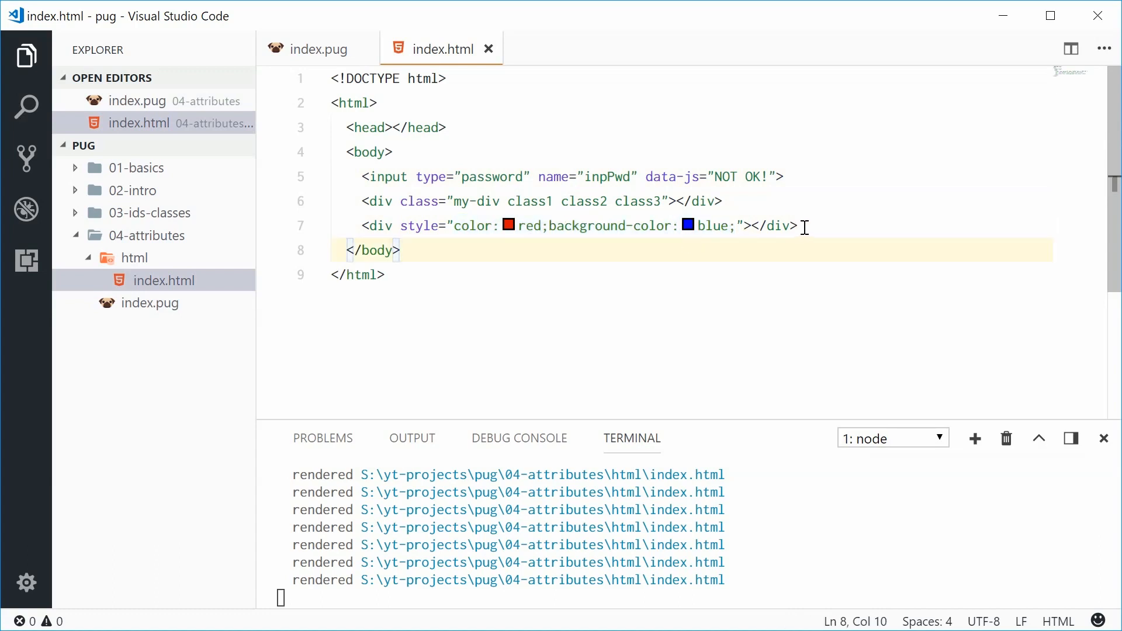
click(796, 227)
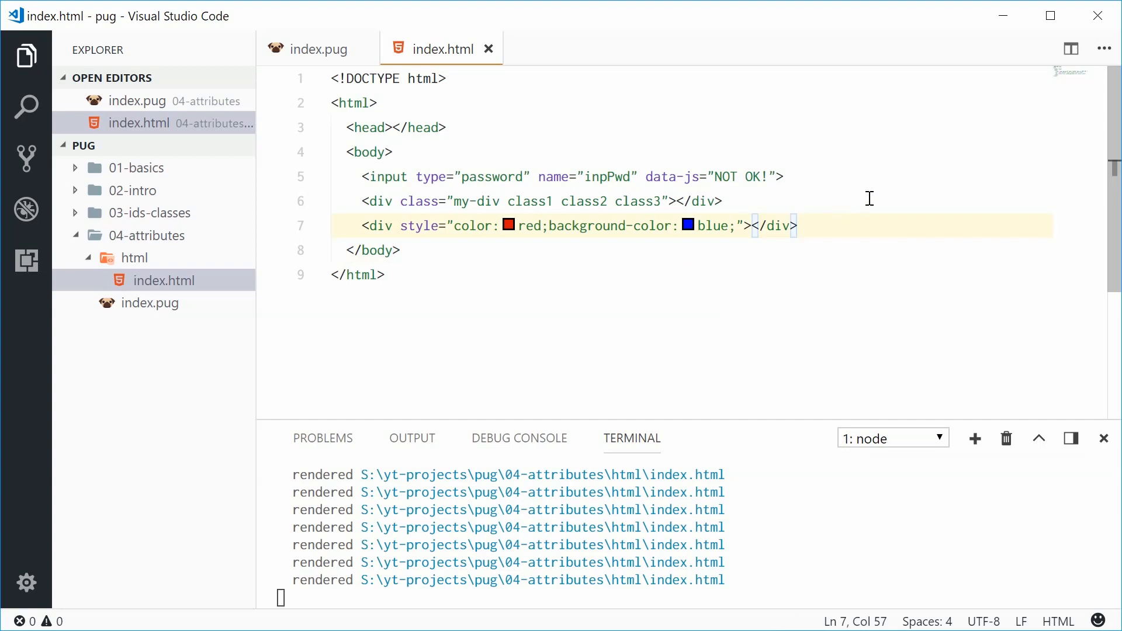
click(316, 49)
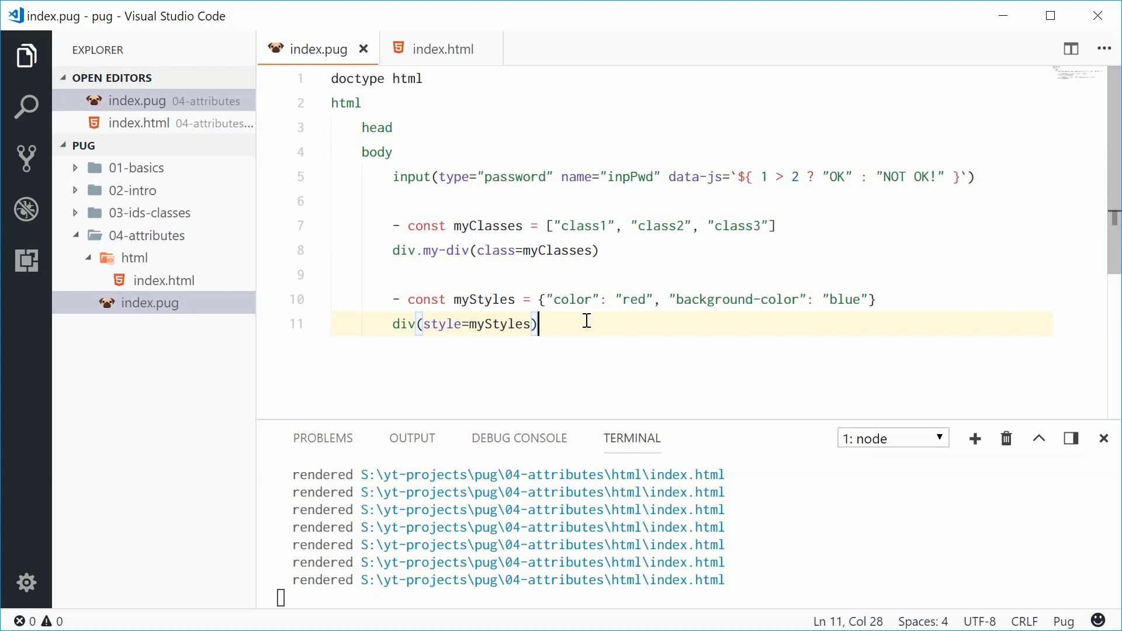
Add an img line and declare a myAttributes constant.
key(Enter)
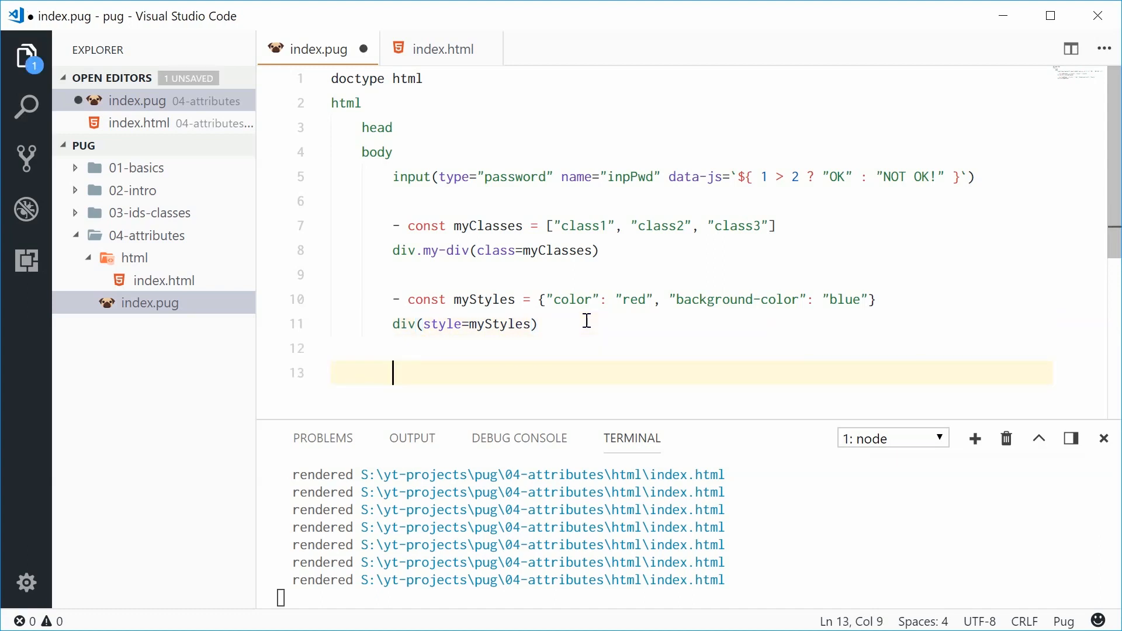
text(img)
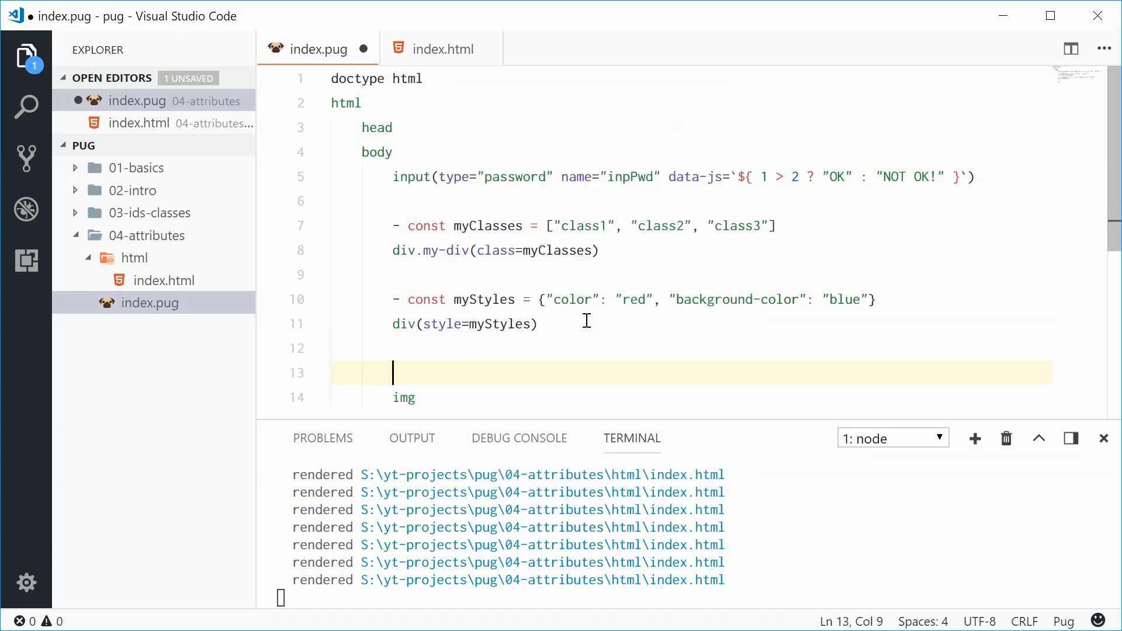
text(-)
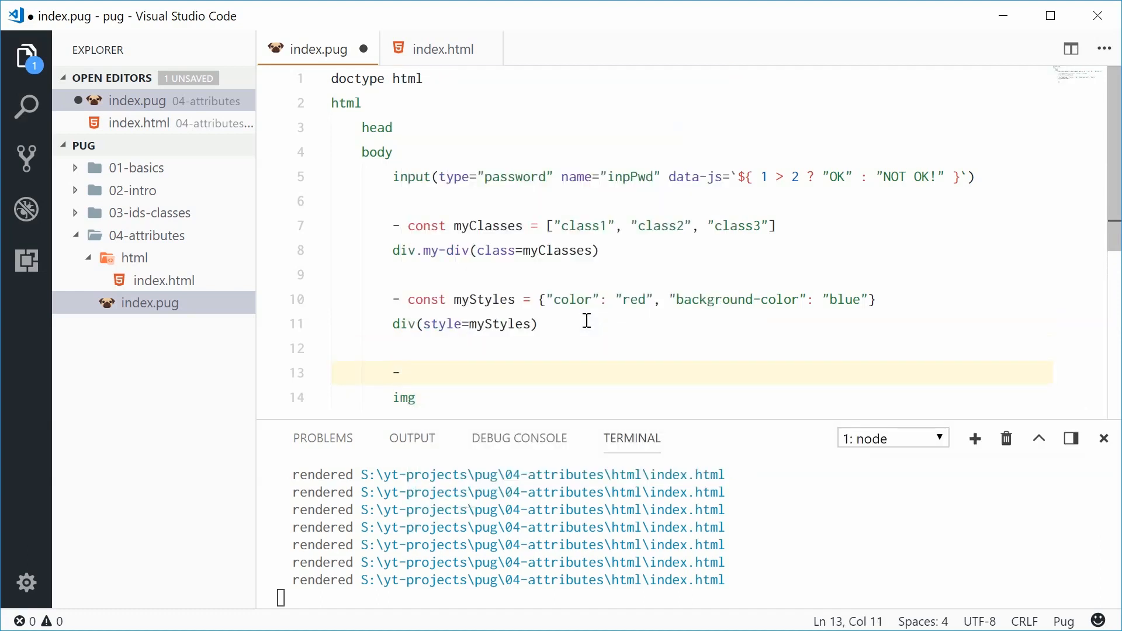
text(const)
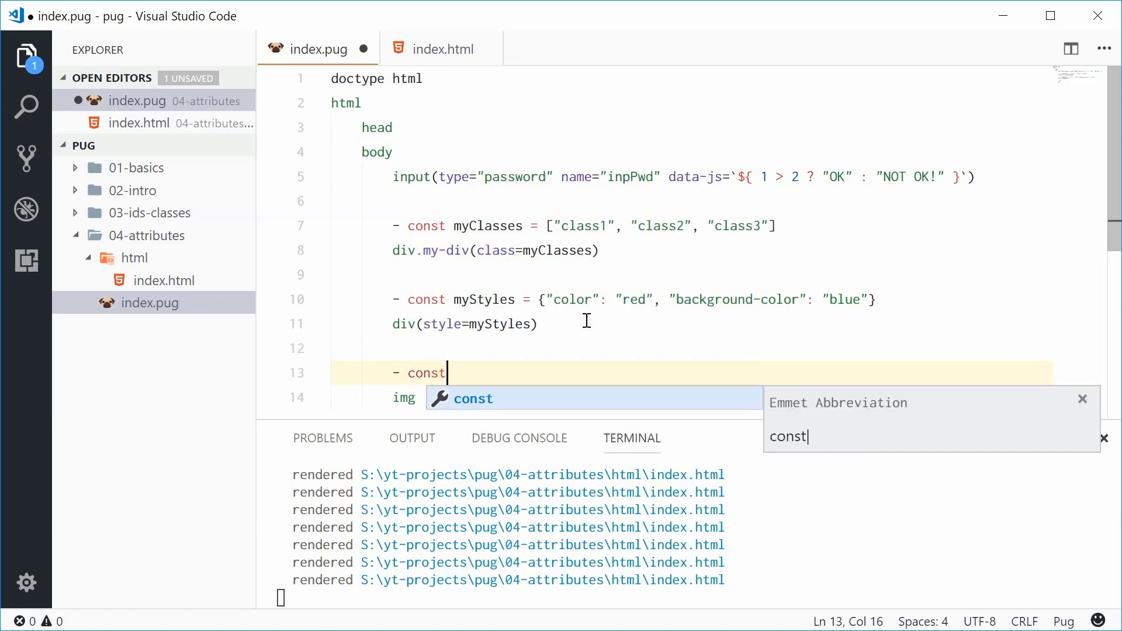
text(myAt)
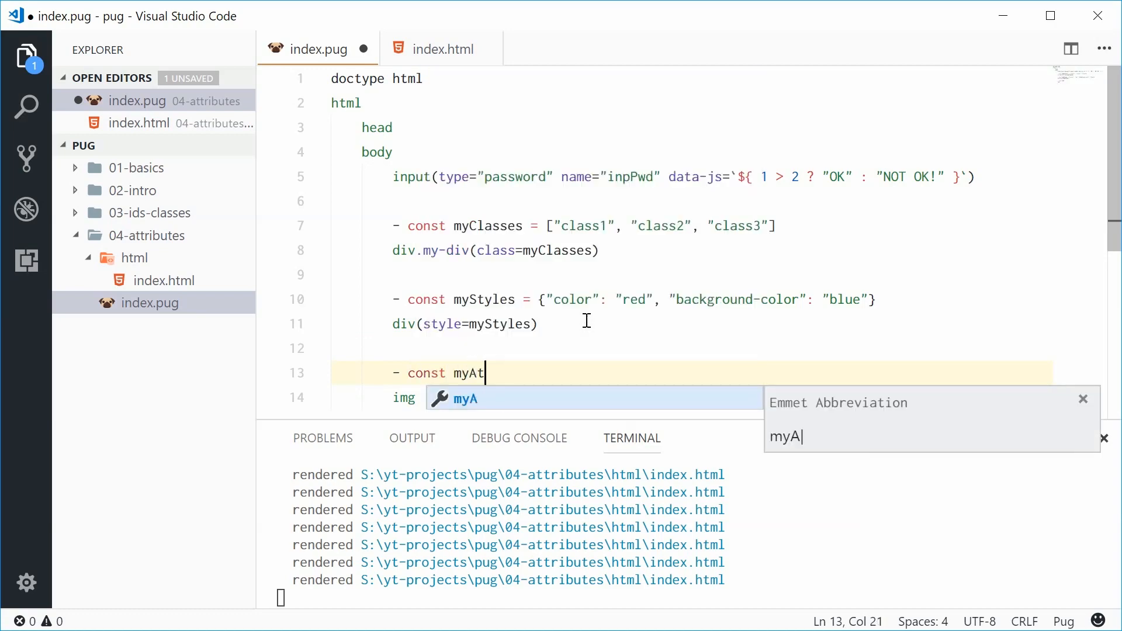
text(tributes)
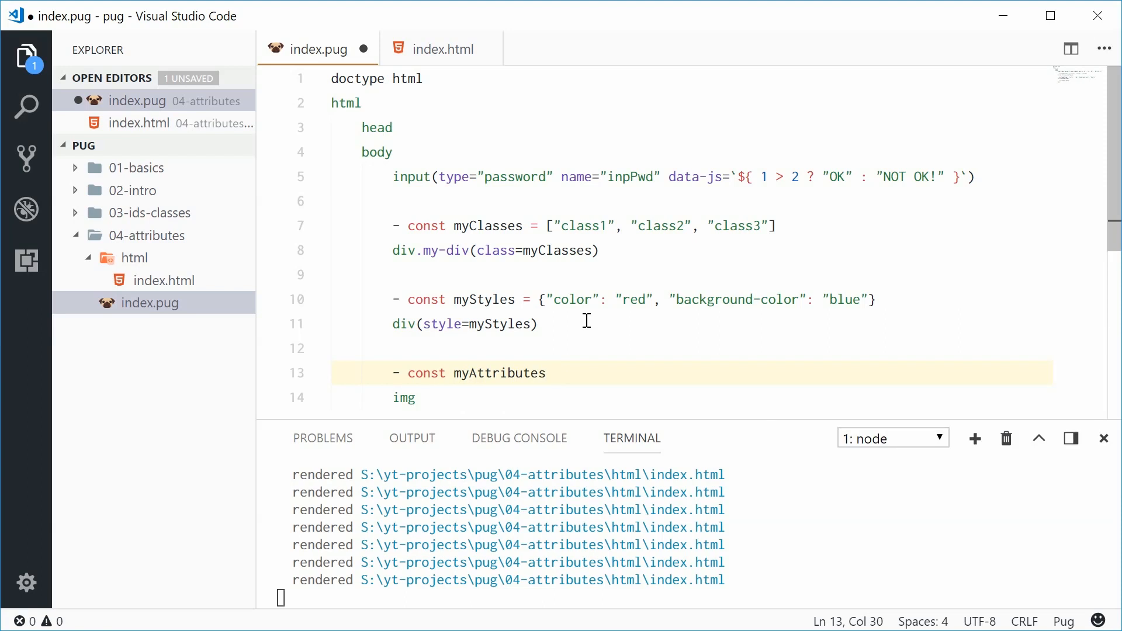
text(= {")
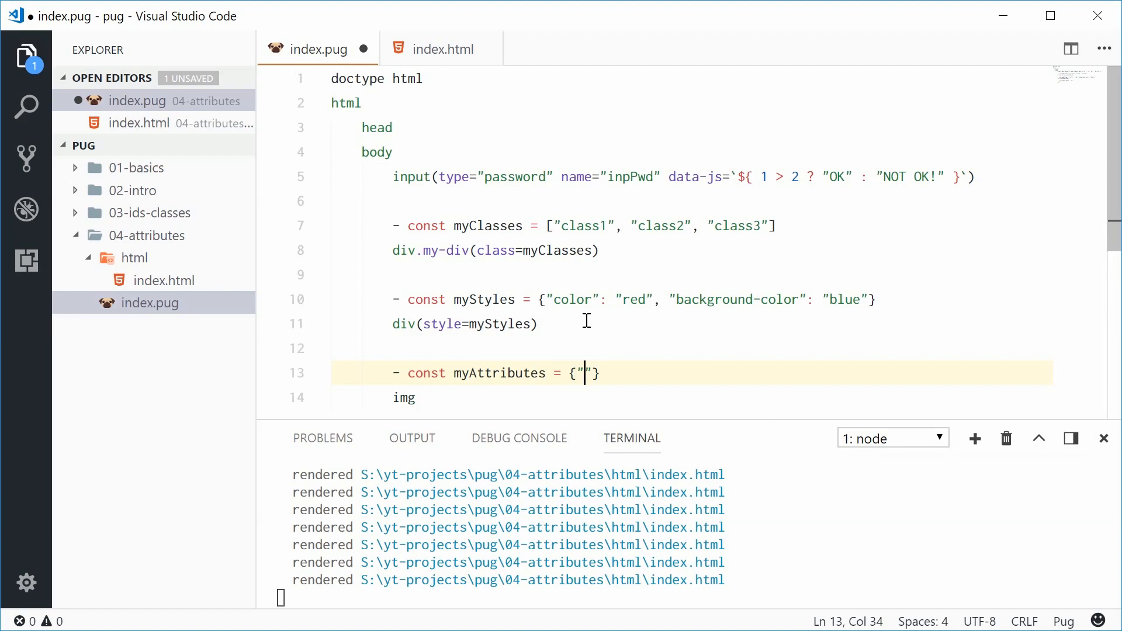
Give myAttributes src "myPhoto.png" and alt "This is my photo".
text(sr)
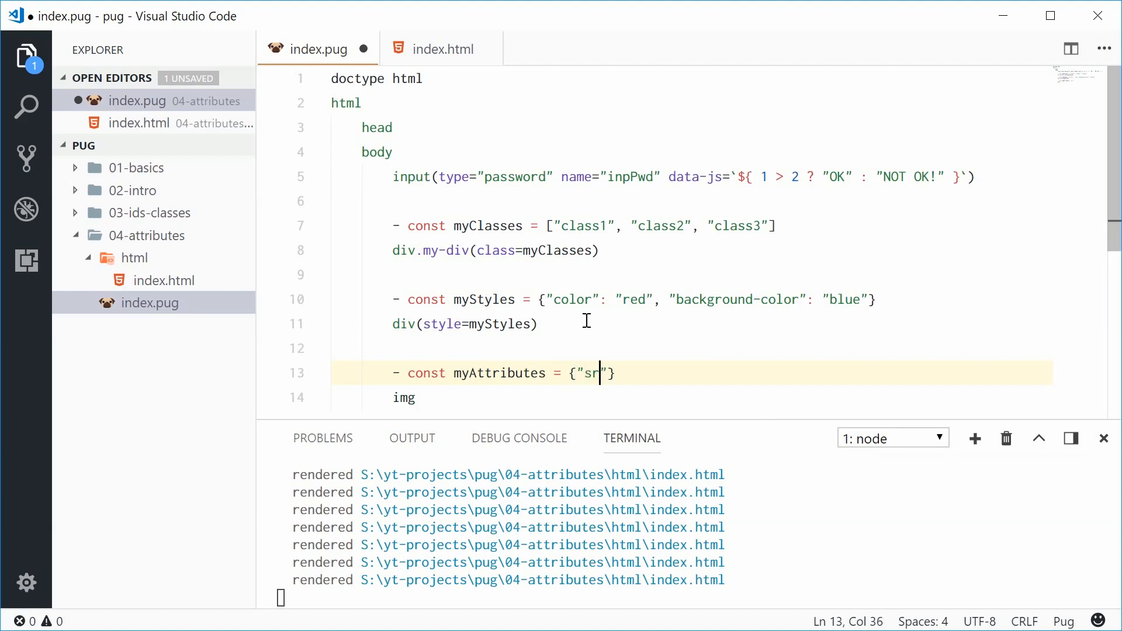
text(c": "m)
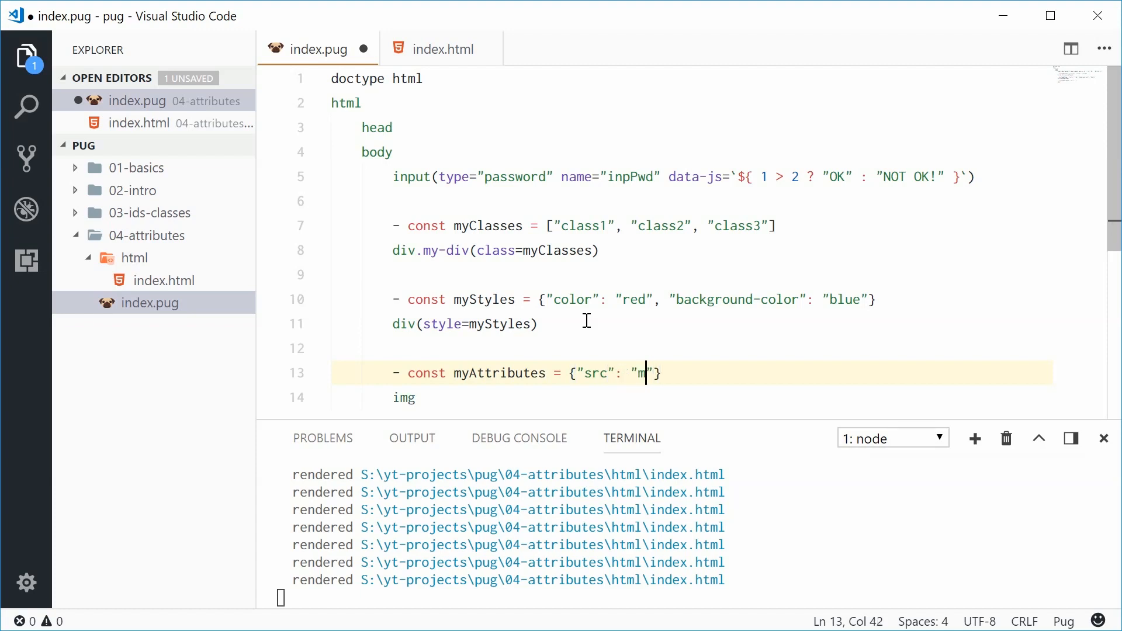
text(yP)
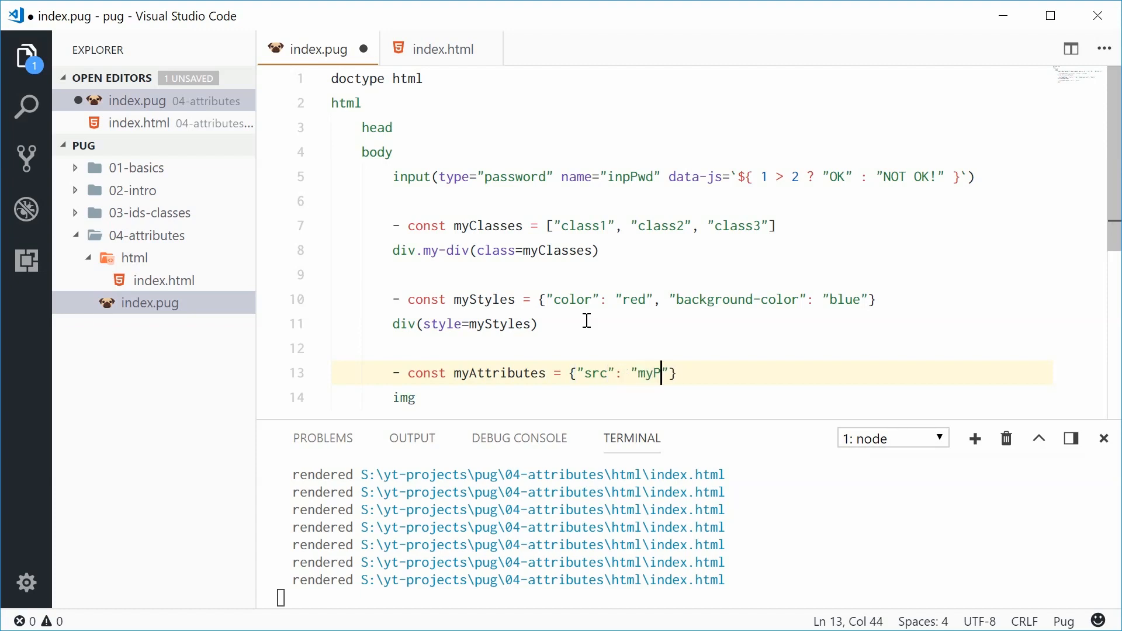
text(hoto.png)
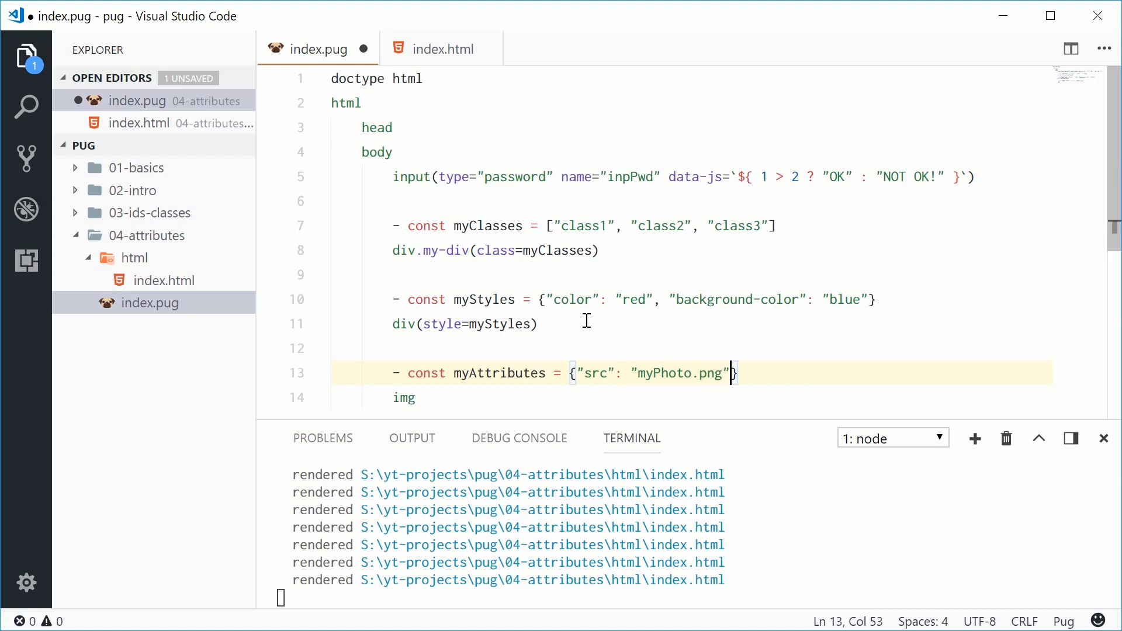
text(, "alt":)
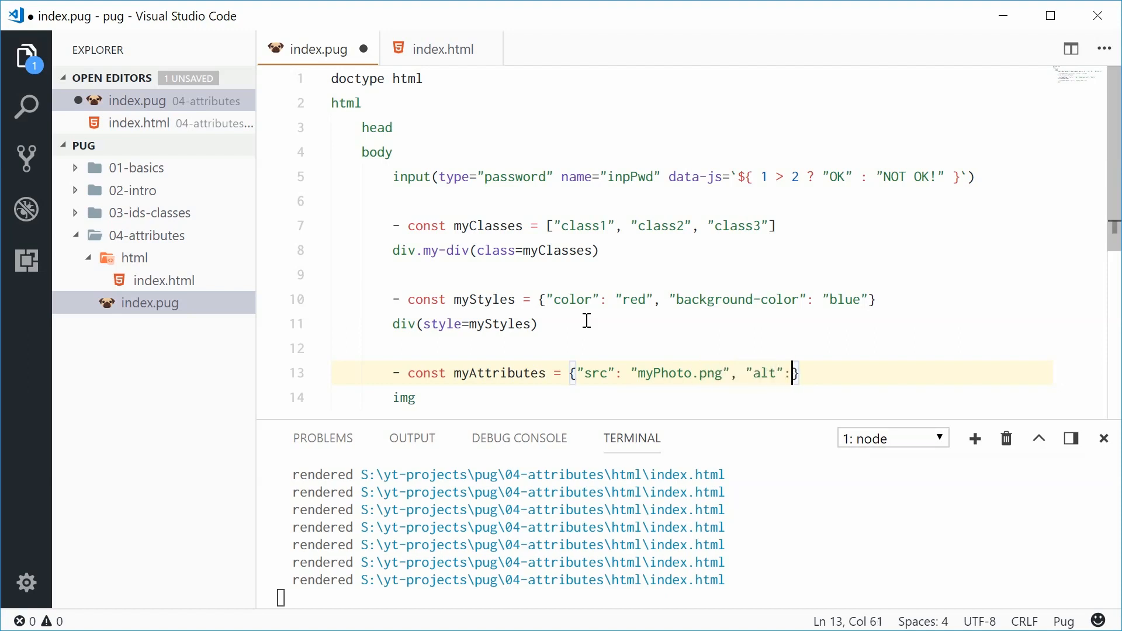
text("This is my pho)
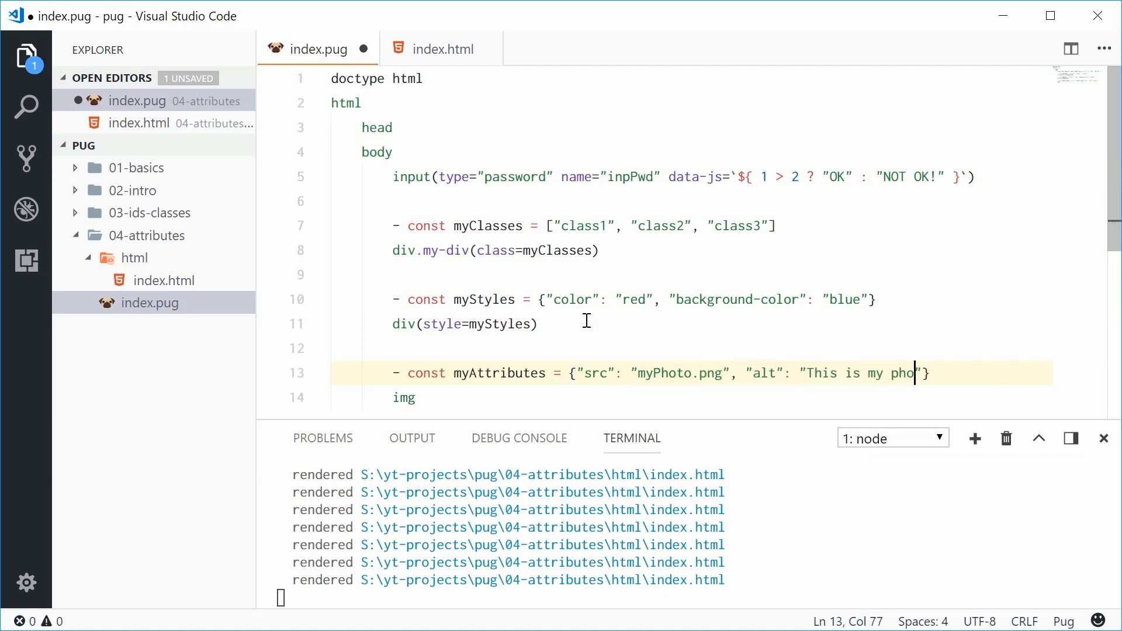
text(to)
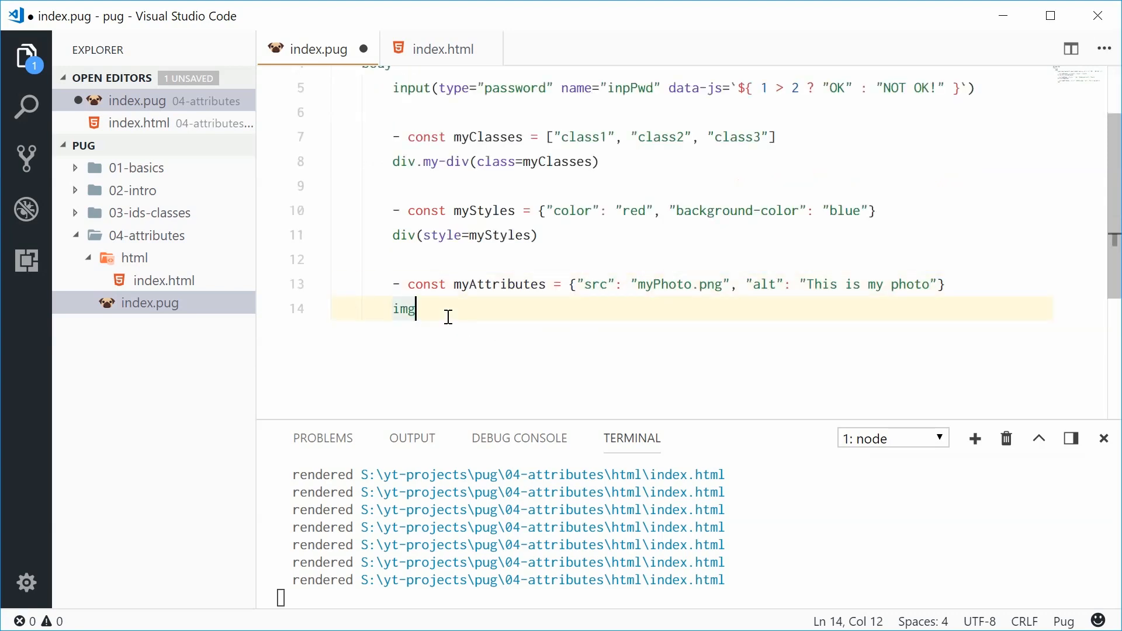
mouse_move(472, 351)
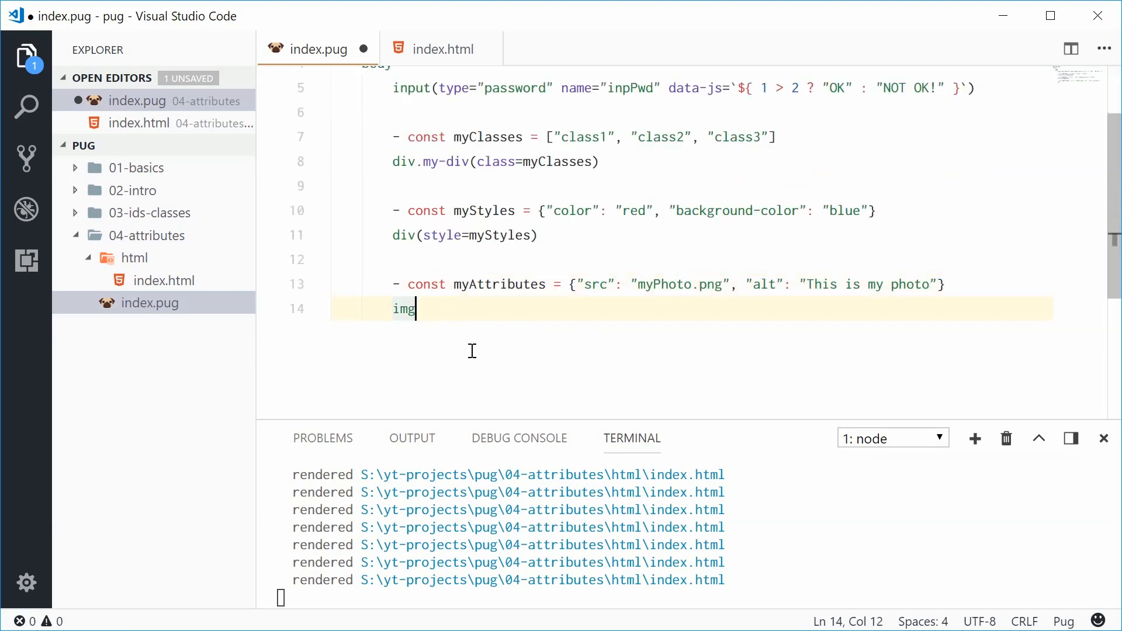
Apply the object with img&attributes(myAttributes) and highlight the &attributes syntax.
text(&attributes()
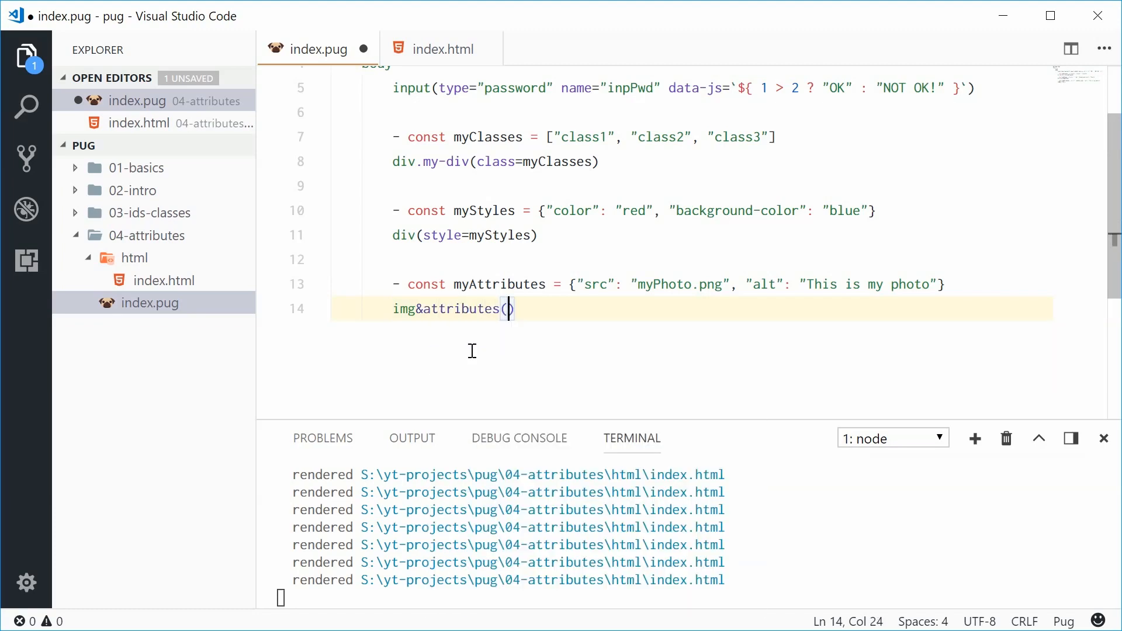
text(myAttributes)
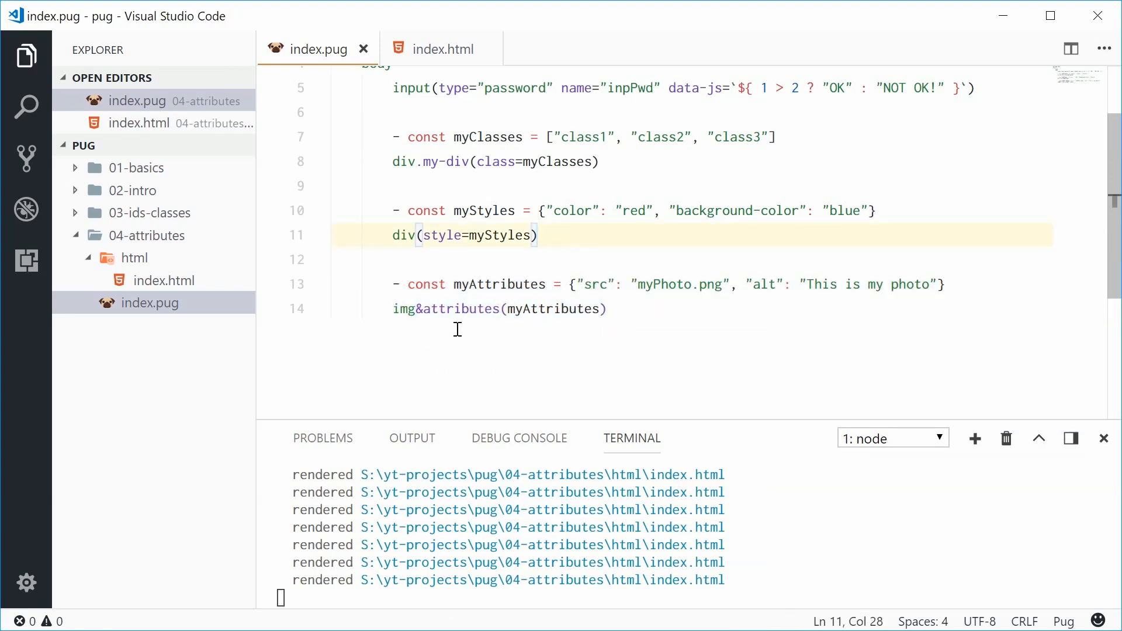
double_click(459, 309)
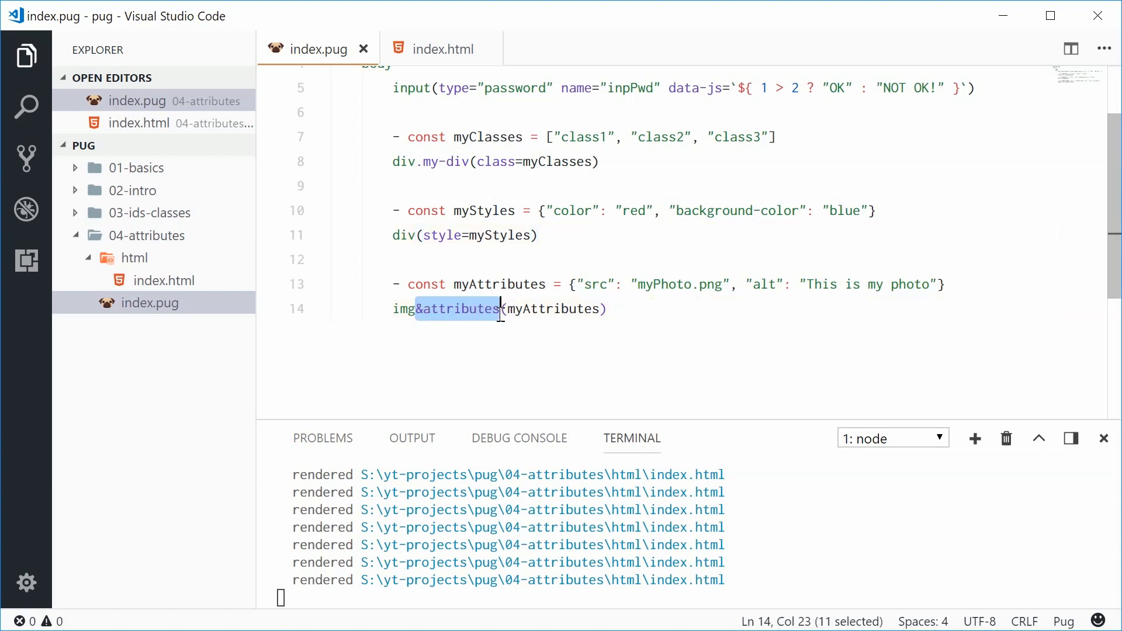
click(422, 309)
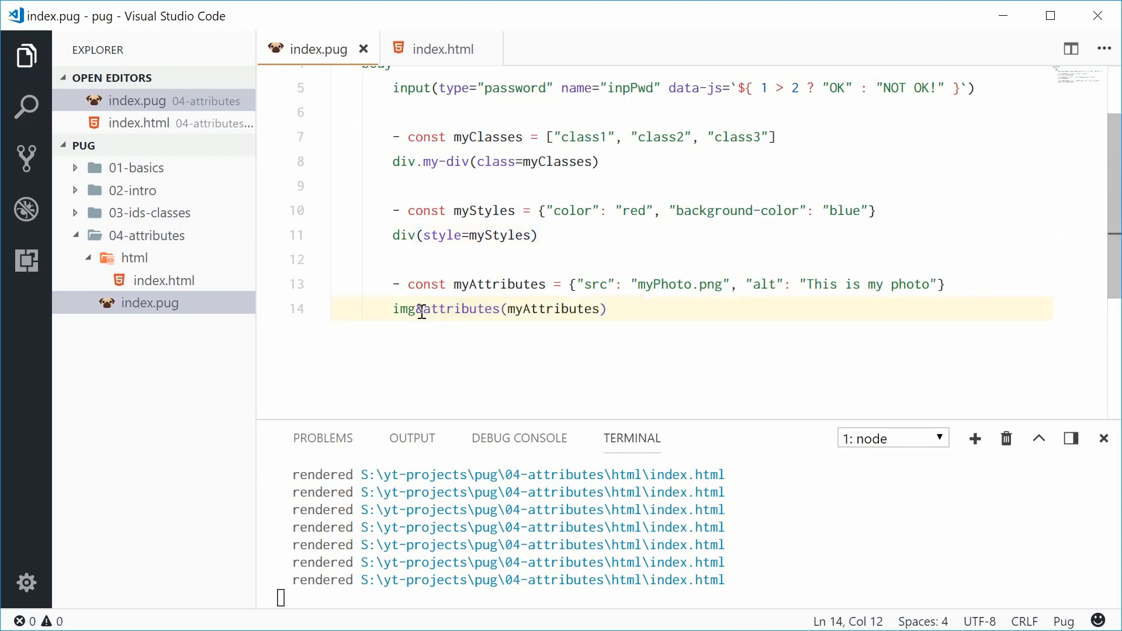
mouse_move(497, 210)
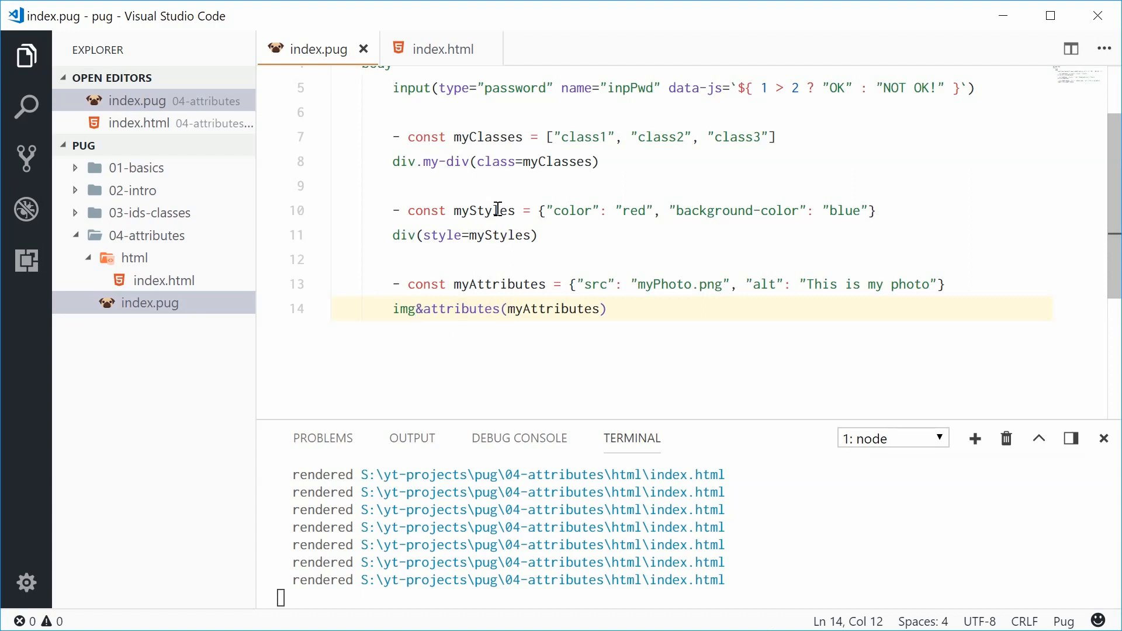
click(443, 48)
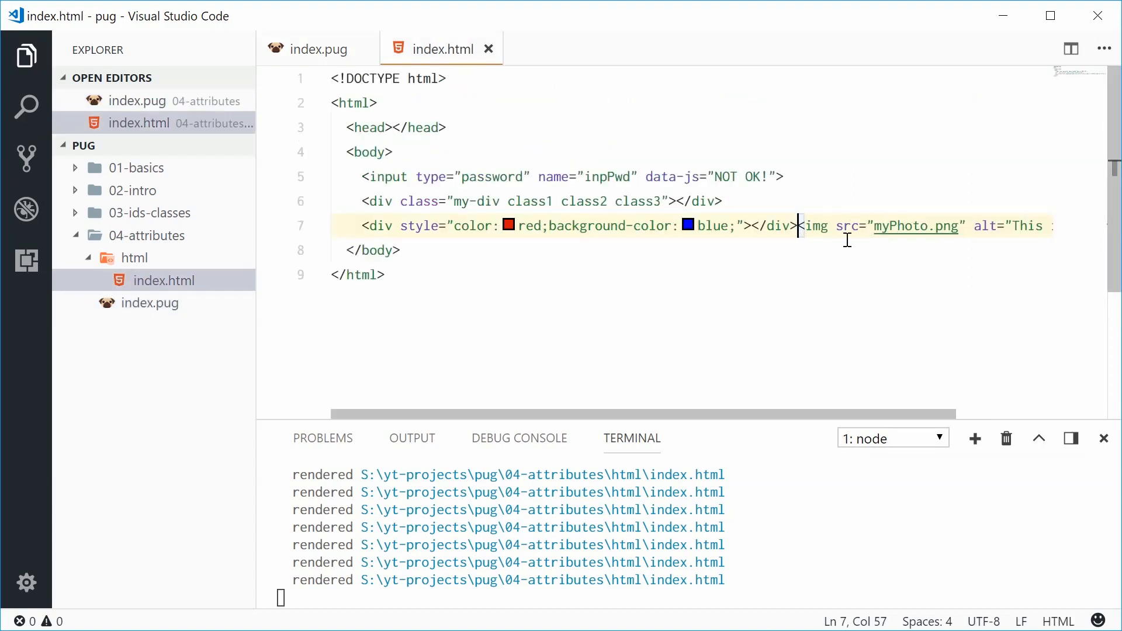
key(Enter)
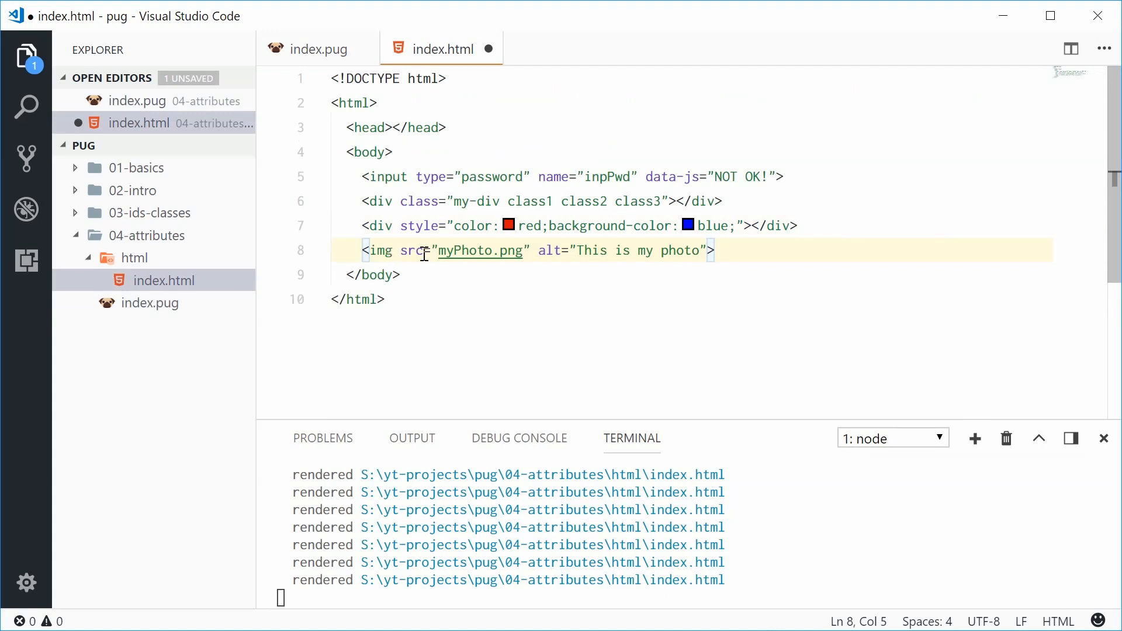
click(606, 250)
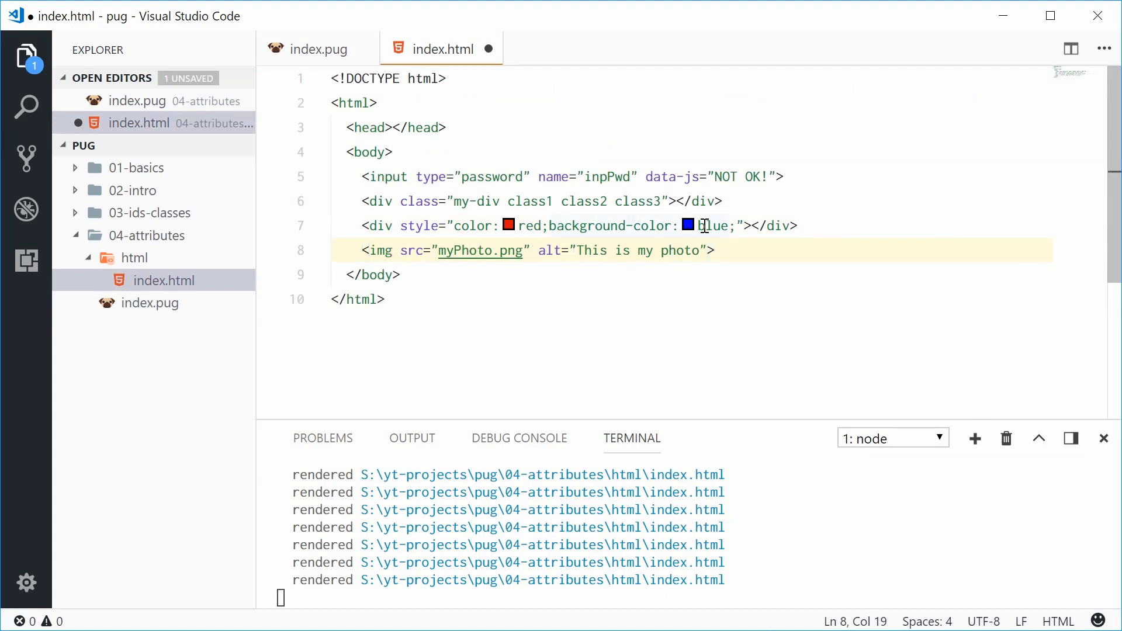
key(Backspace)
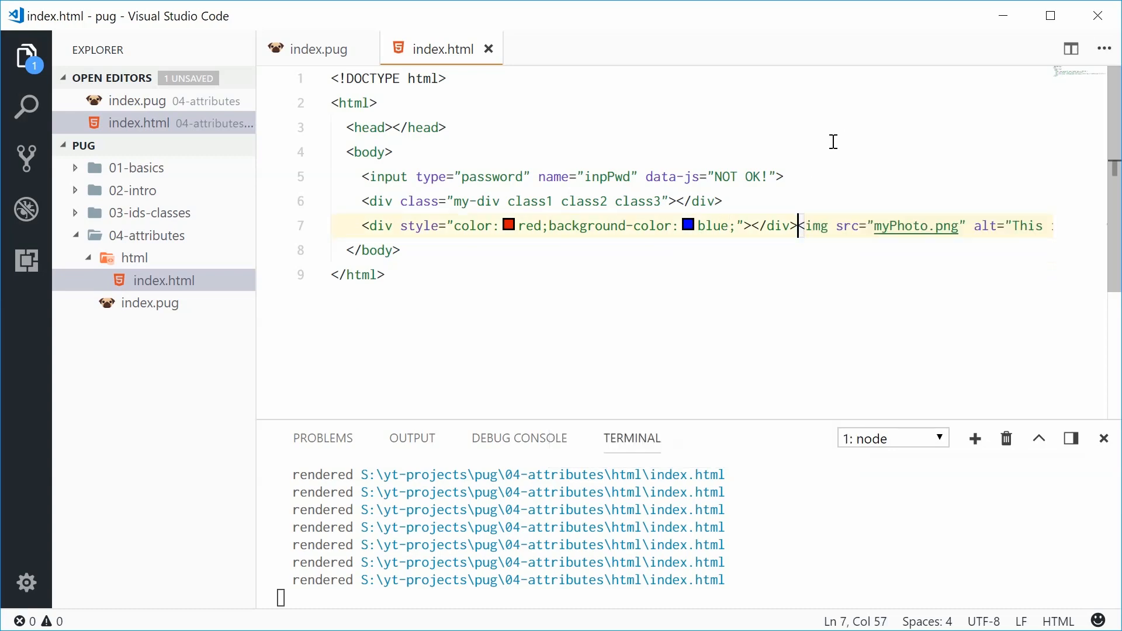
click(318, 49)
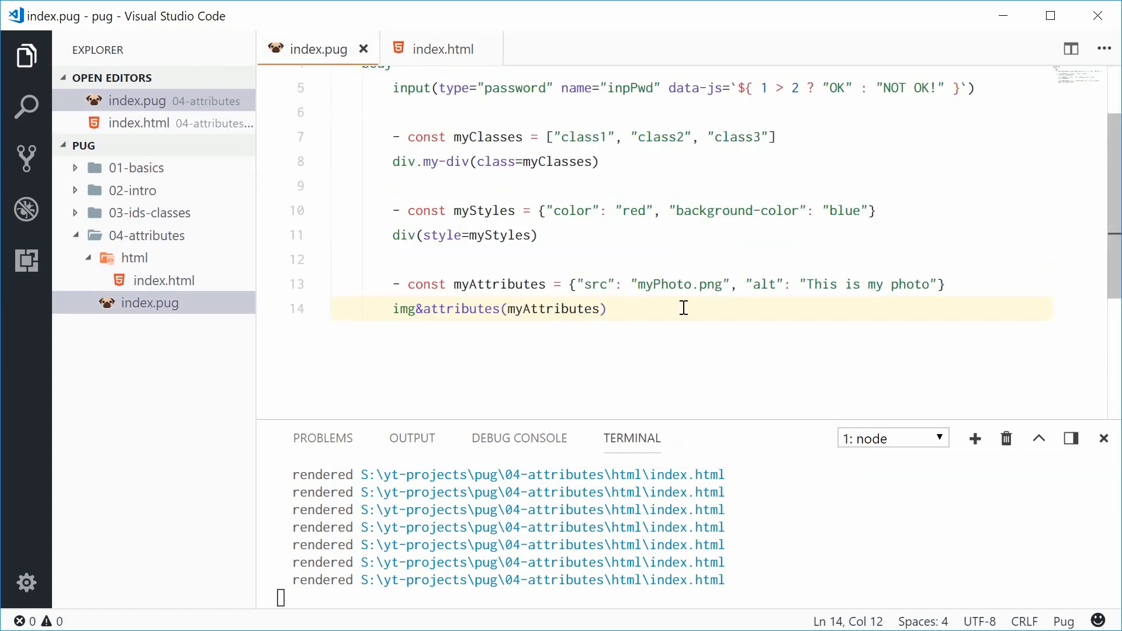
Write input(type="text" disabled) on line 16 and save index.pug.
click(606, 308)
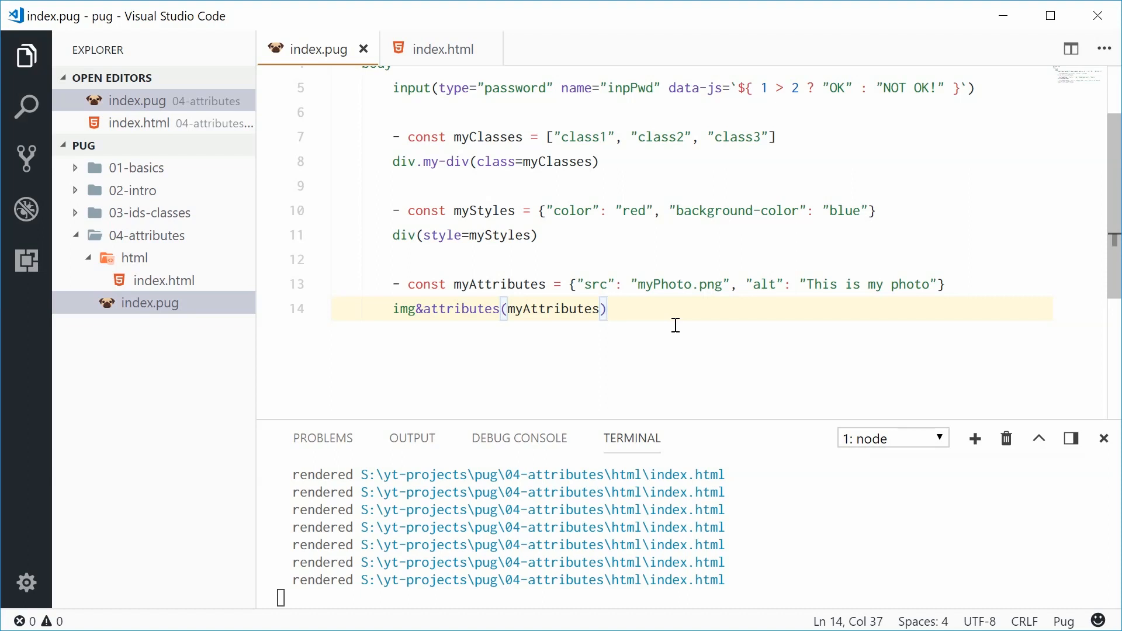
text(input()
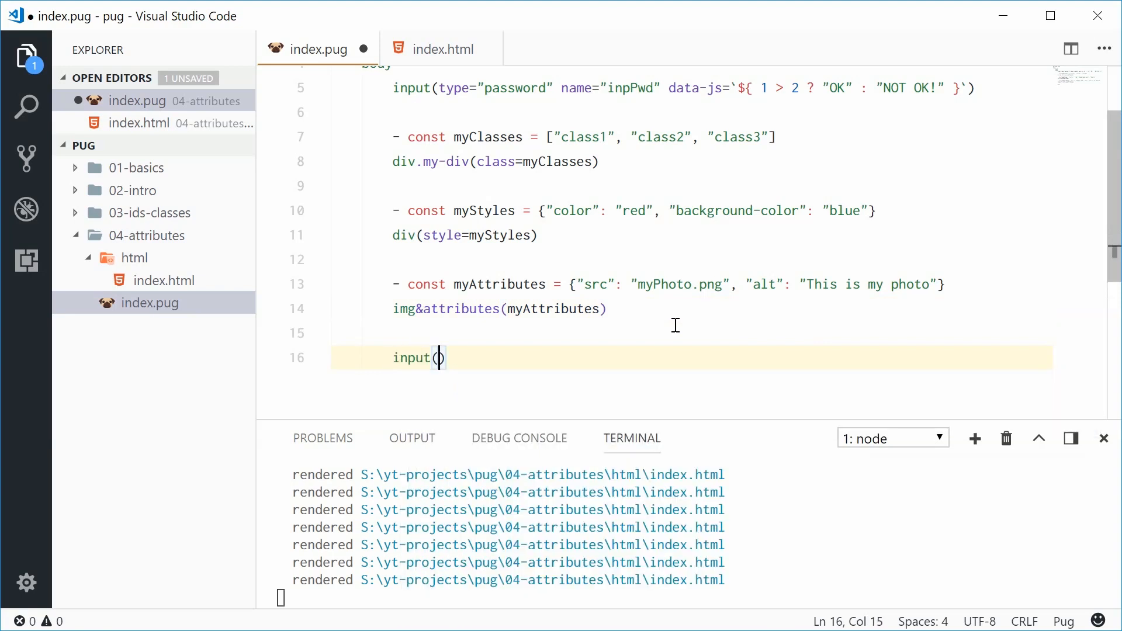
text(type="te)
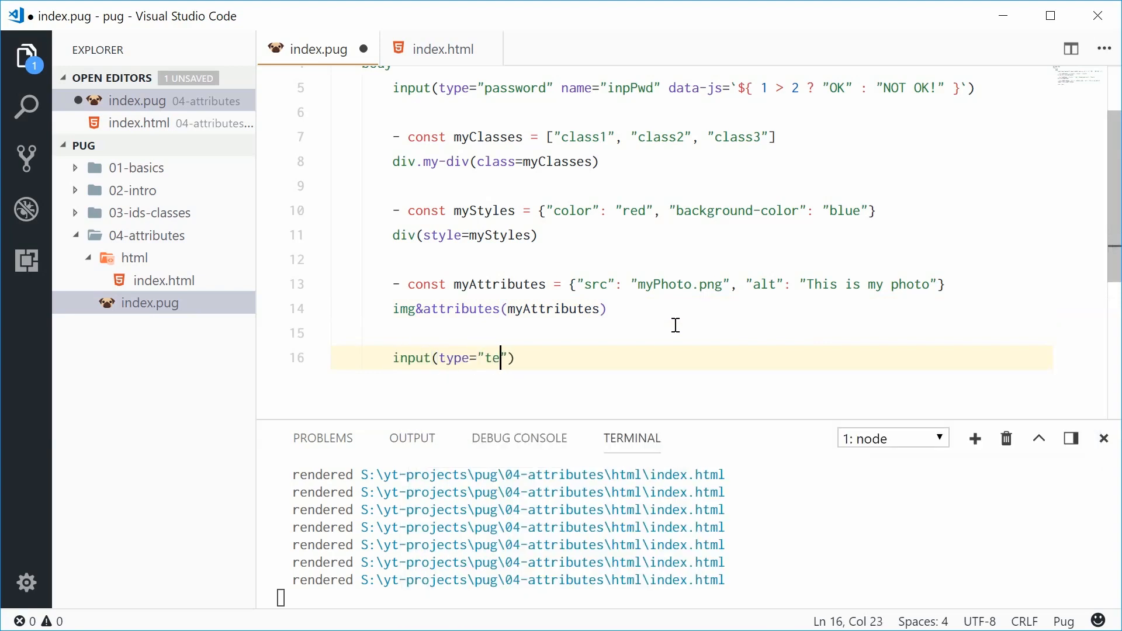
text(xt)
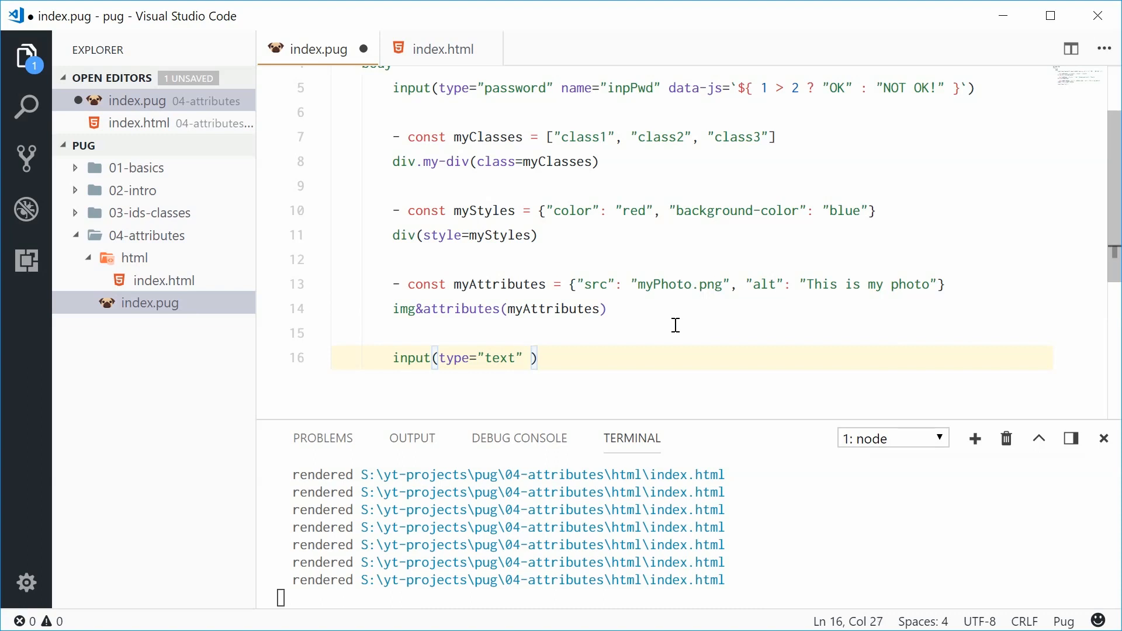
text(disabled)
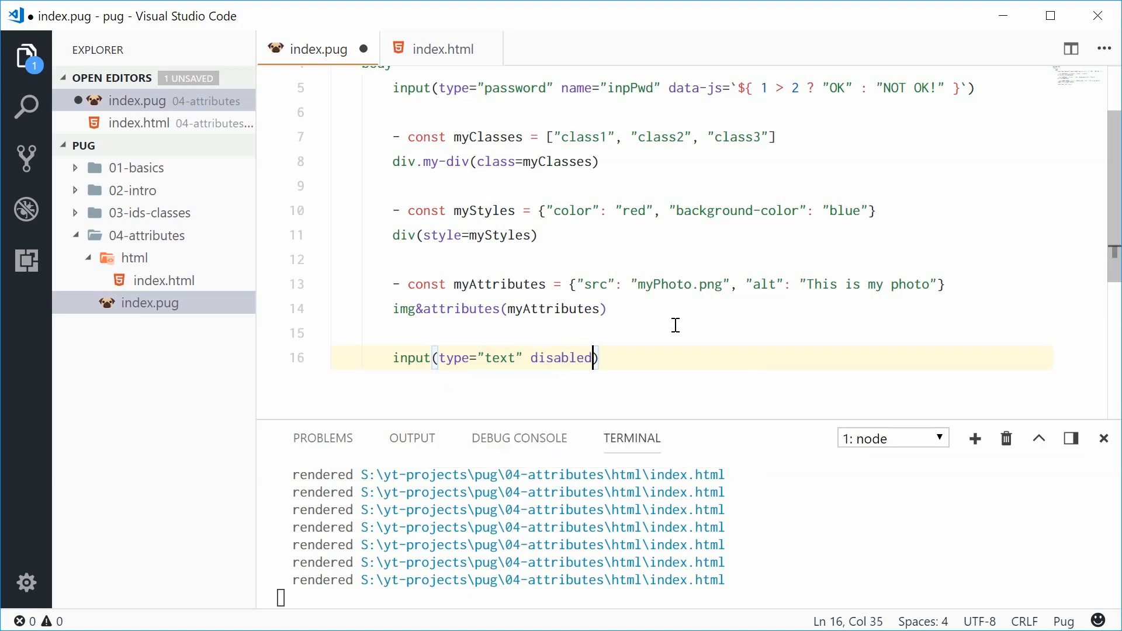
text(="")
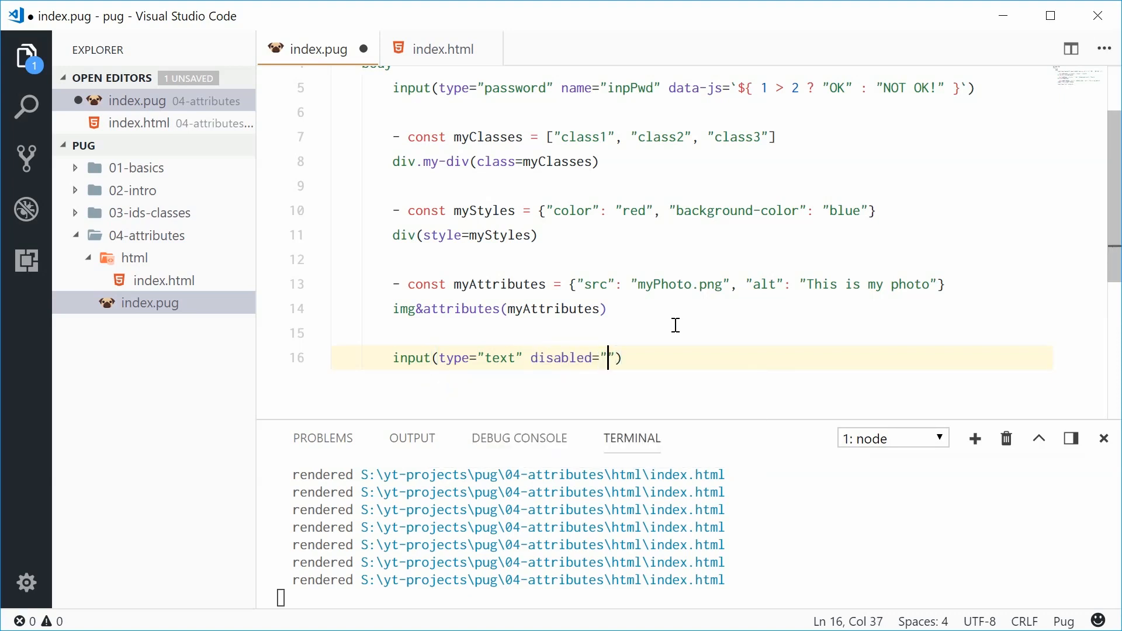
key(Backspace)
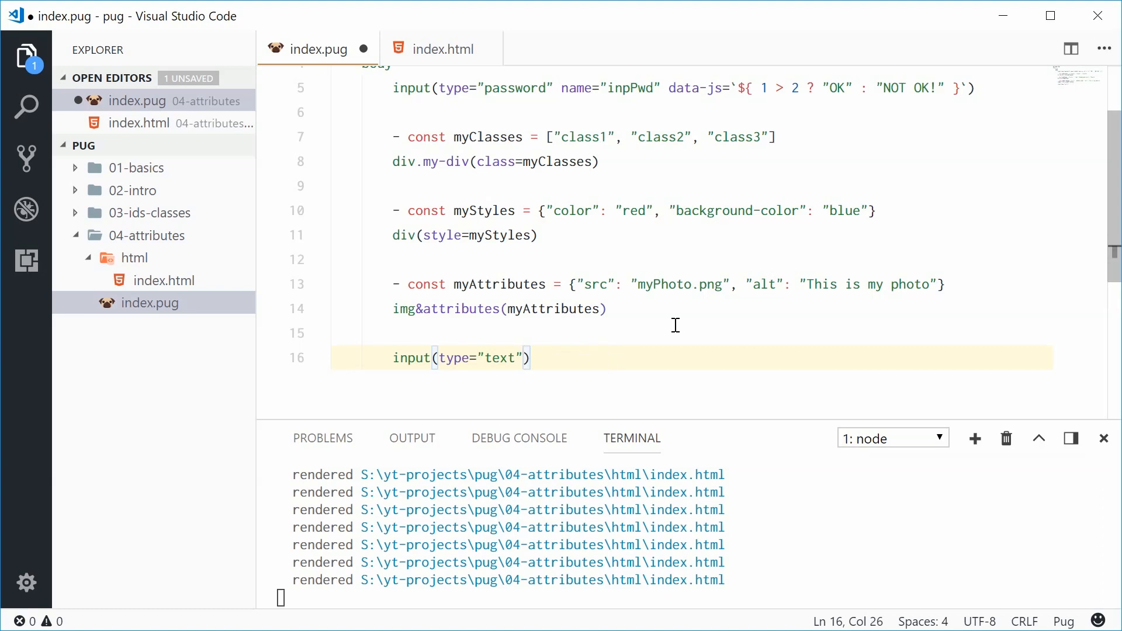
text(disab)
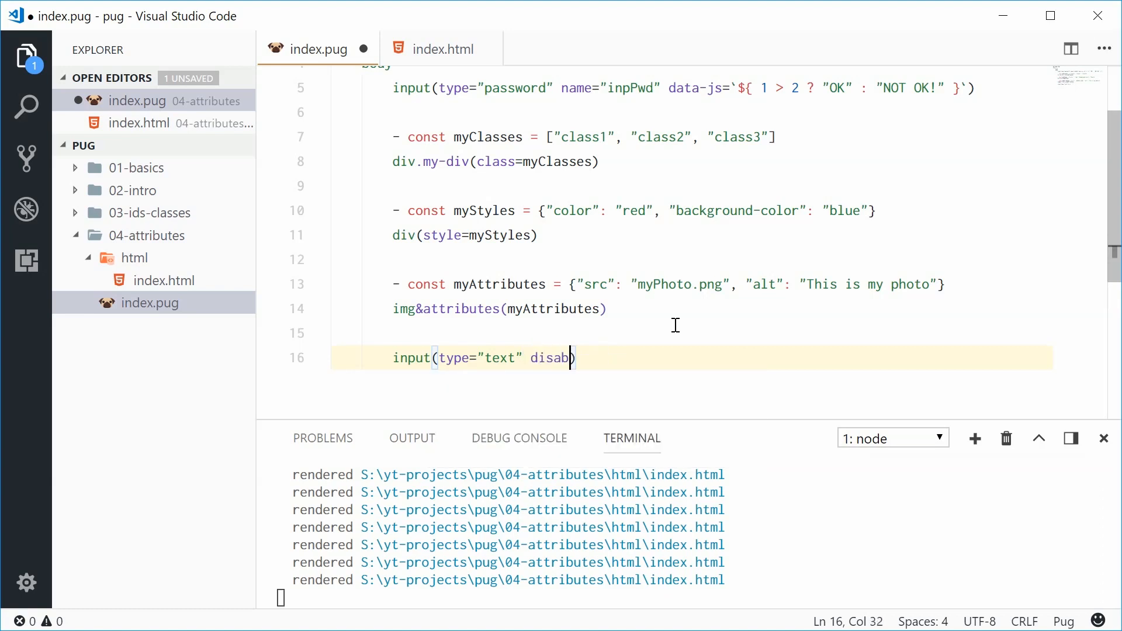
text(led)
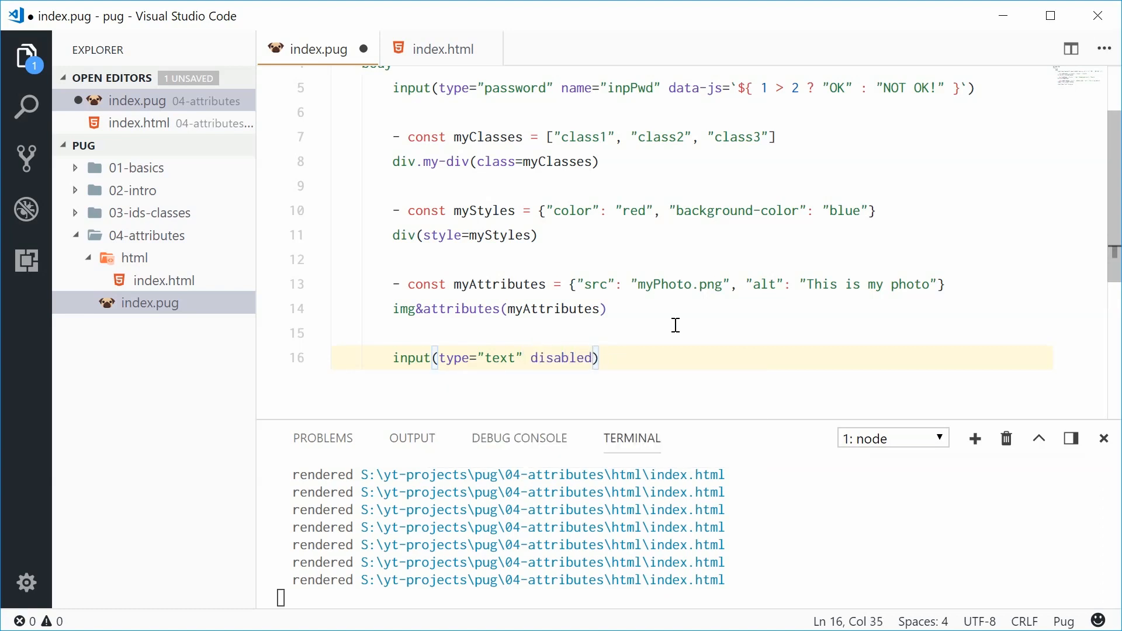
key(ctrl+s)
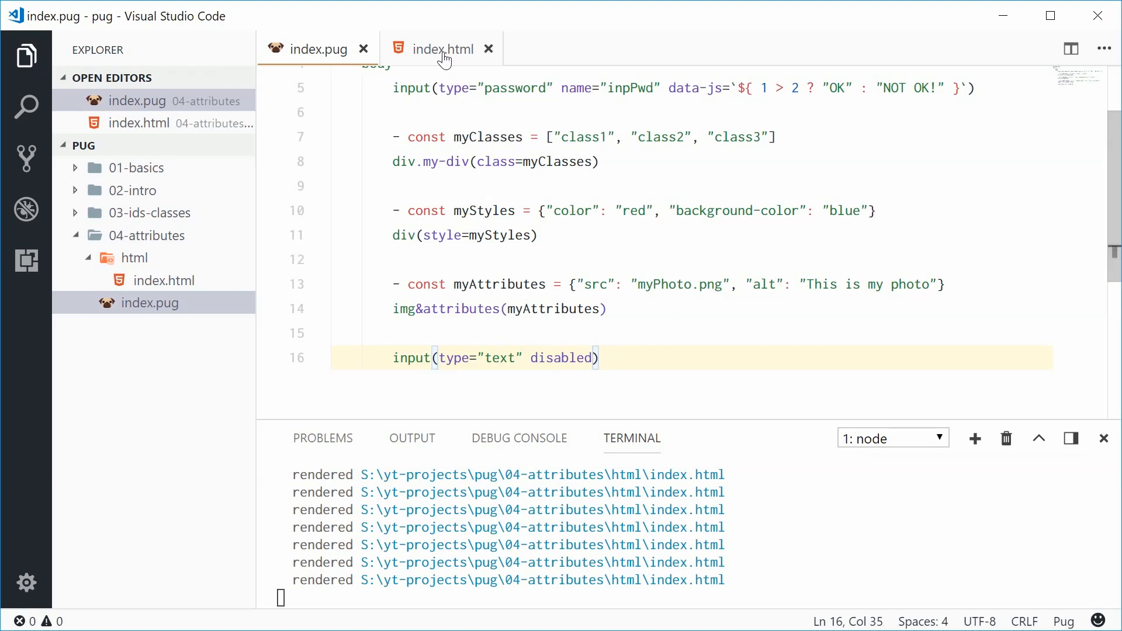
click(442, 48)
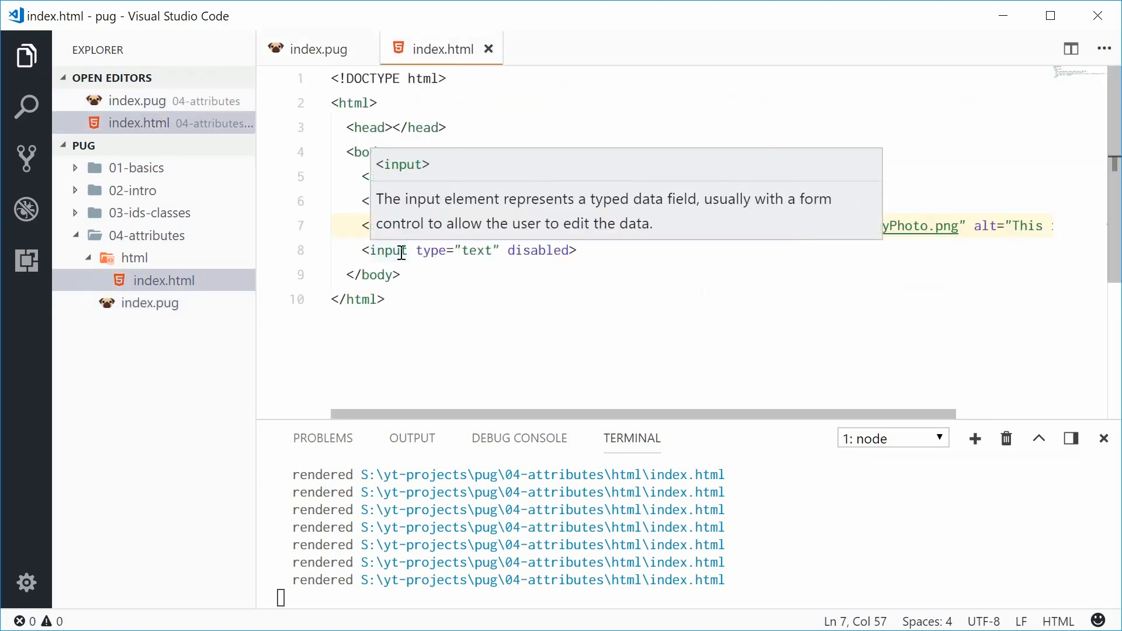
double_click(538, 249)
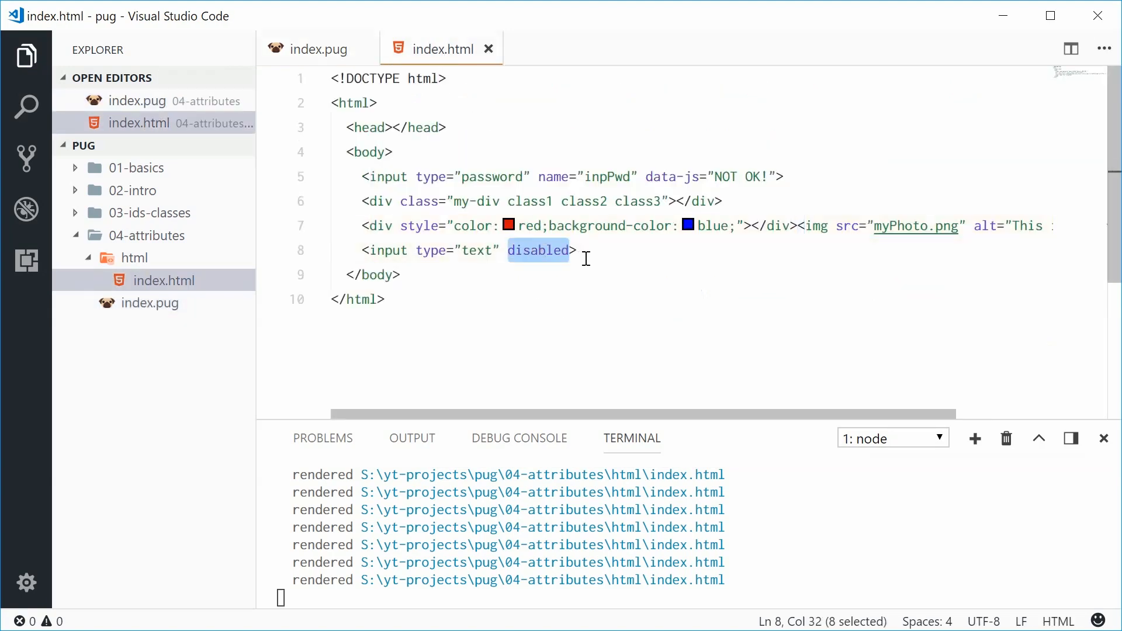
click(576, 251)
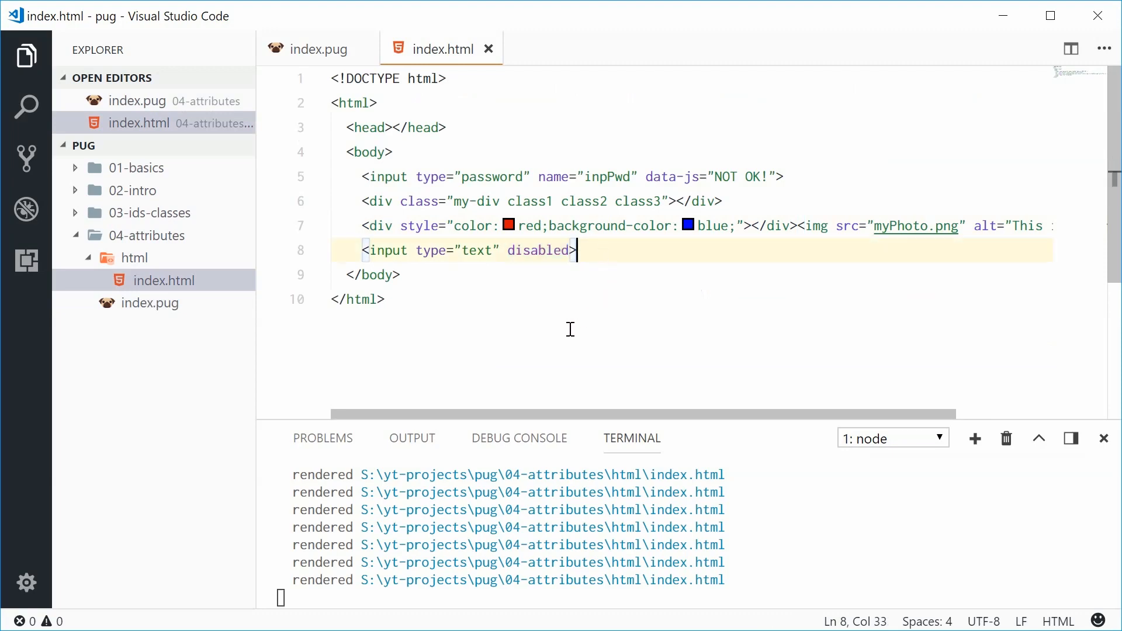
click(313, 49)
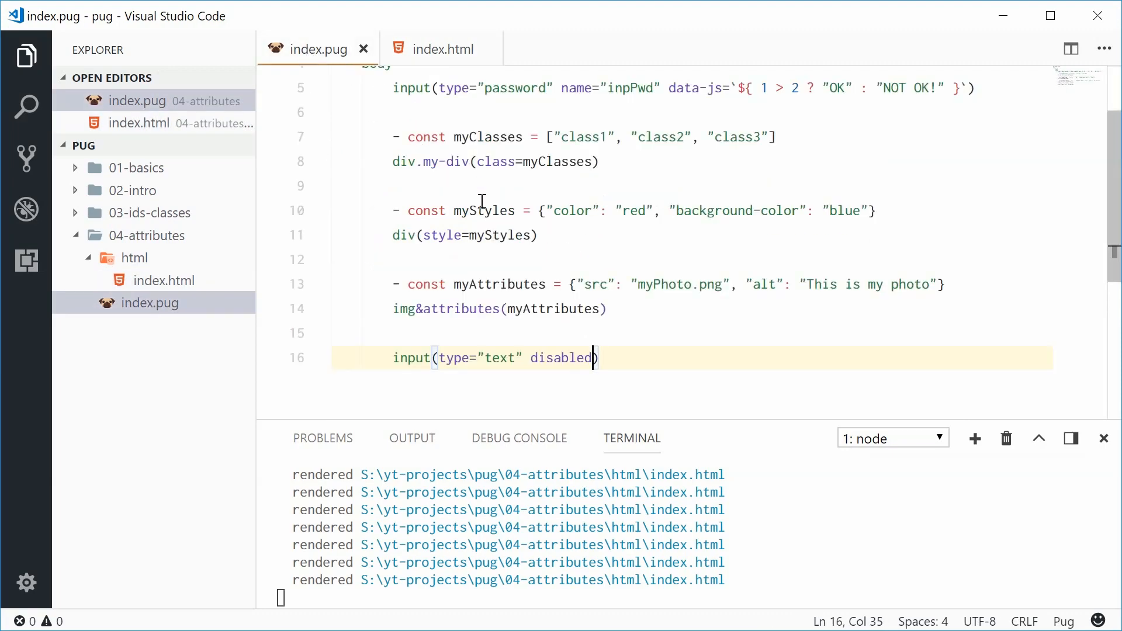
Change the index.pug doctype from html to transitional.
scroll(up, 3)
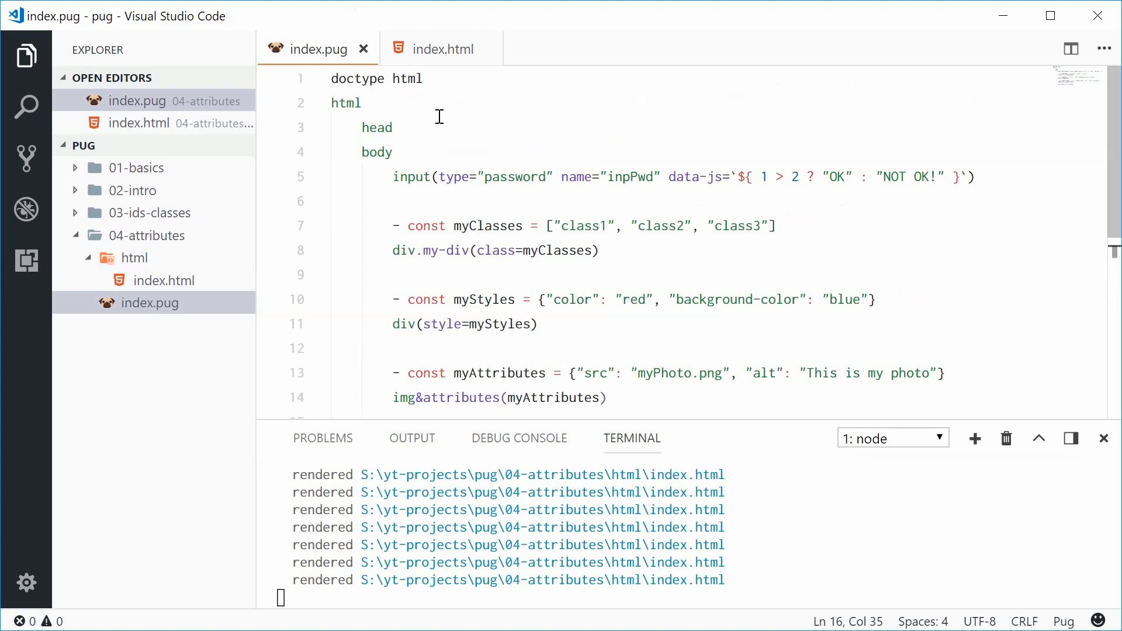
double_click(407, 79)
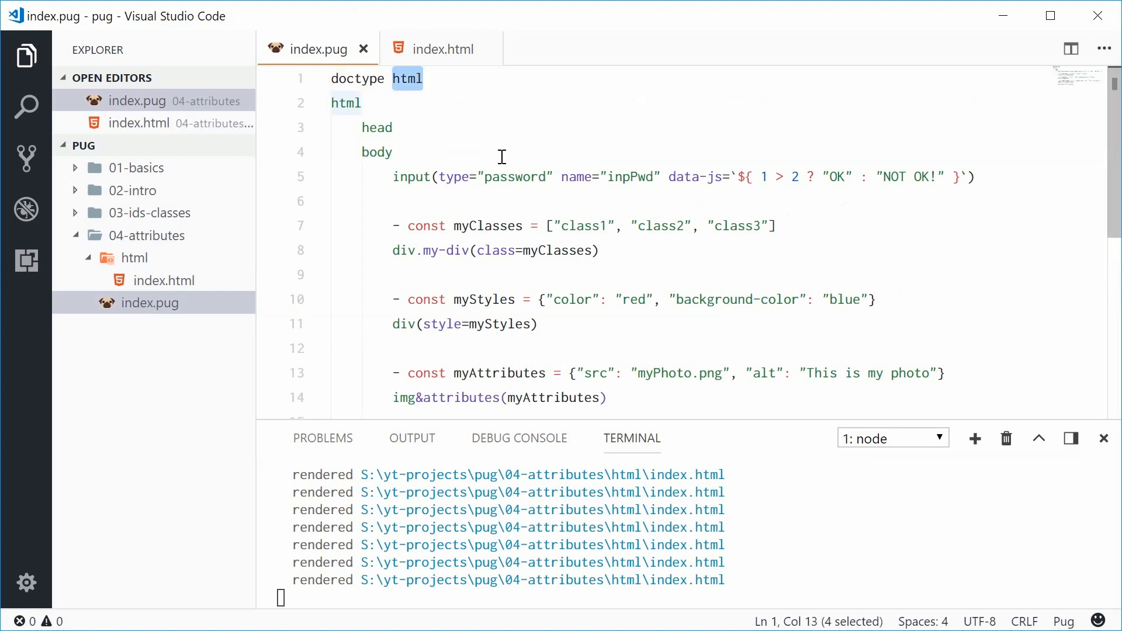
text(transitinal)
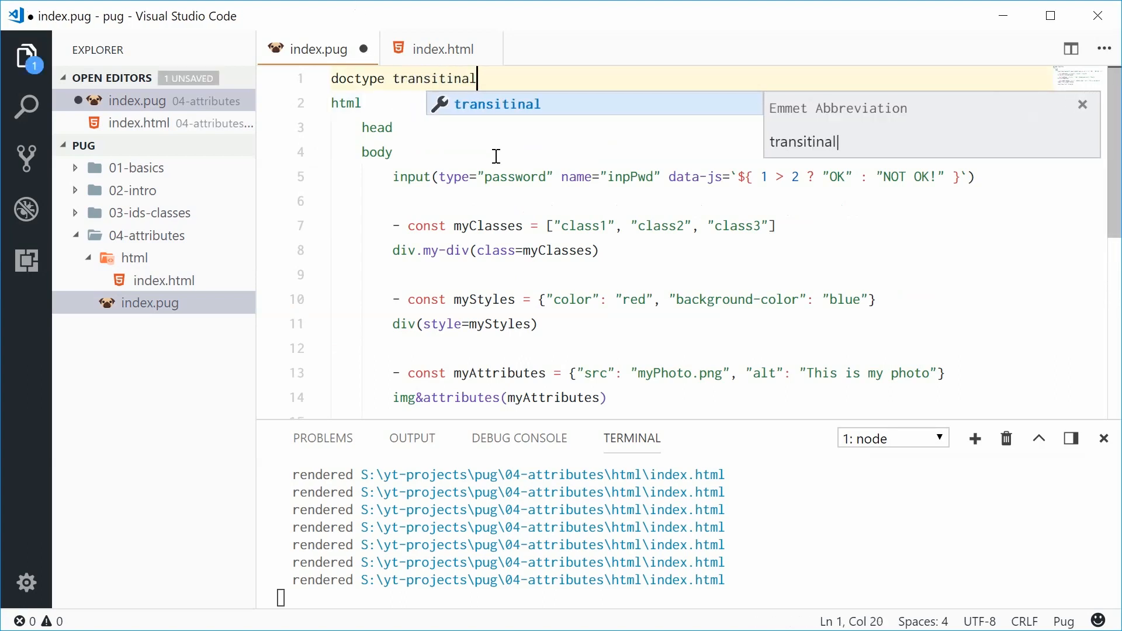
text(o)
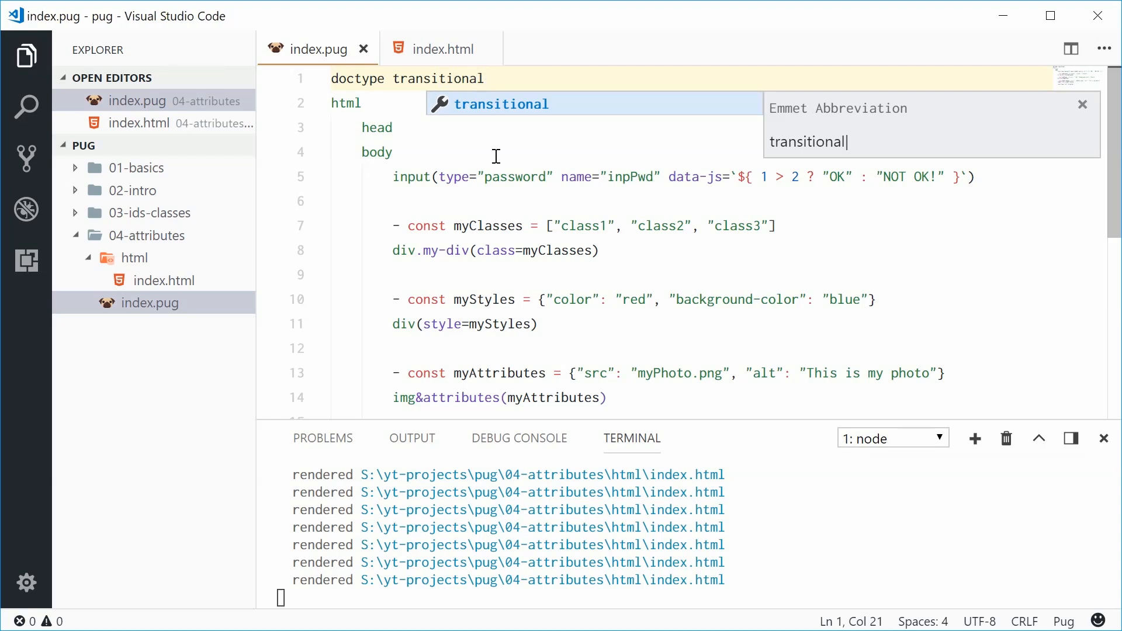
Inspect the XHTML Transitional output in index.html, including disabled="disabled".
click(440, 49)
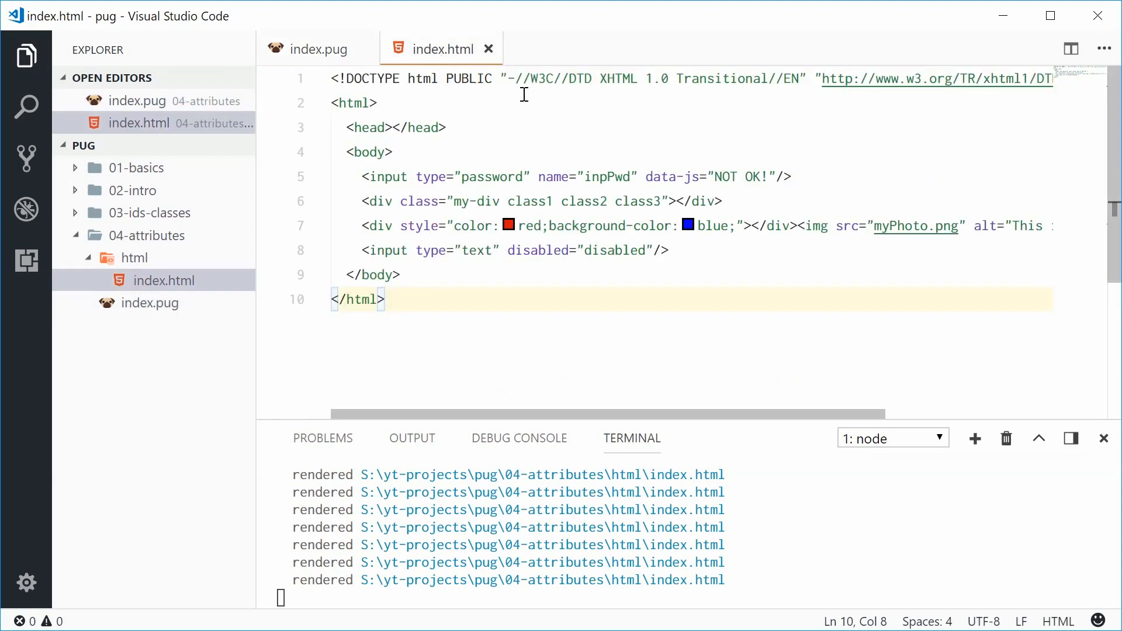
double_click(538, 251)
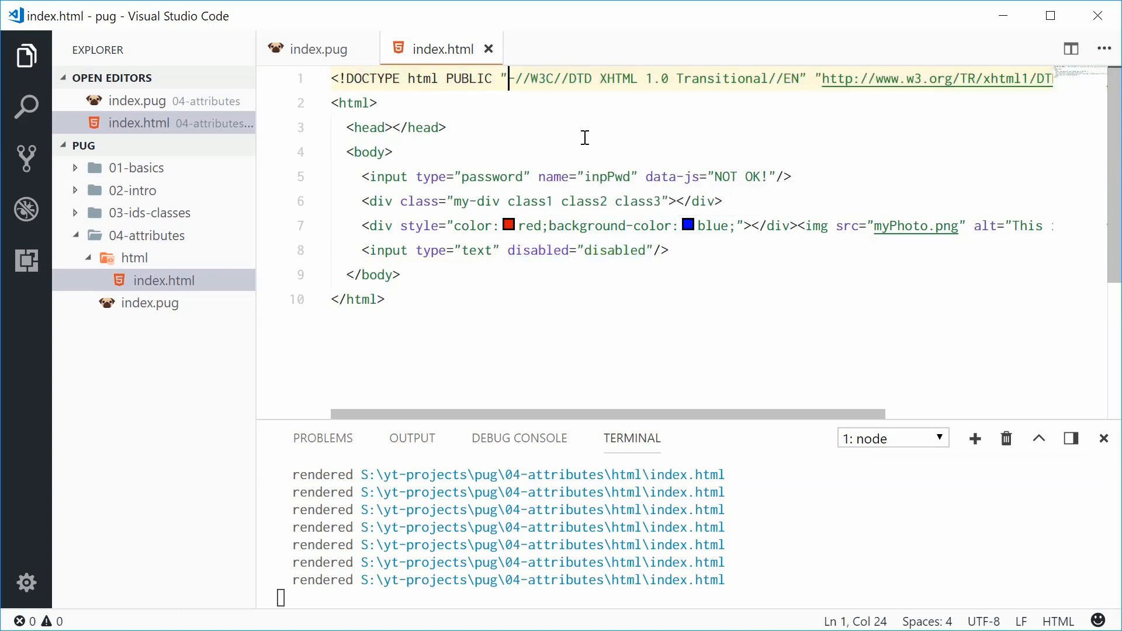
click(667, 251)
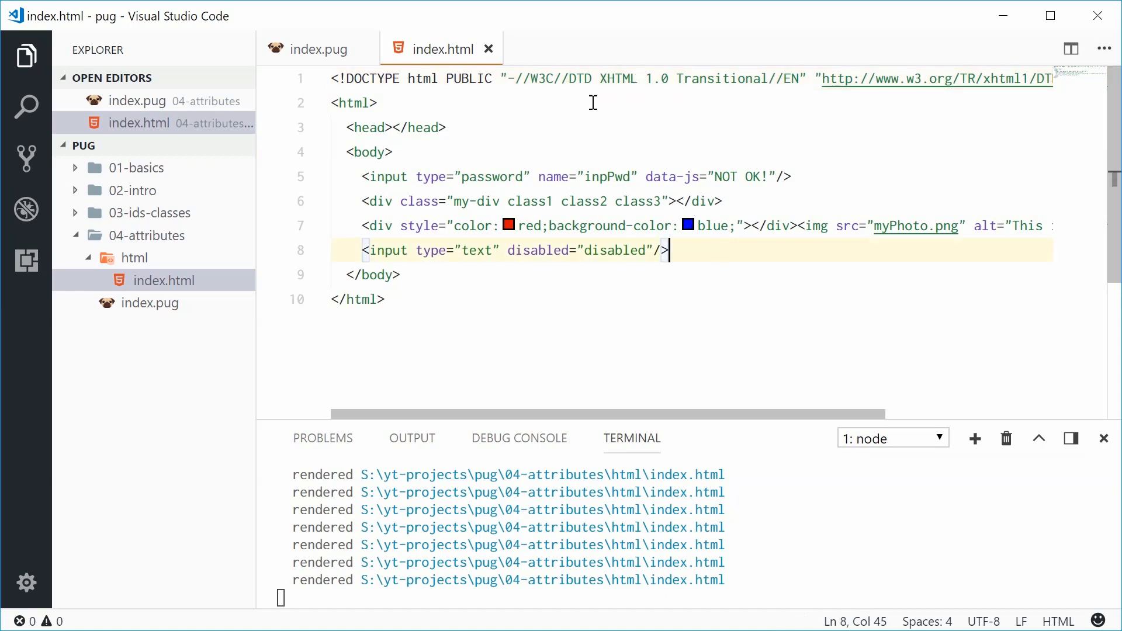
Set disabled=false on the text input and check it disappears from index.html.
click(317, 49)
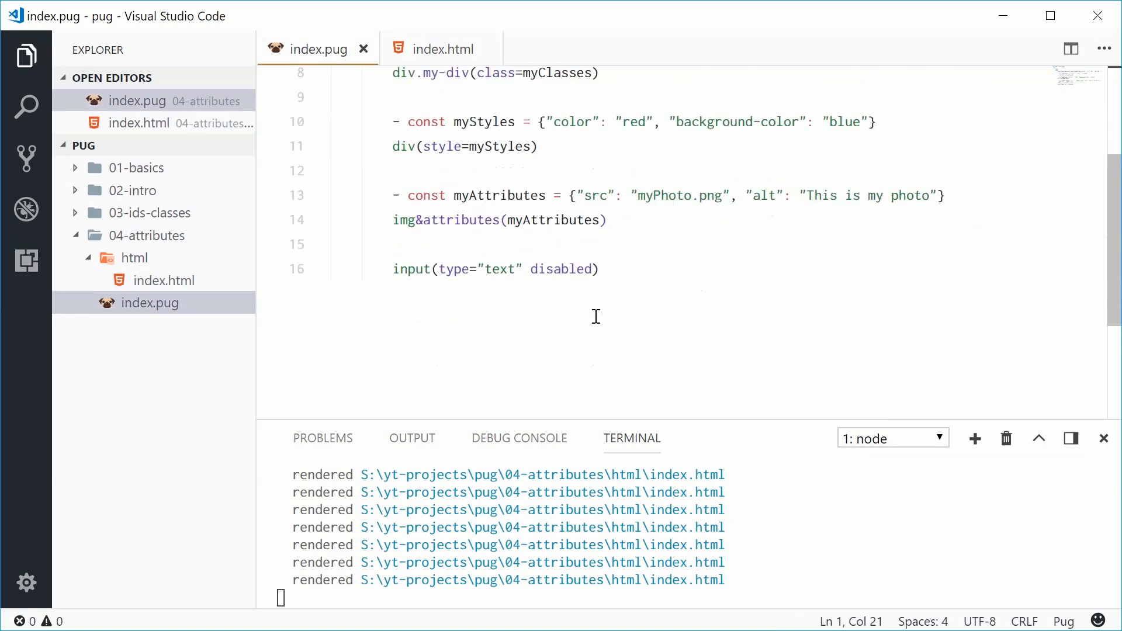
double_click(565, 269)
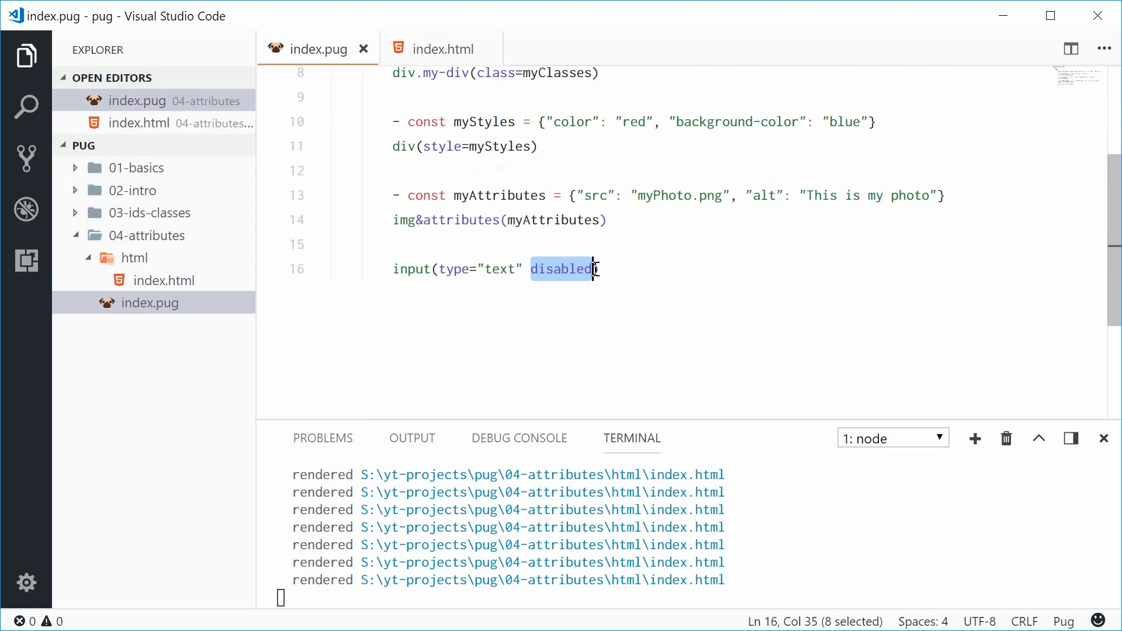
text(=fa)
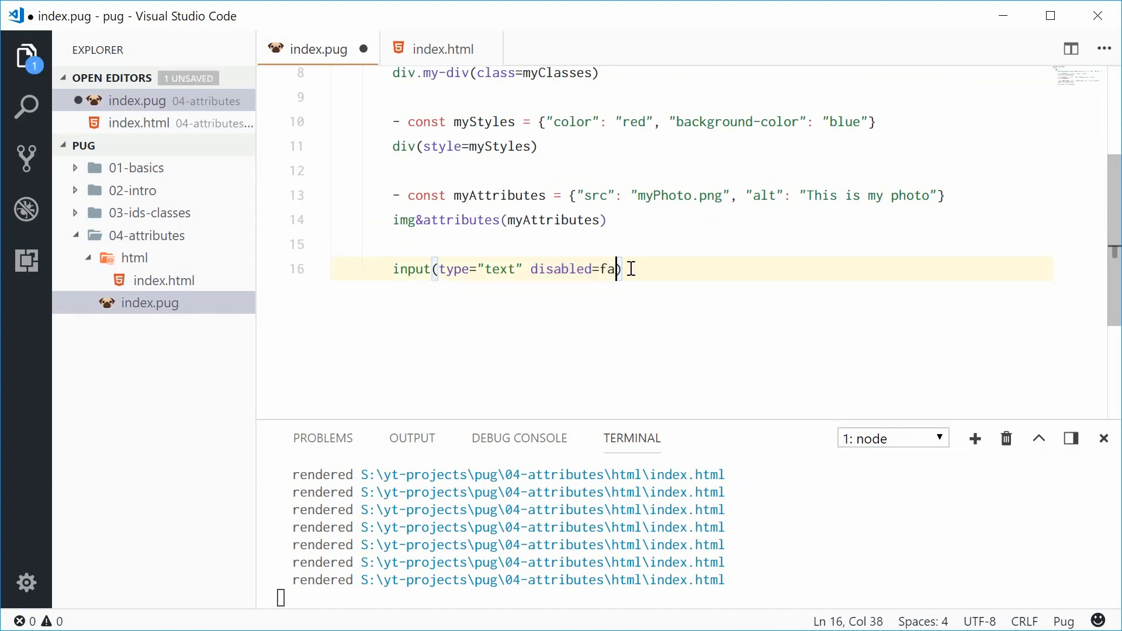
click(441, 48)
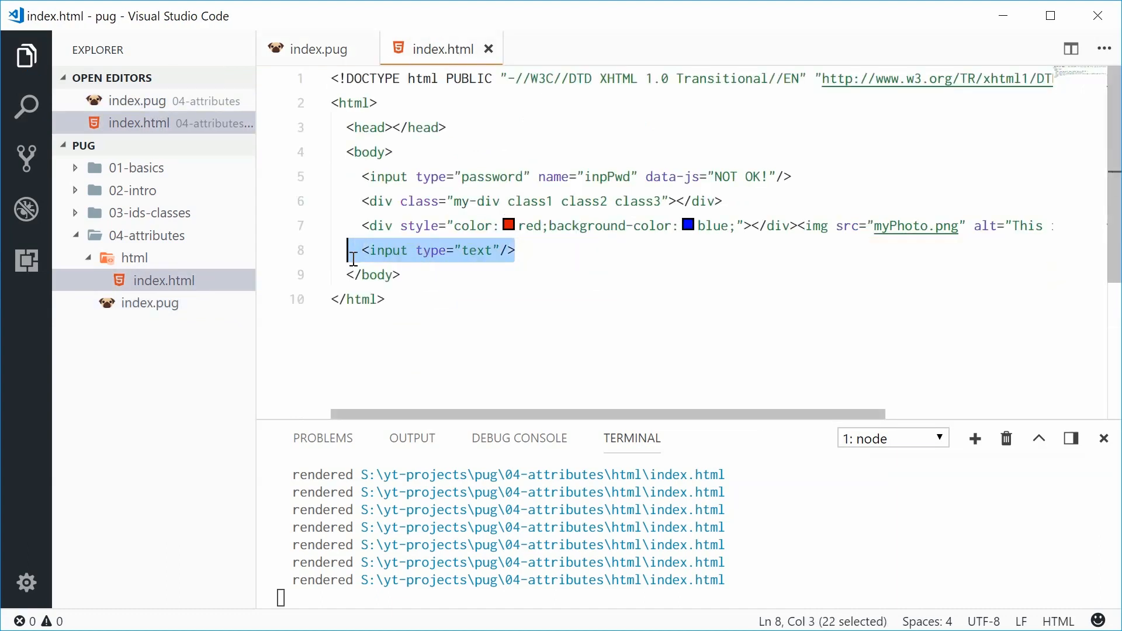
Change the attribute to disabled=true and recheck the compiled index.html.
click(317, 49)
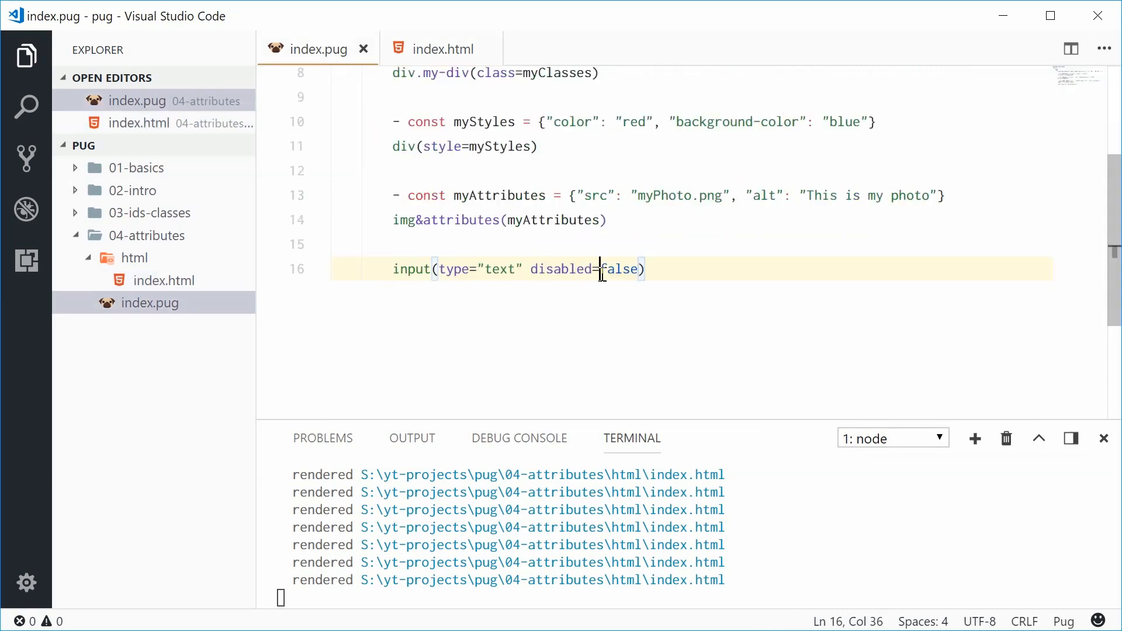
text(true)
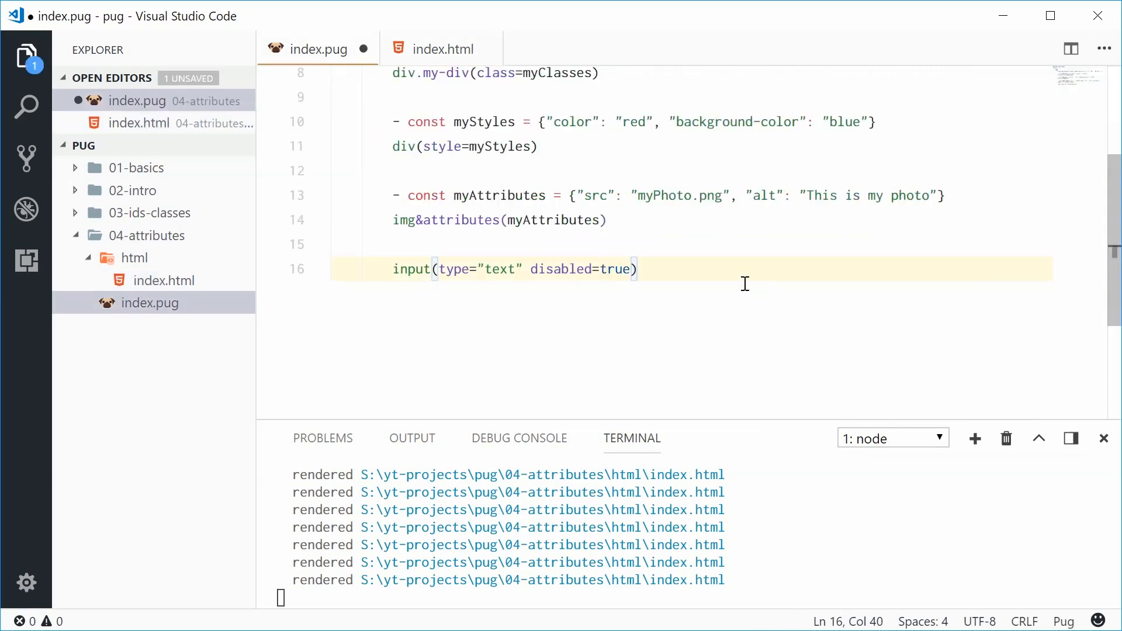
click(440, 48)
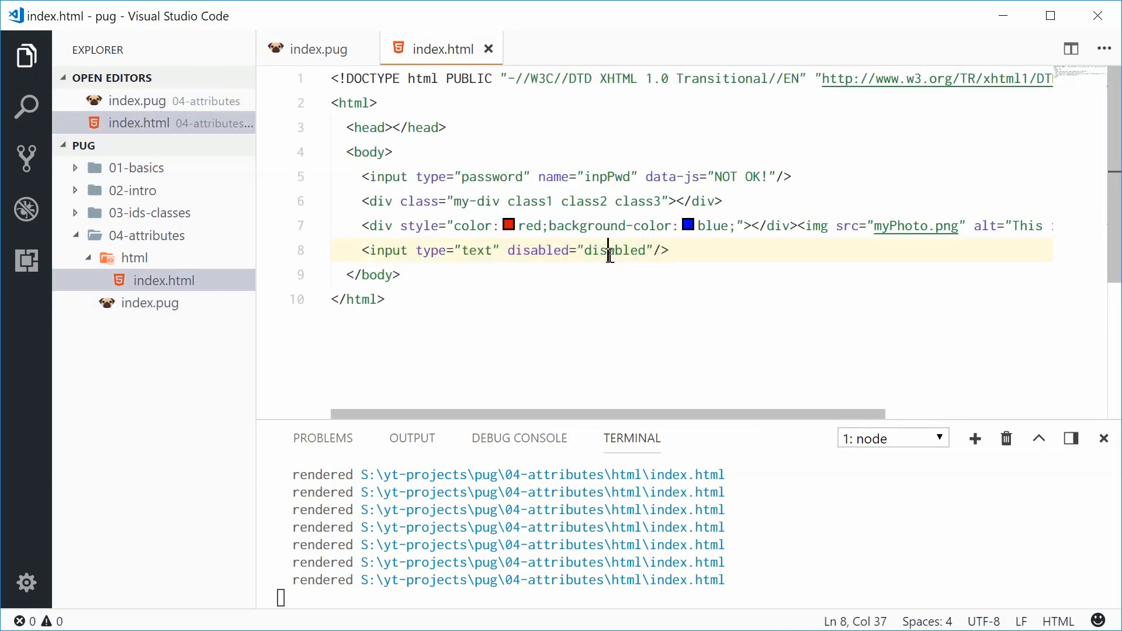
click(314, 48)
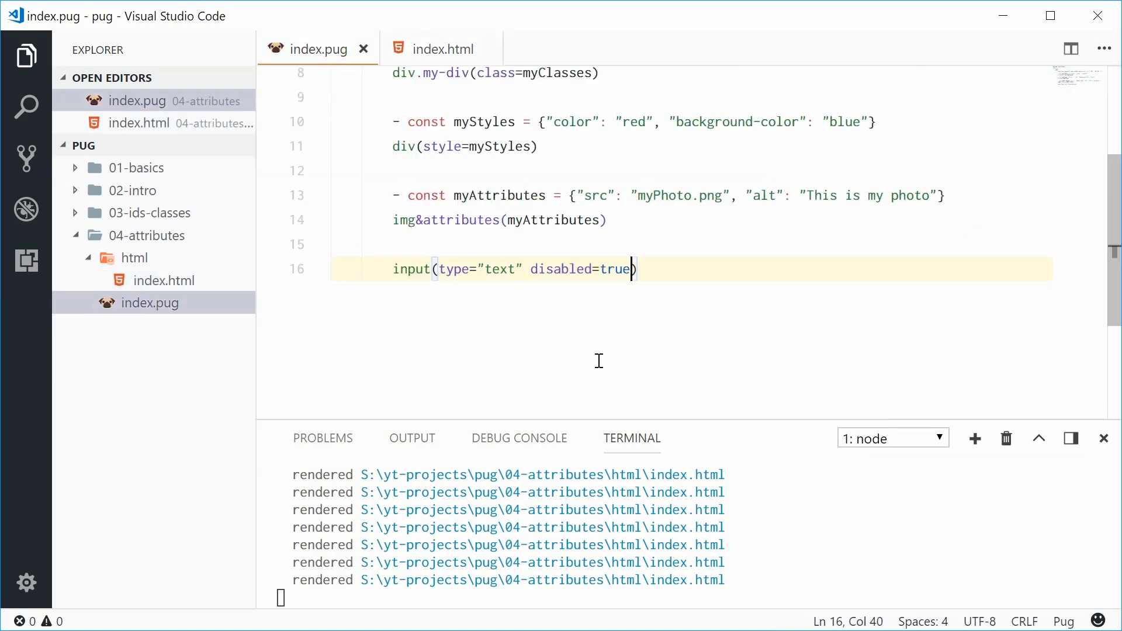